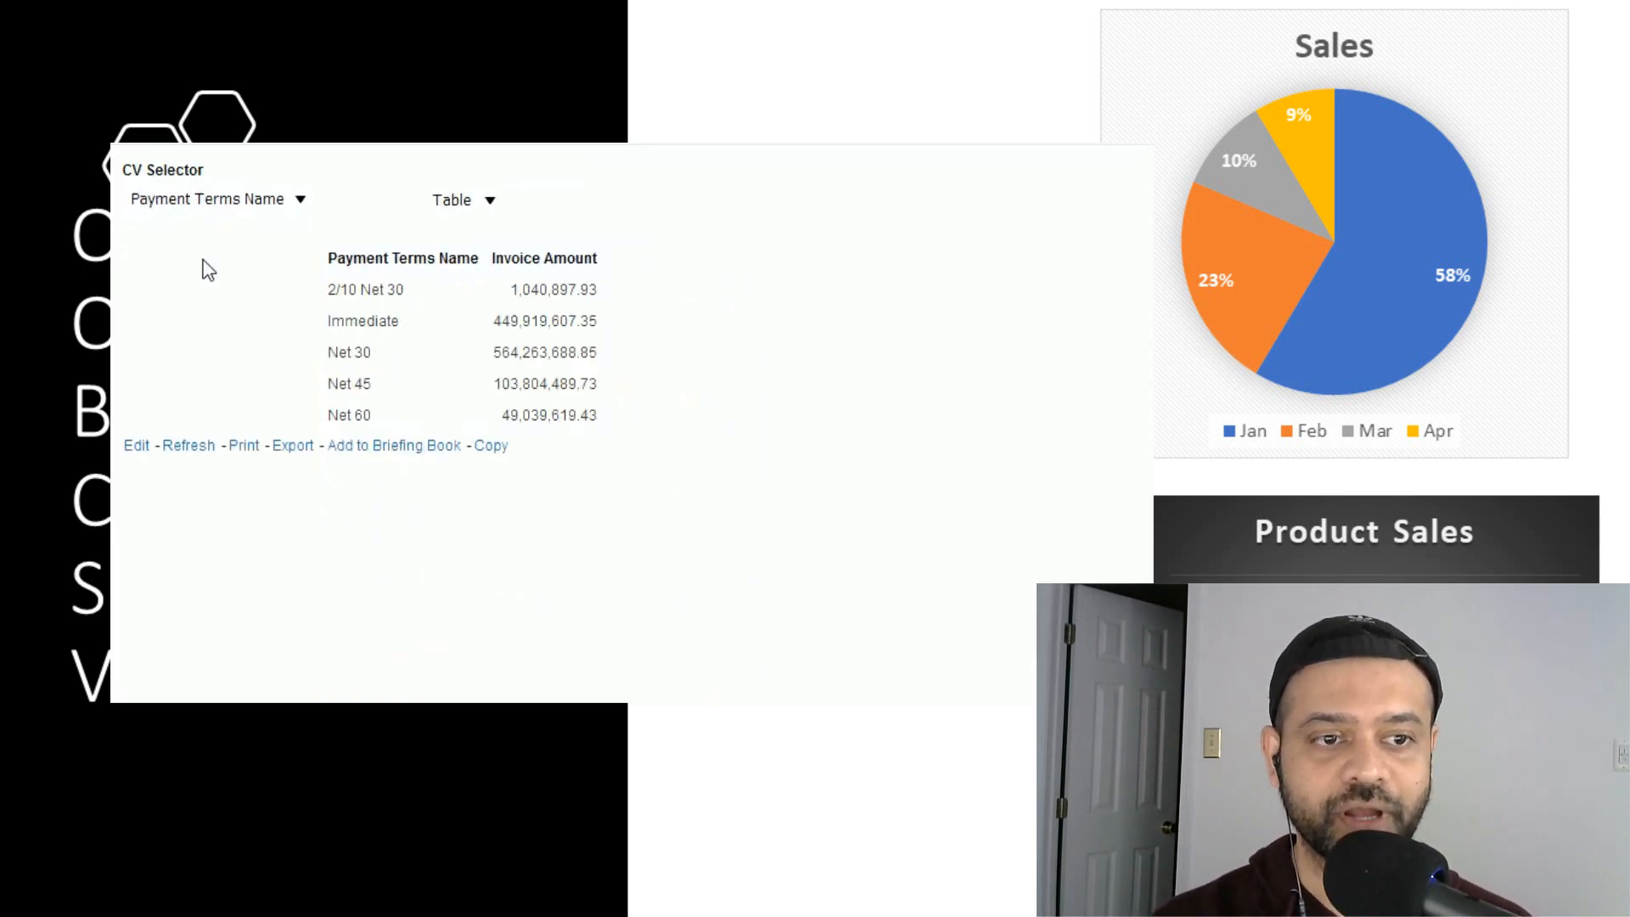
# Switch the CV Selector analysis to Invoice Type Name and the graph view, then return Home
pyautogui.click(207, 199)
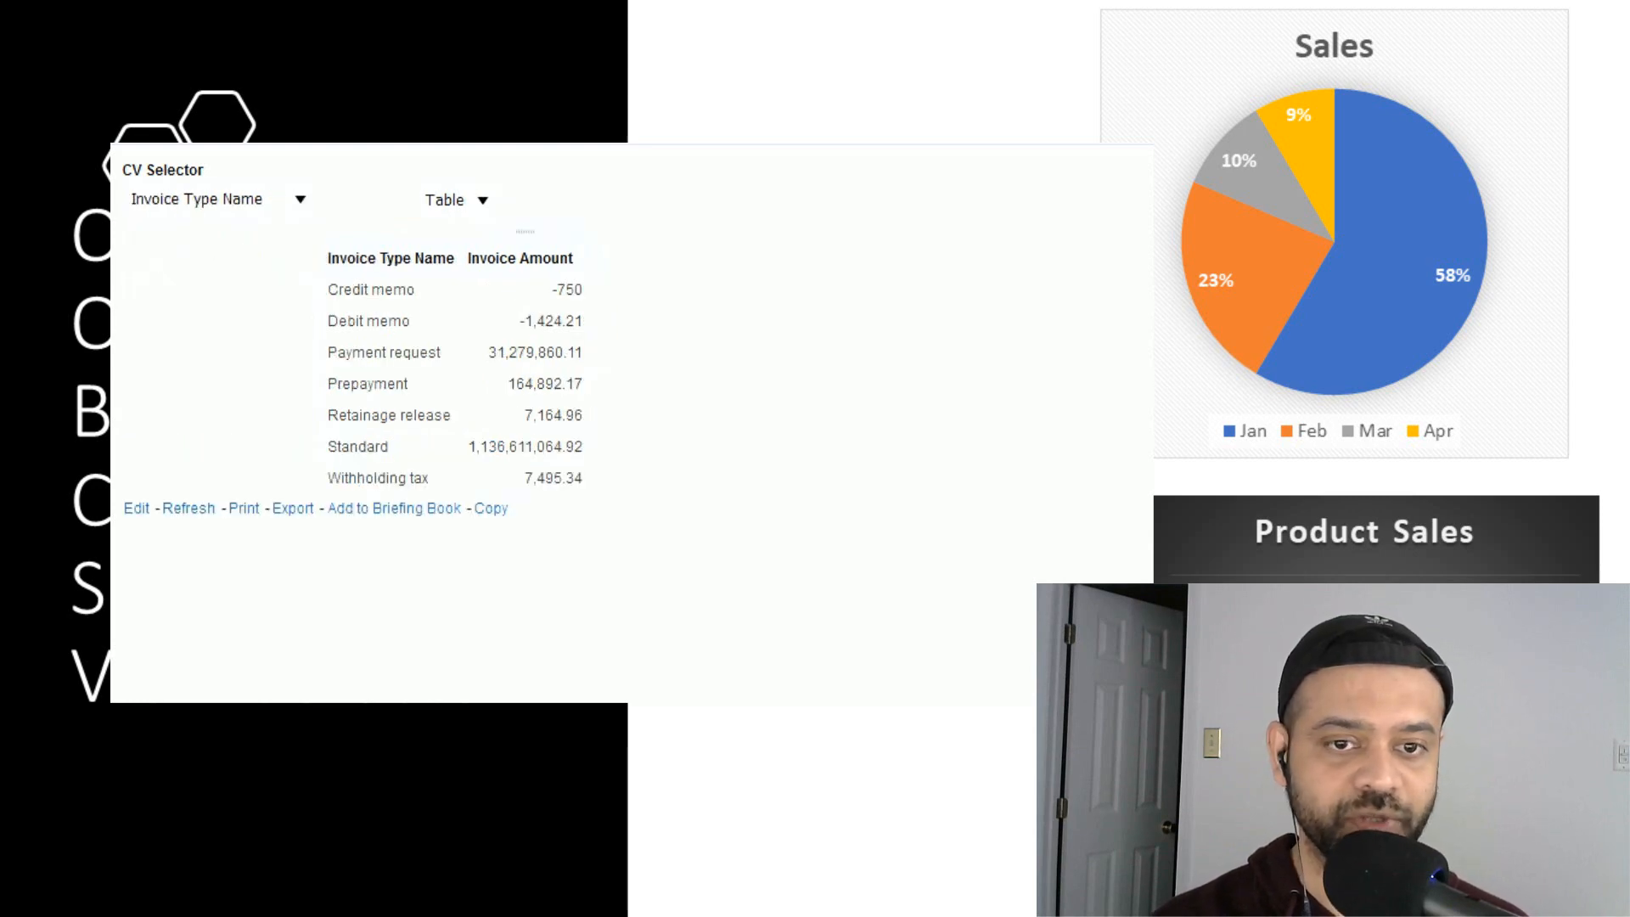
pyautogui.click(455, 200)
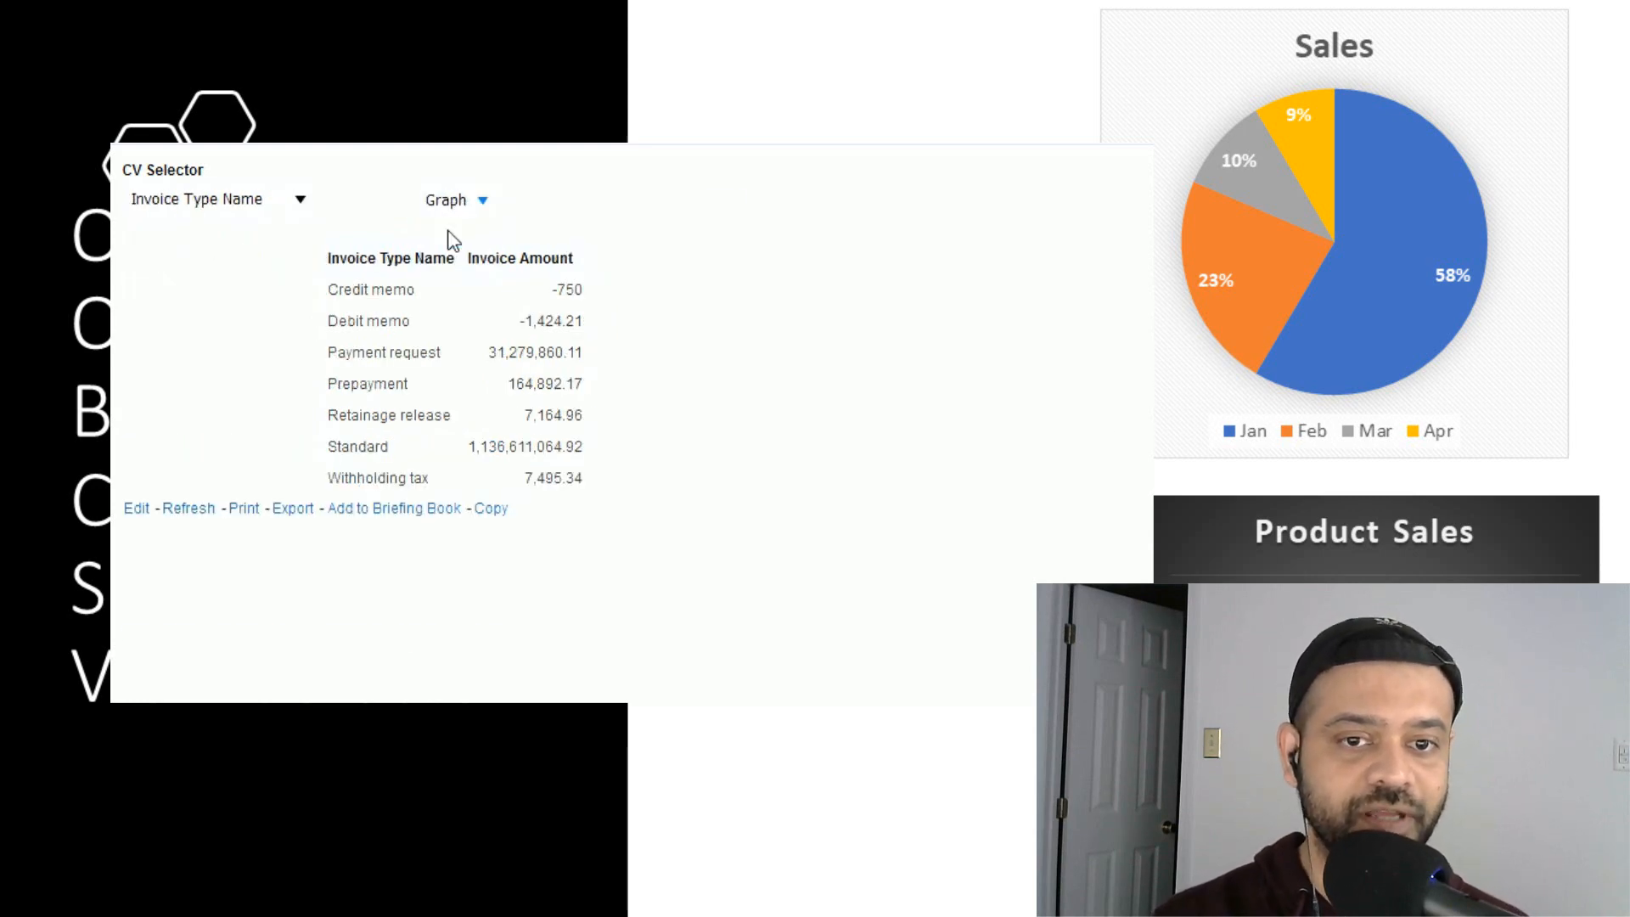
pyautogui.click(455, 200)
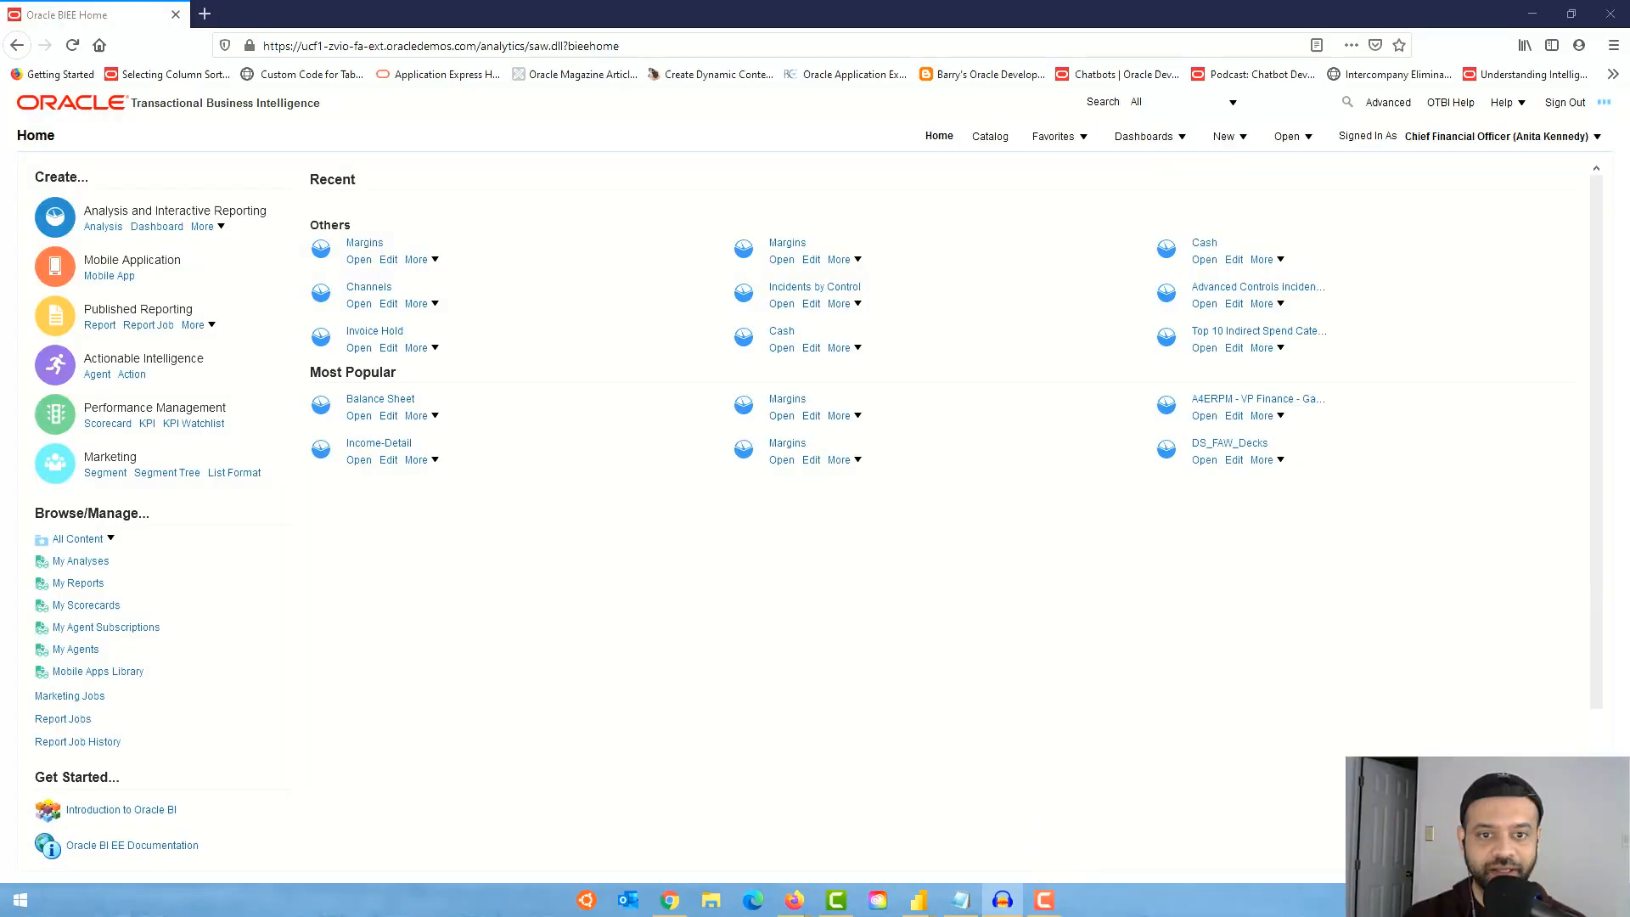
pyautogui.moveTo(1120, 429)
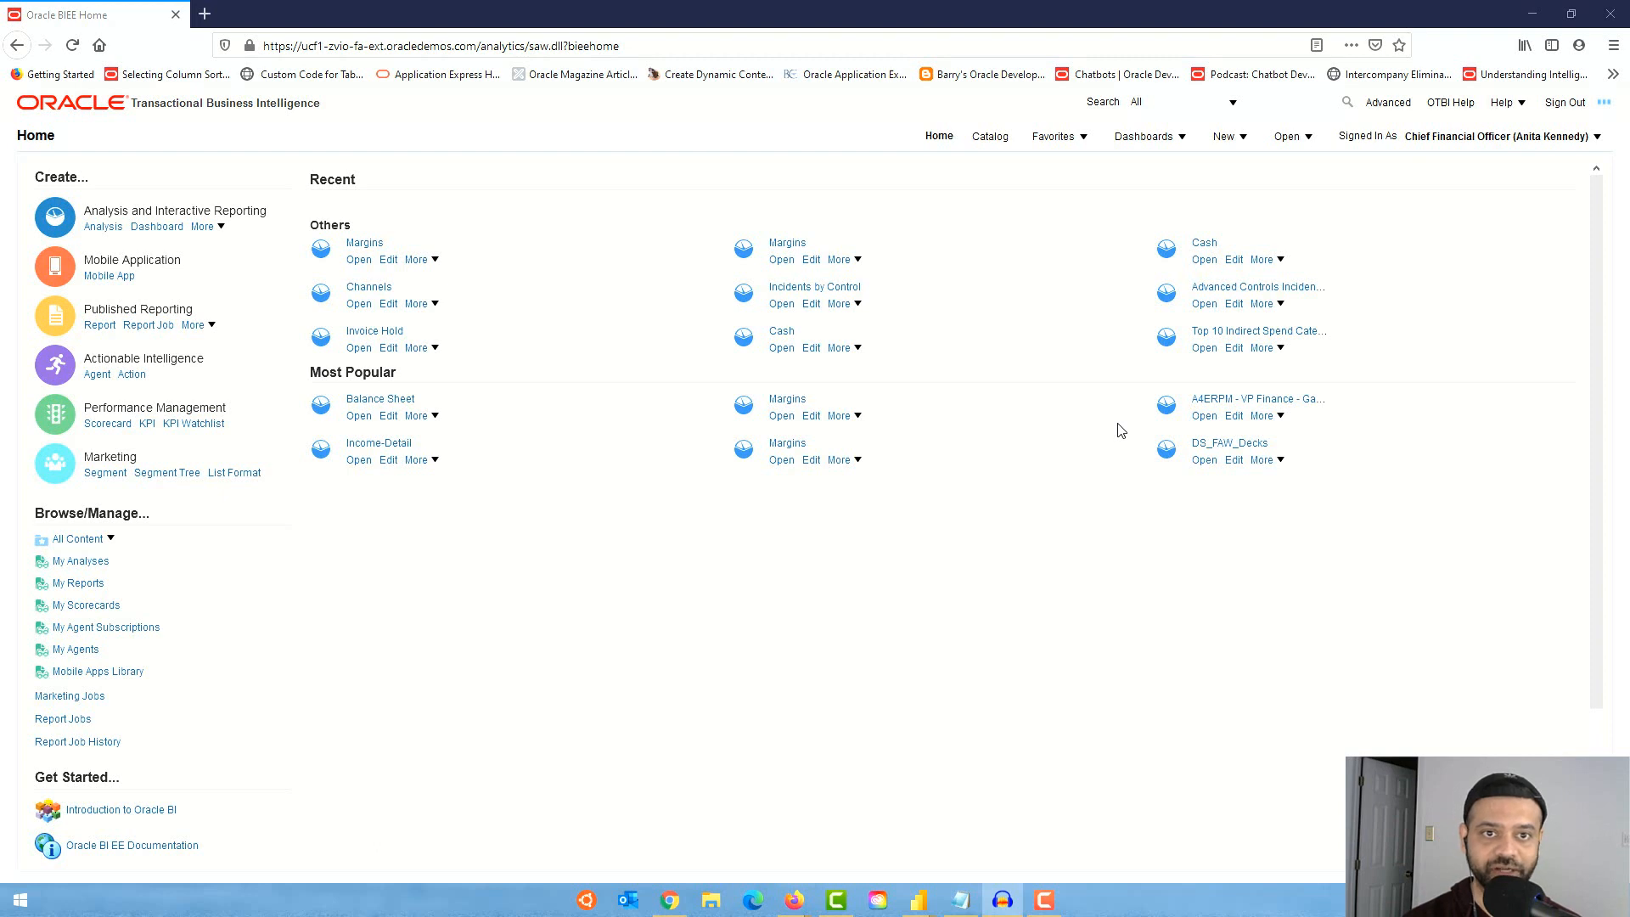
pyautogui.moveTo(1243, 156)
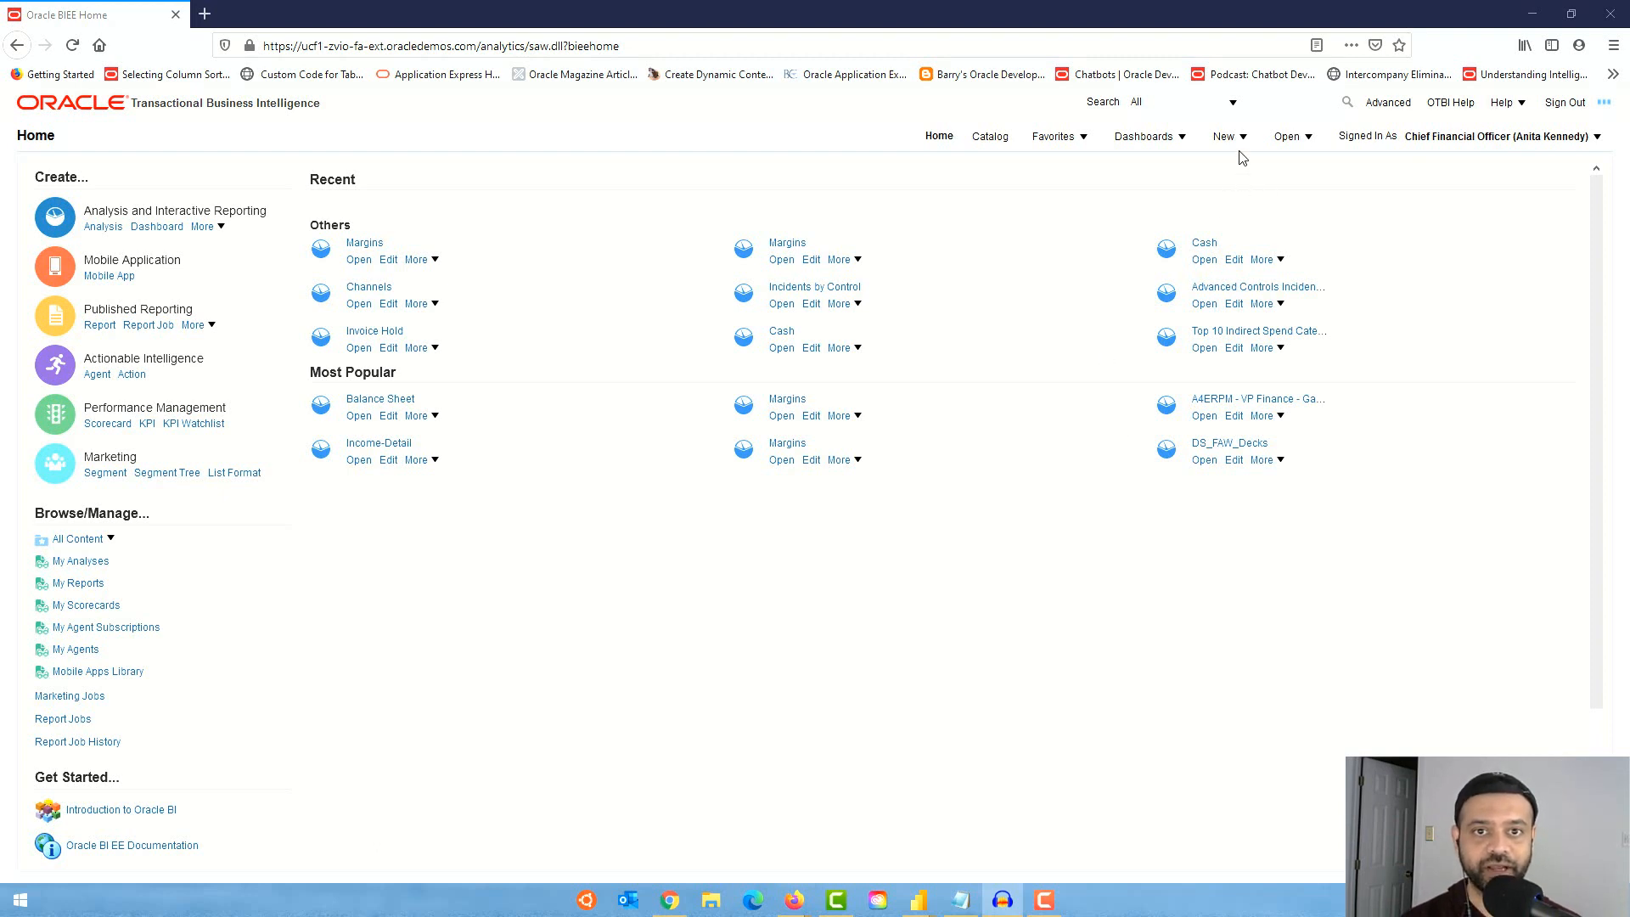
pyautogui.moveTo(1265, 192)
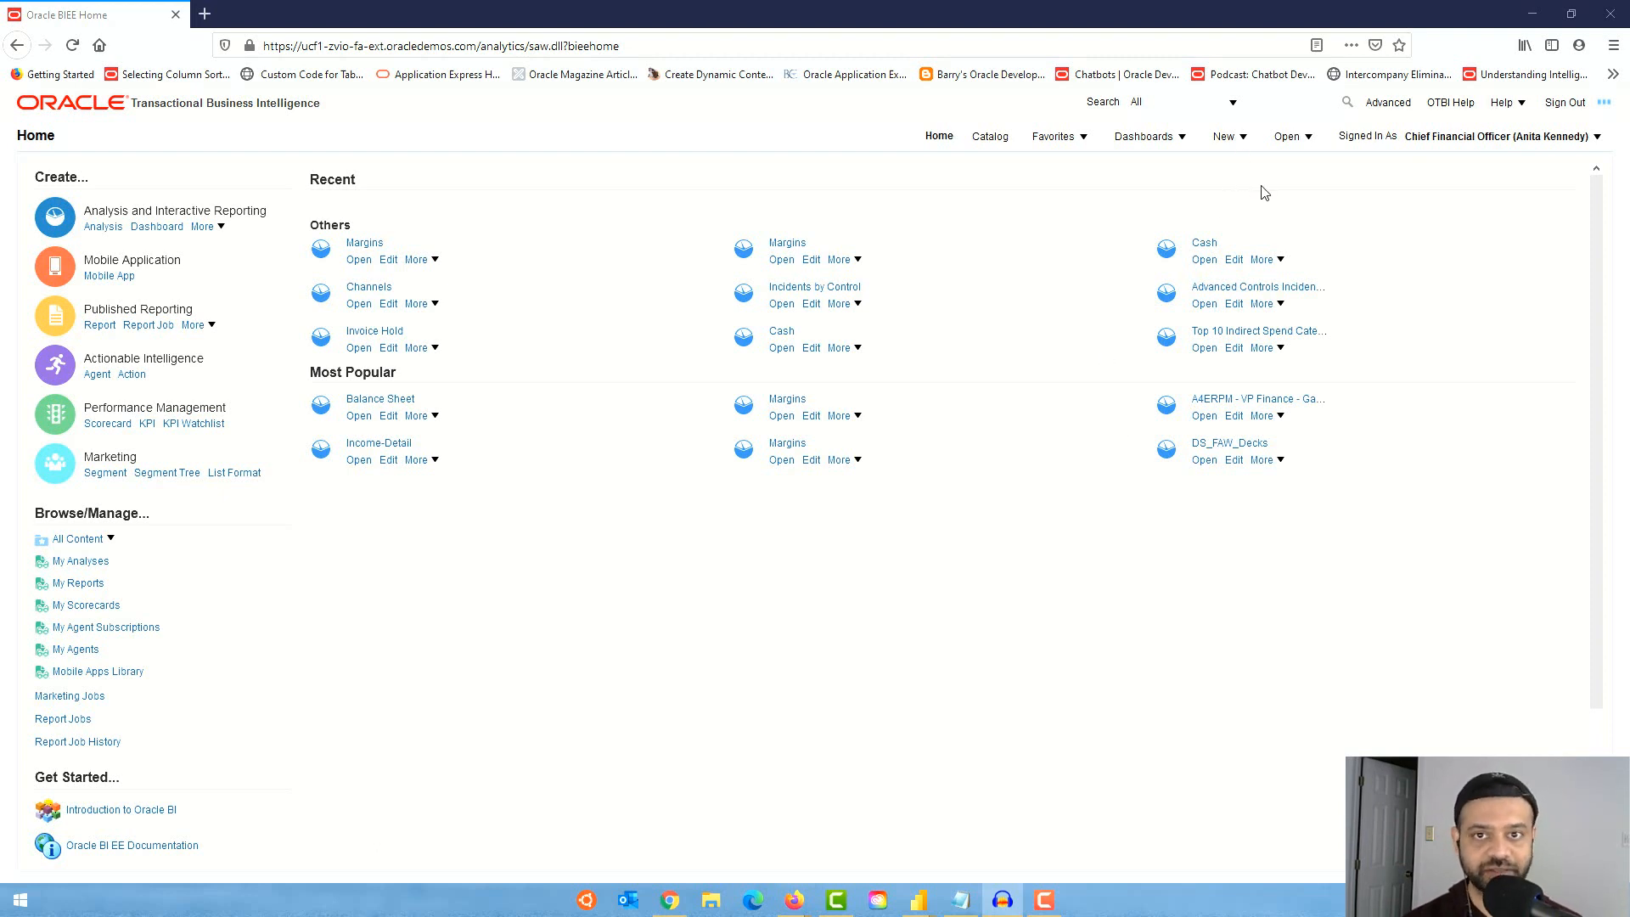
# Create a new analysis on the Payables Invoices - Transactions Real Time subject area
pyautogui.click(1224, 136)
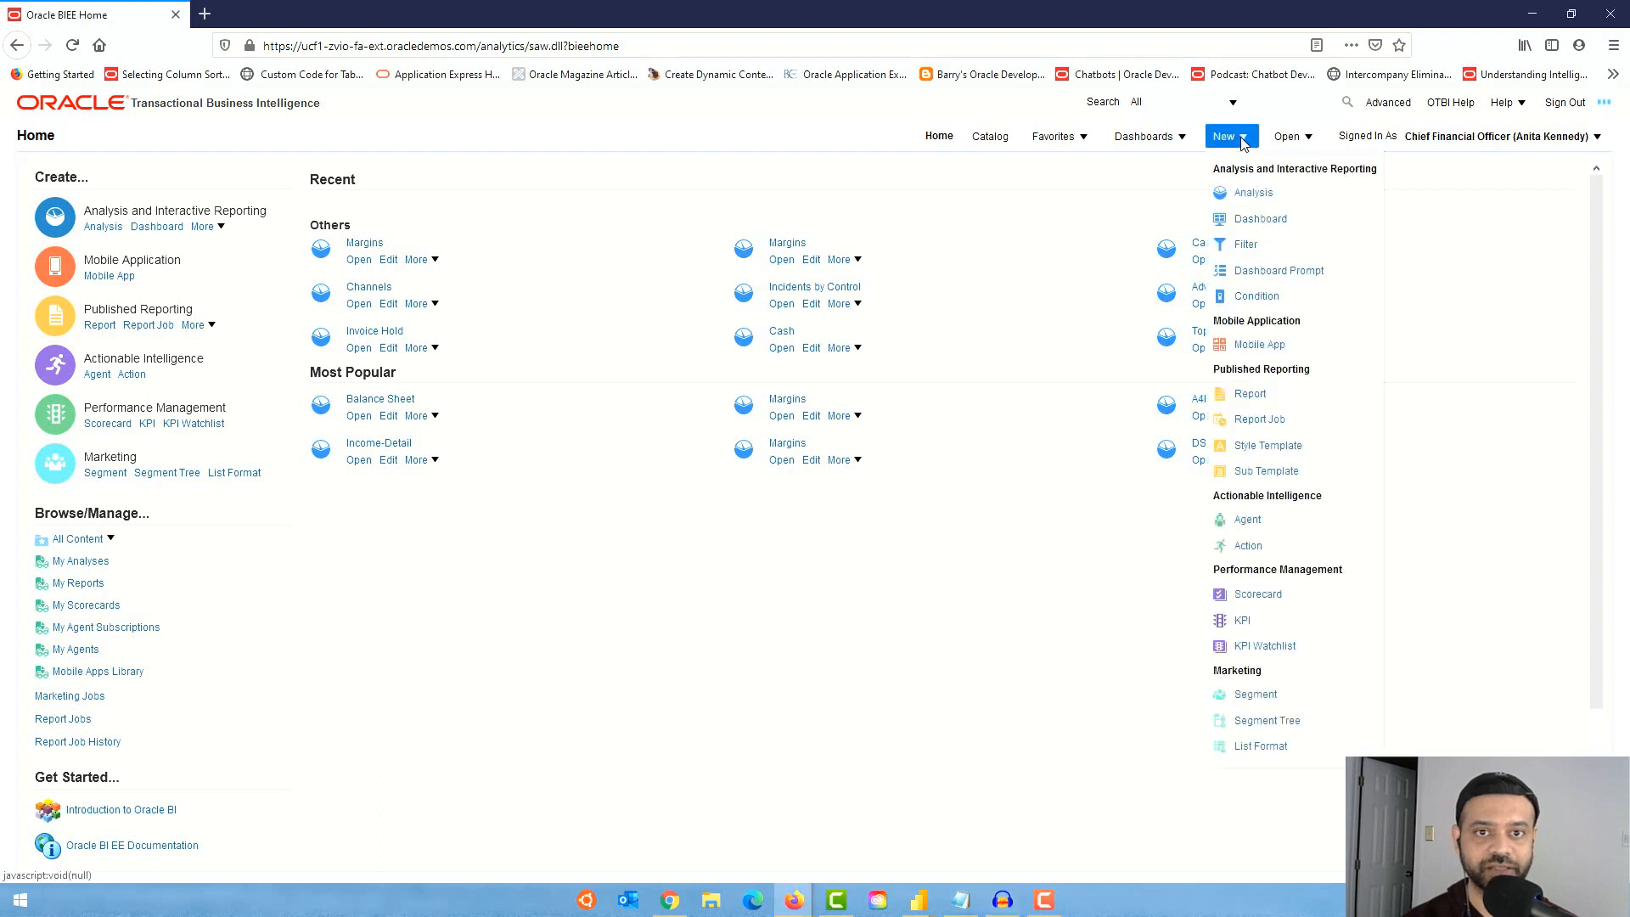
pyautogui.moveTo(1253, 194)
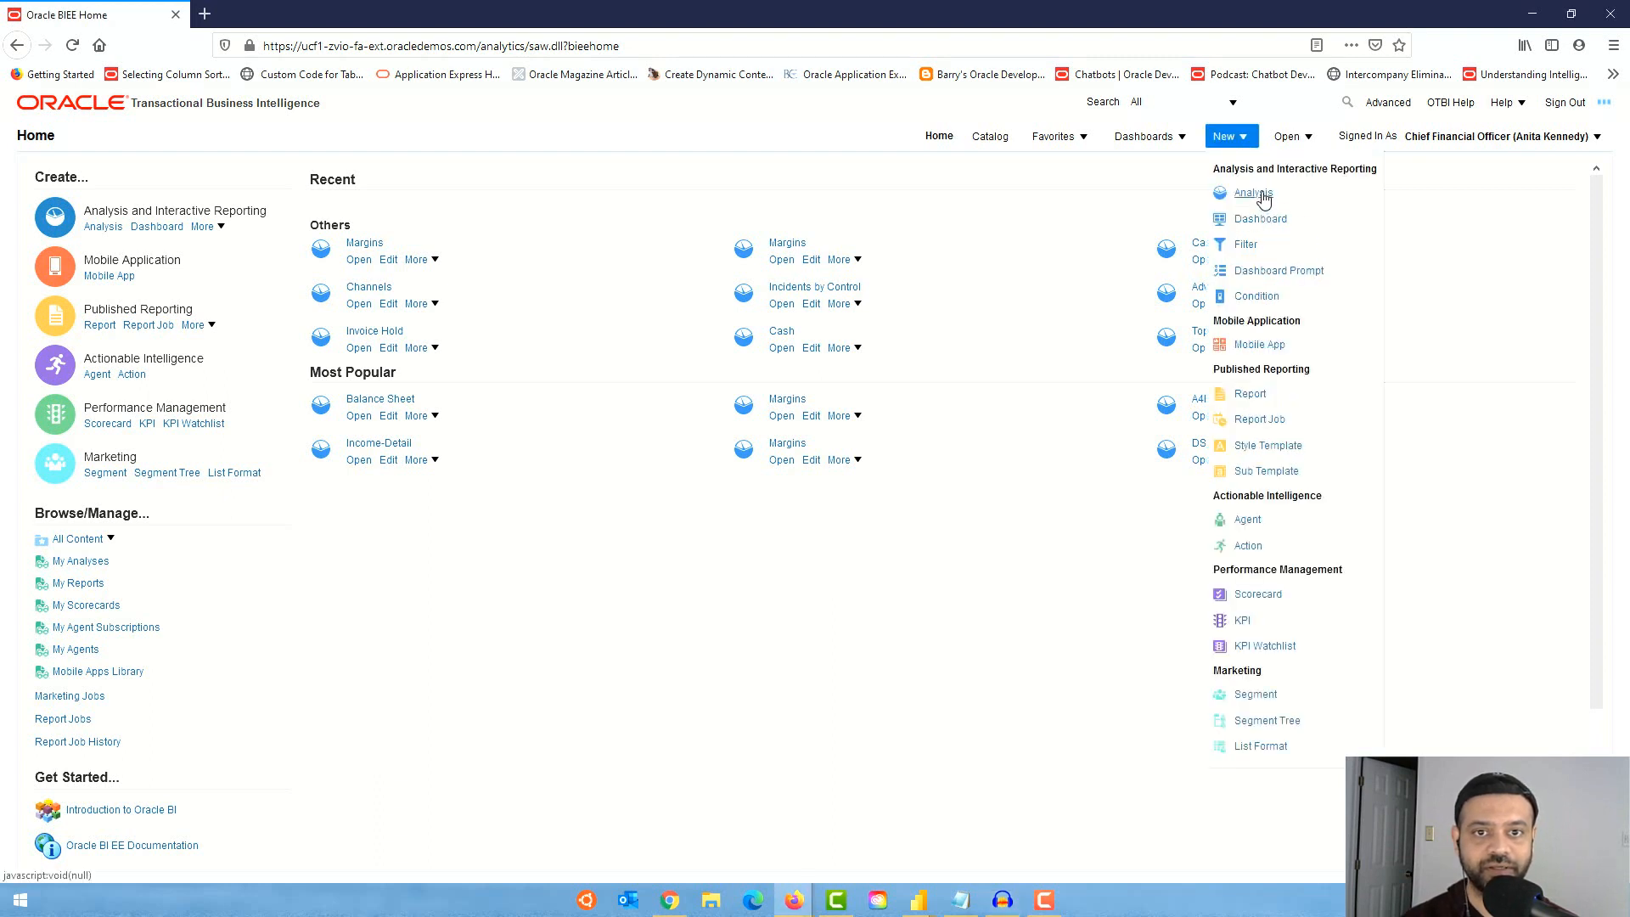
pyautogui.click(1251, 194)
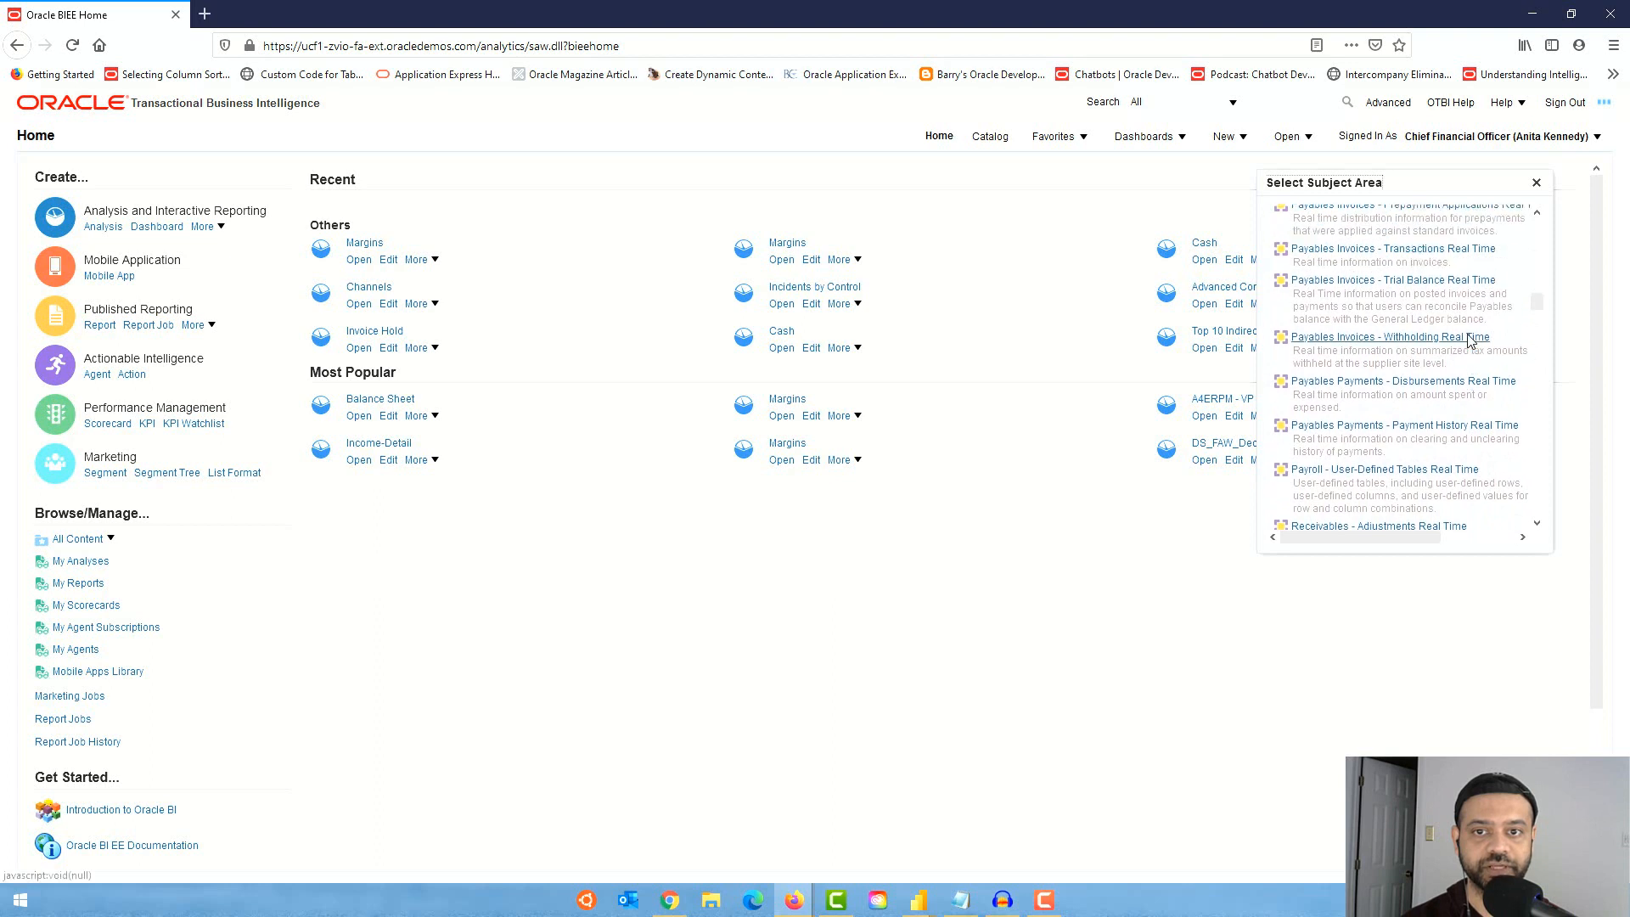
pyautogui.click(1537, 182)
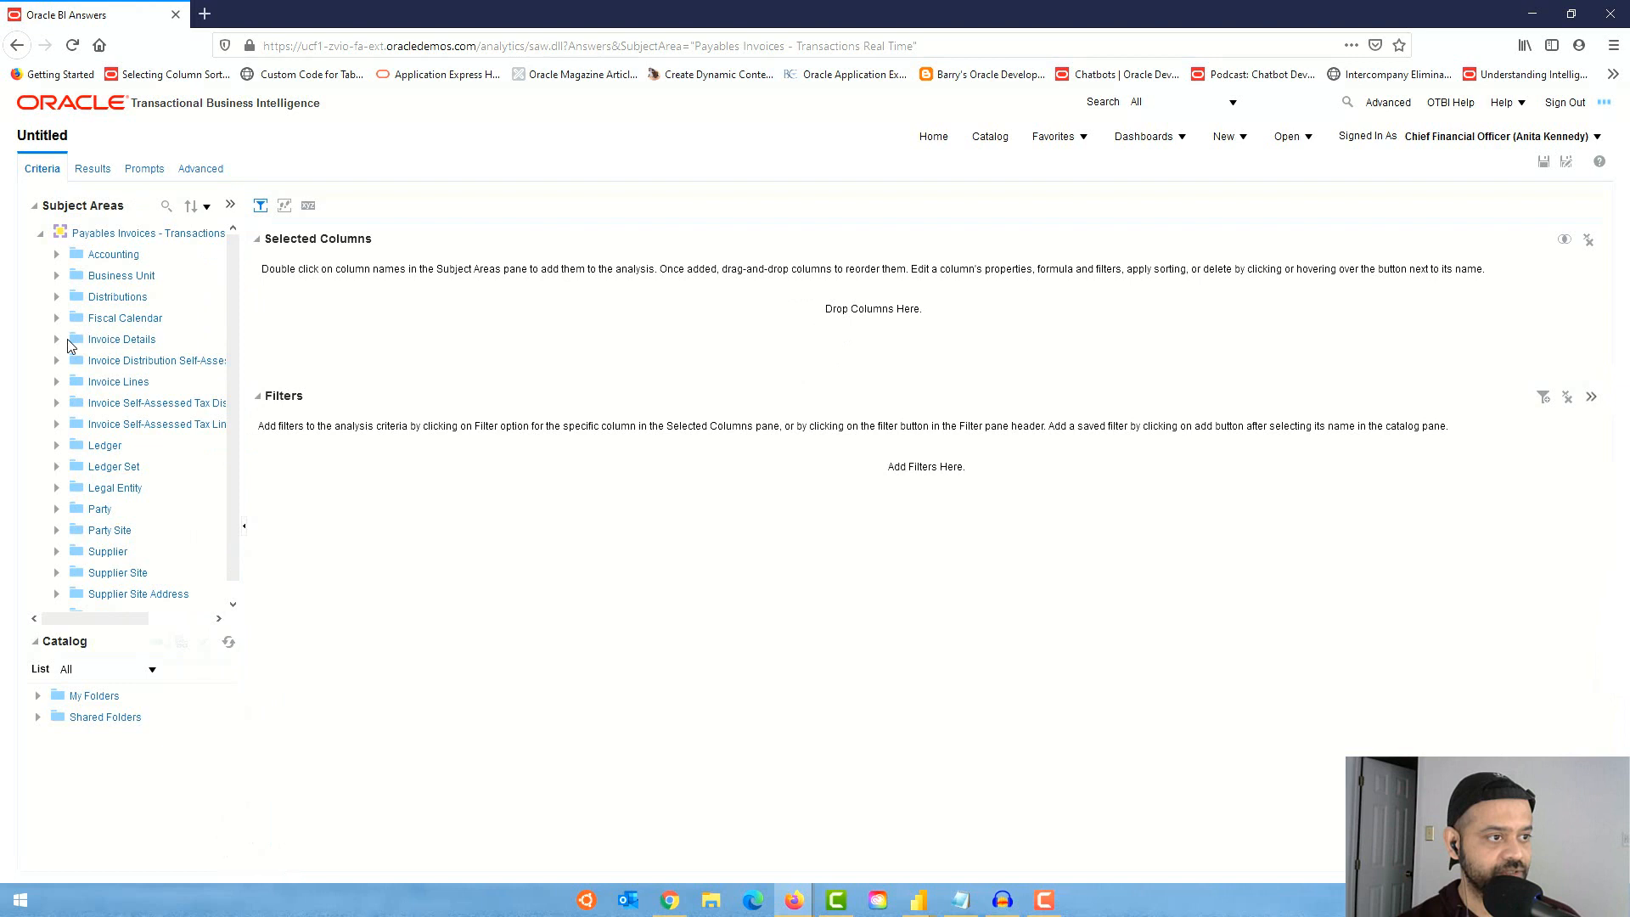
# Add Supplier or Party Name from Invoice Details, then remove it again
pyautogui.click(58, 340)
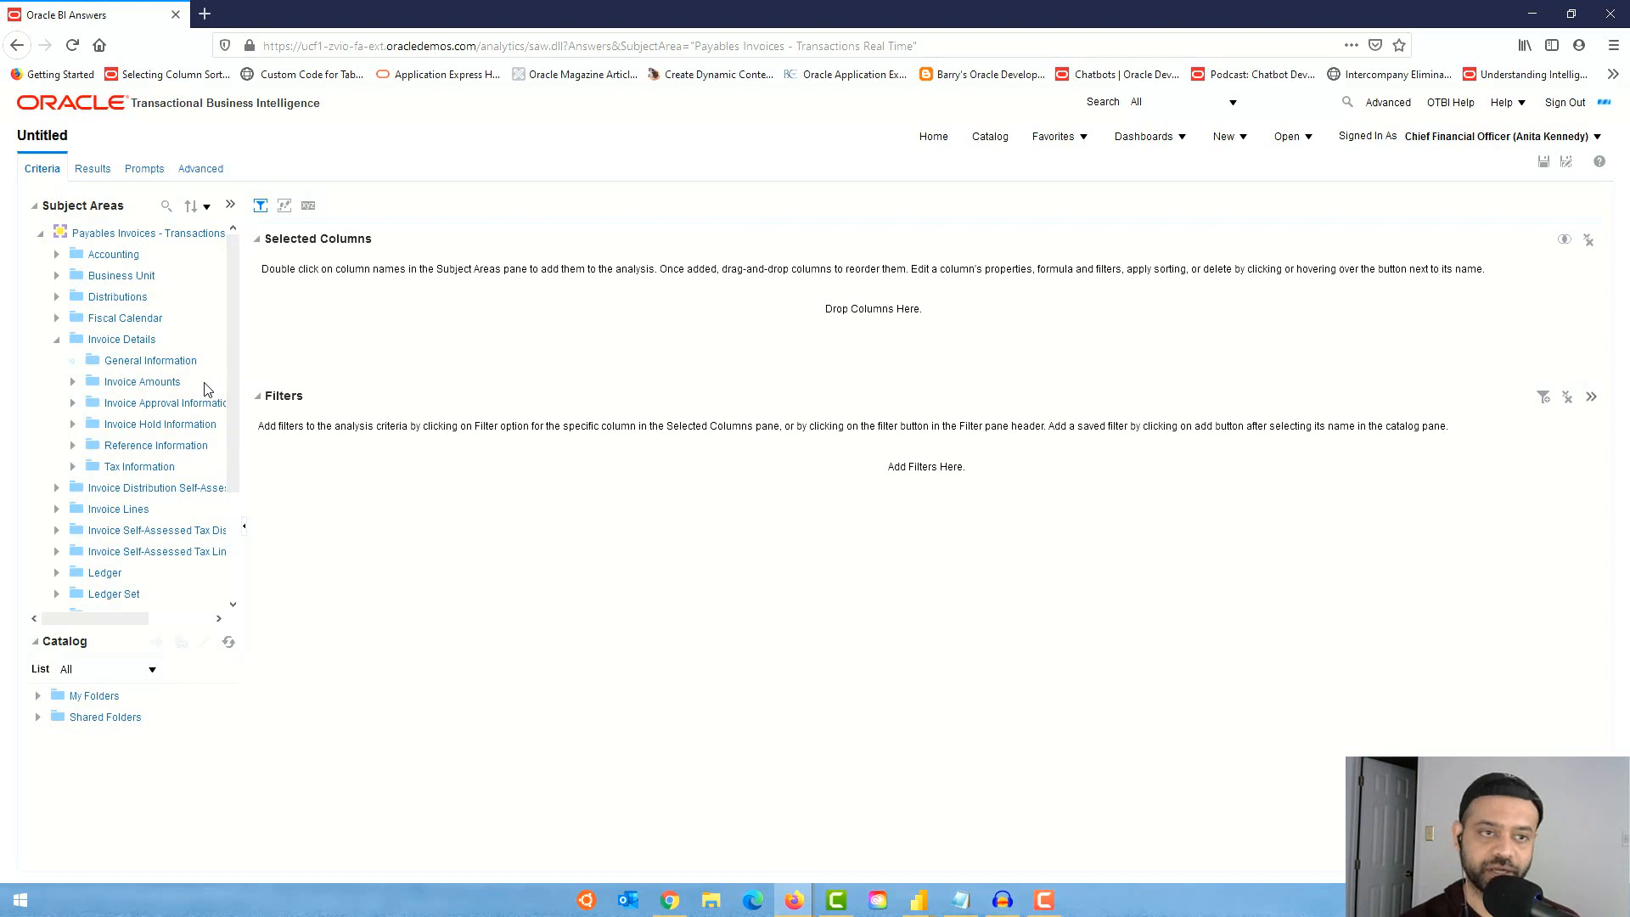
pyautogui.scroll(-3)
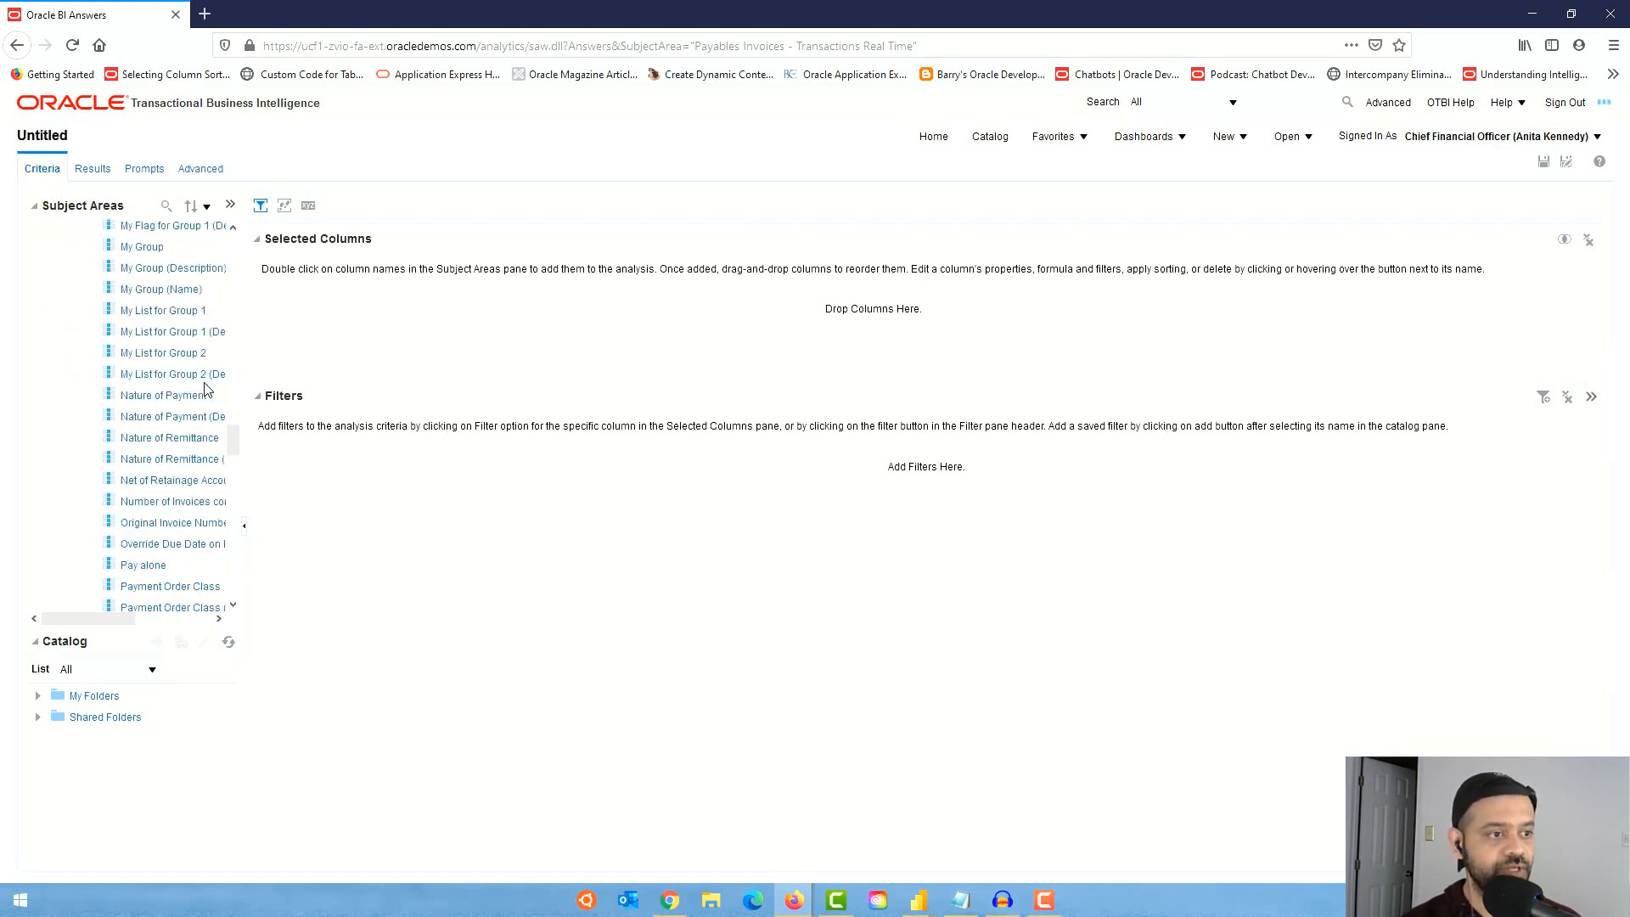
pyautogui.scroll(-3)
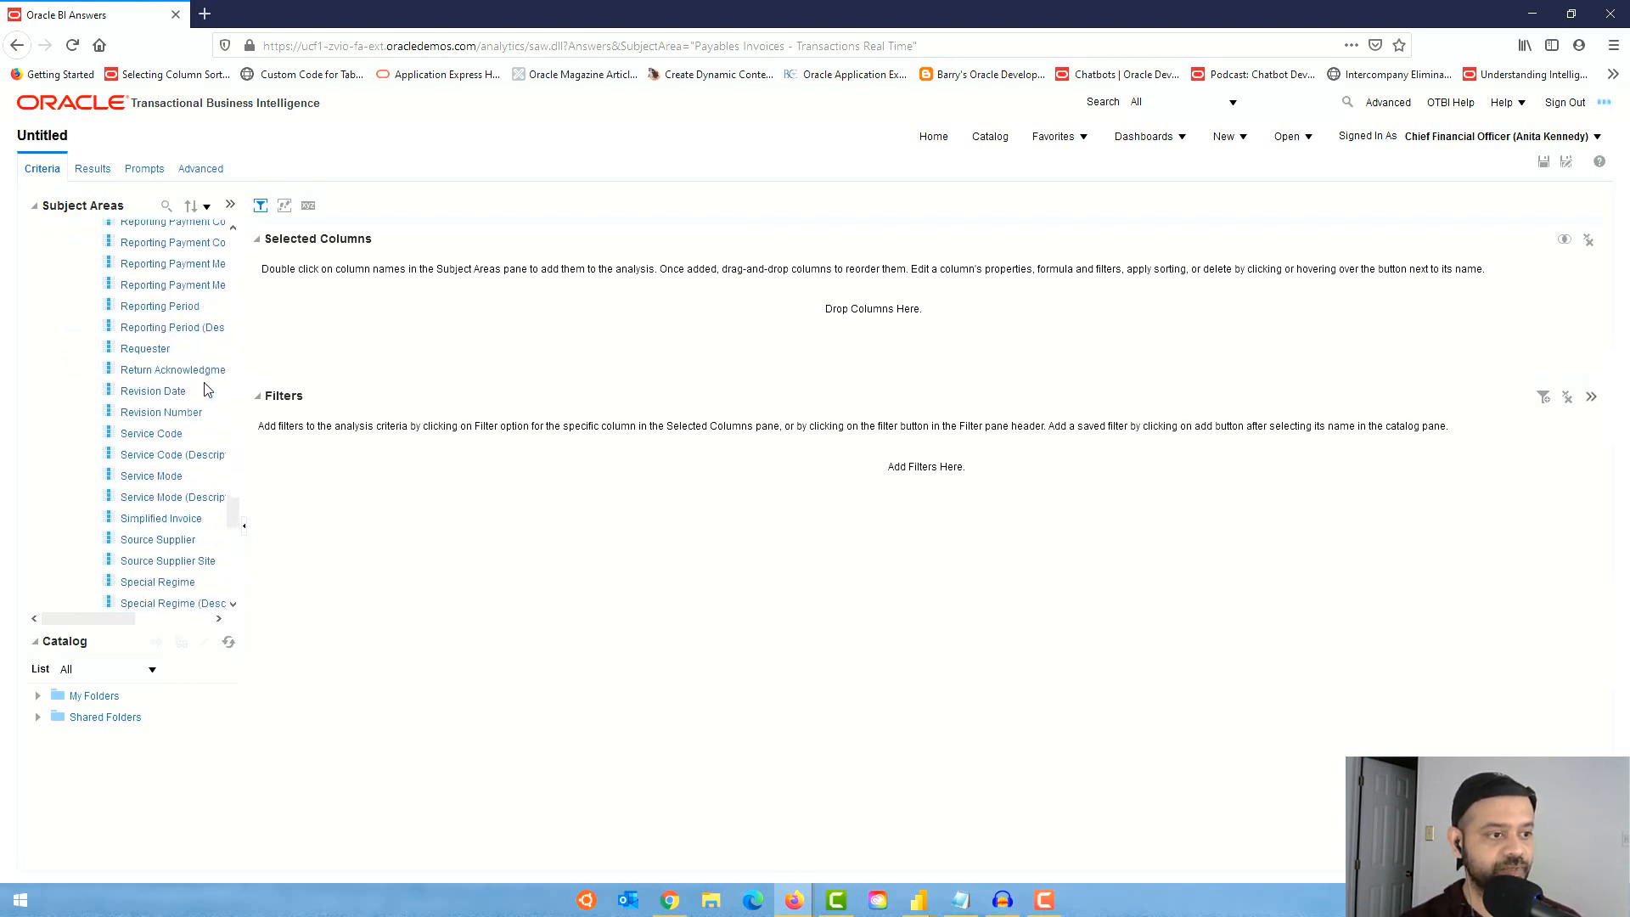
pyautogui.scroll(-3)
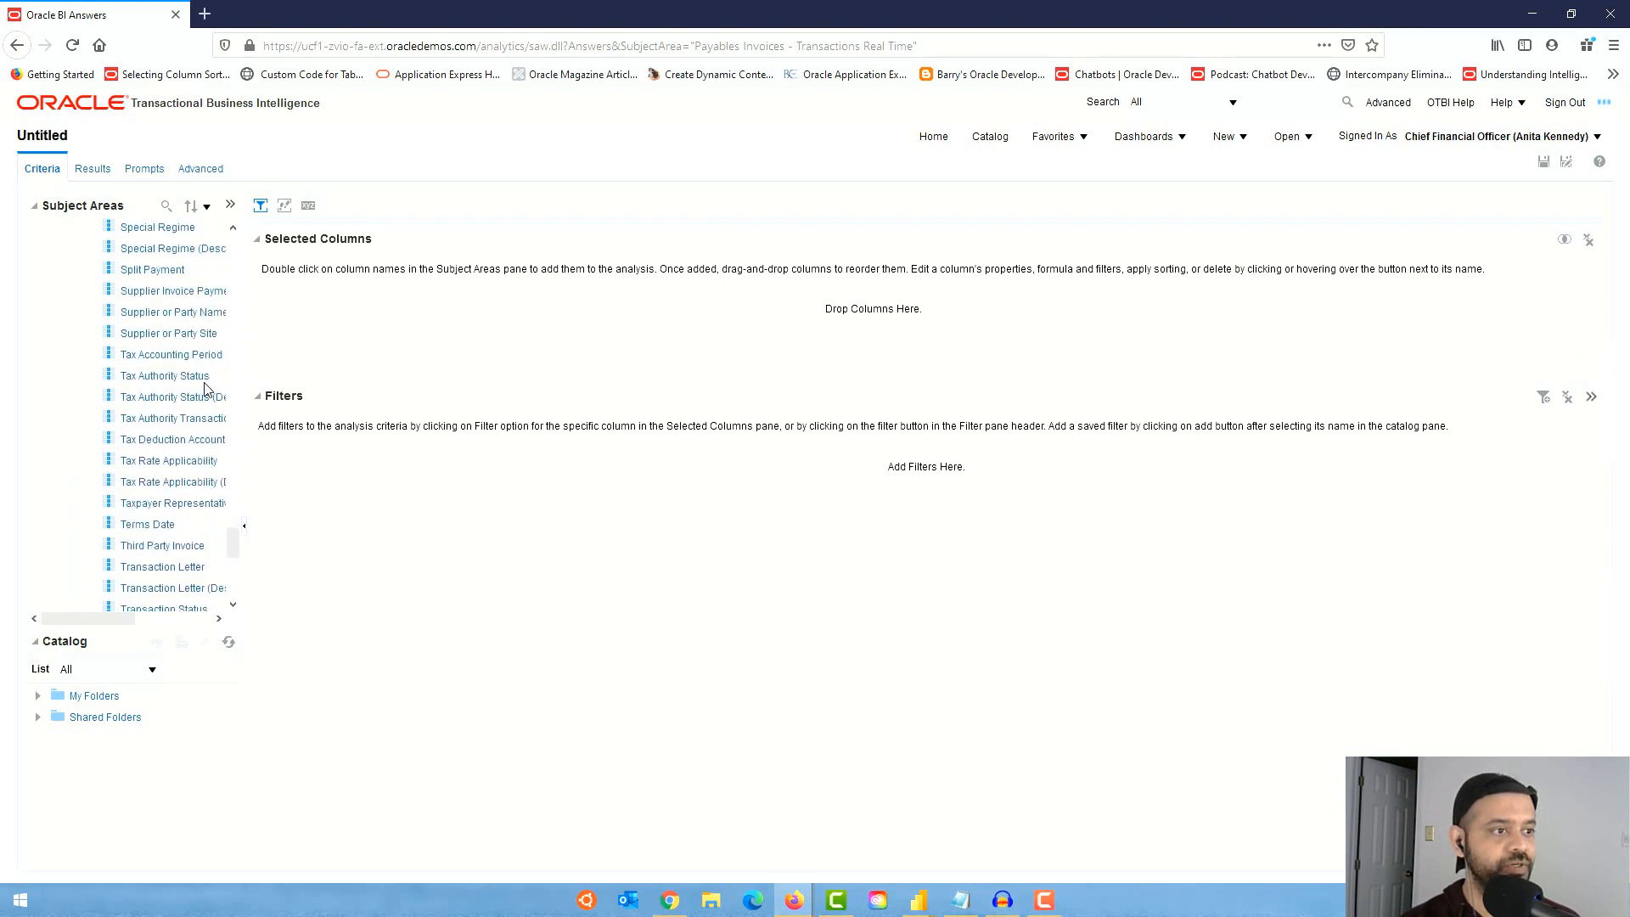
pyautogui.doubleClick(173, 312)
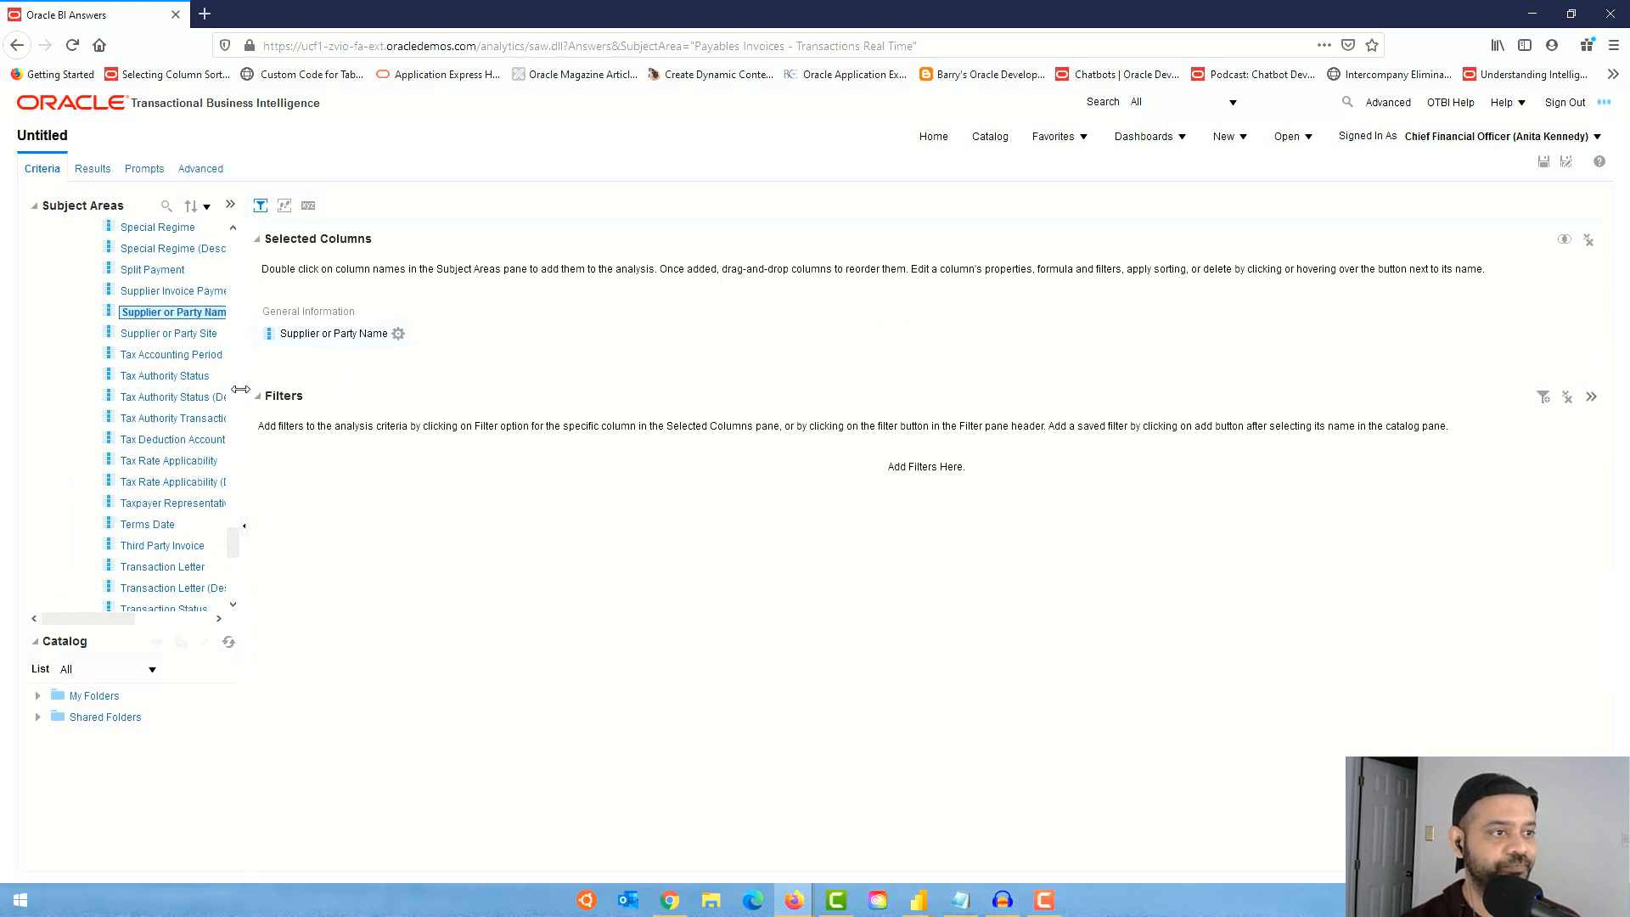
pyautogui.click(397, 333)
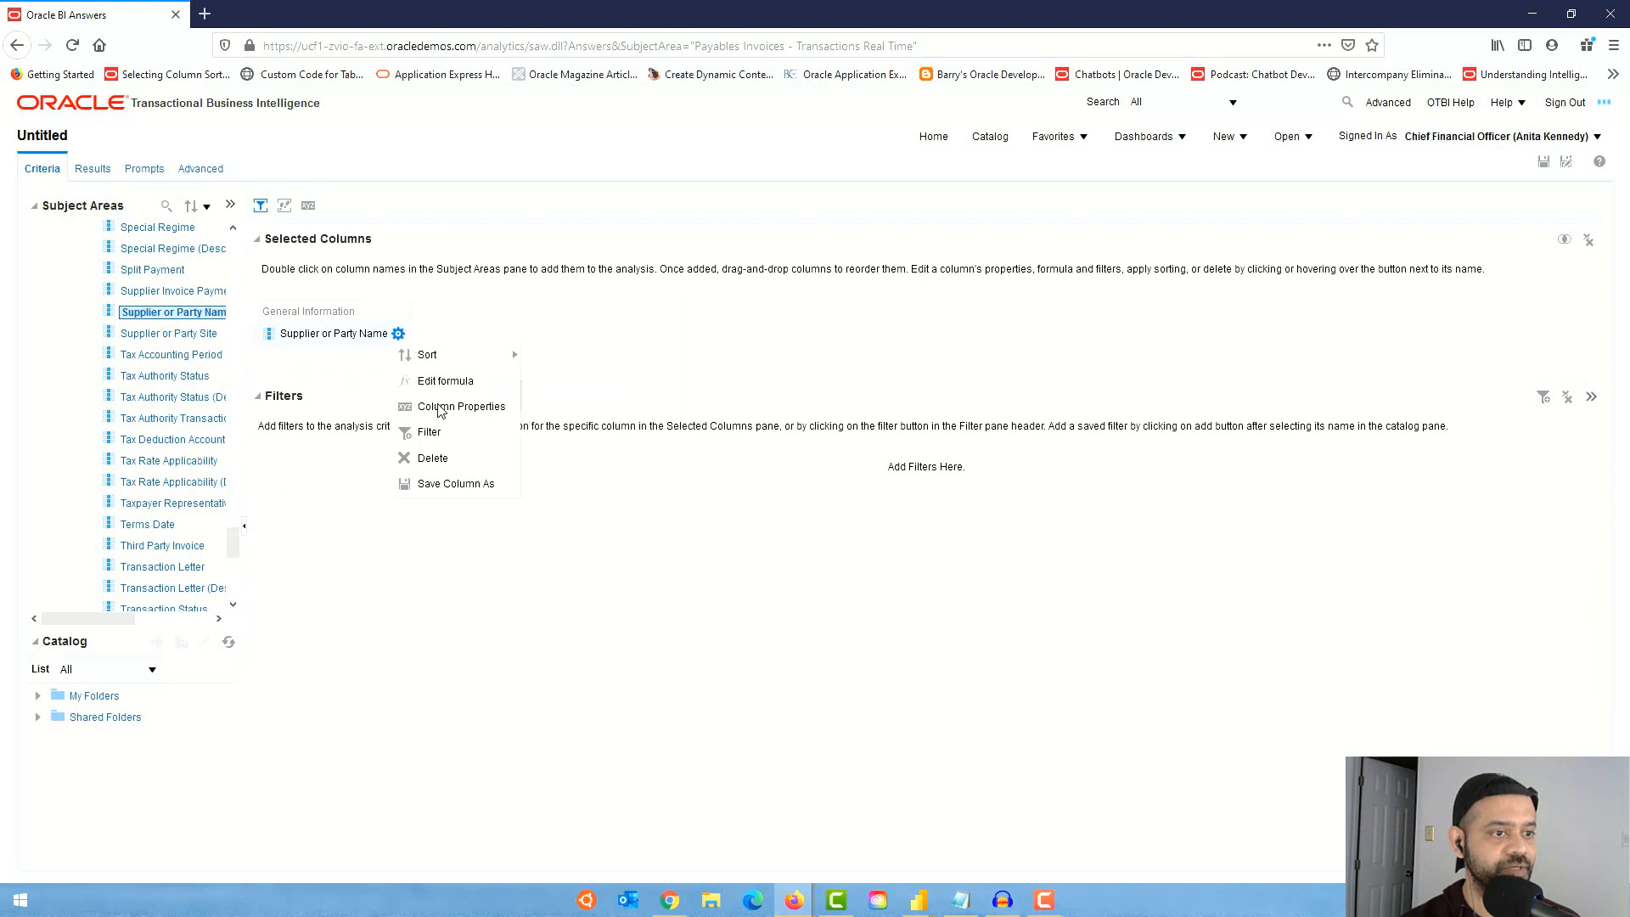
pyautogui.click(432, 457)
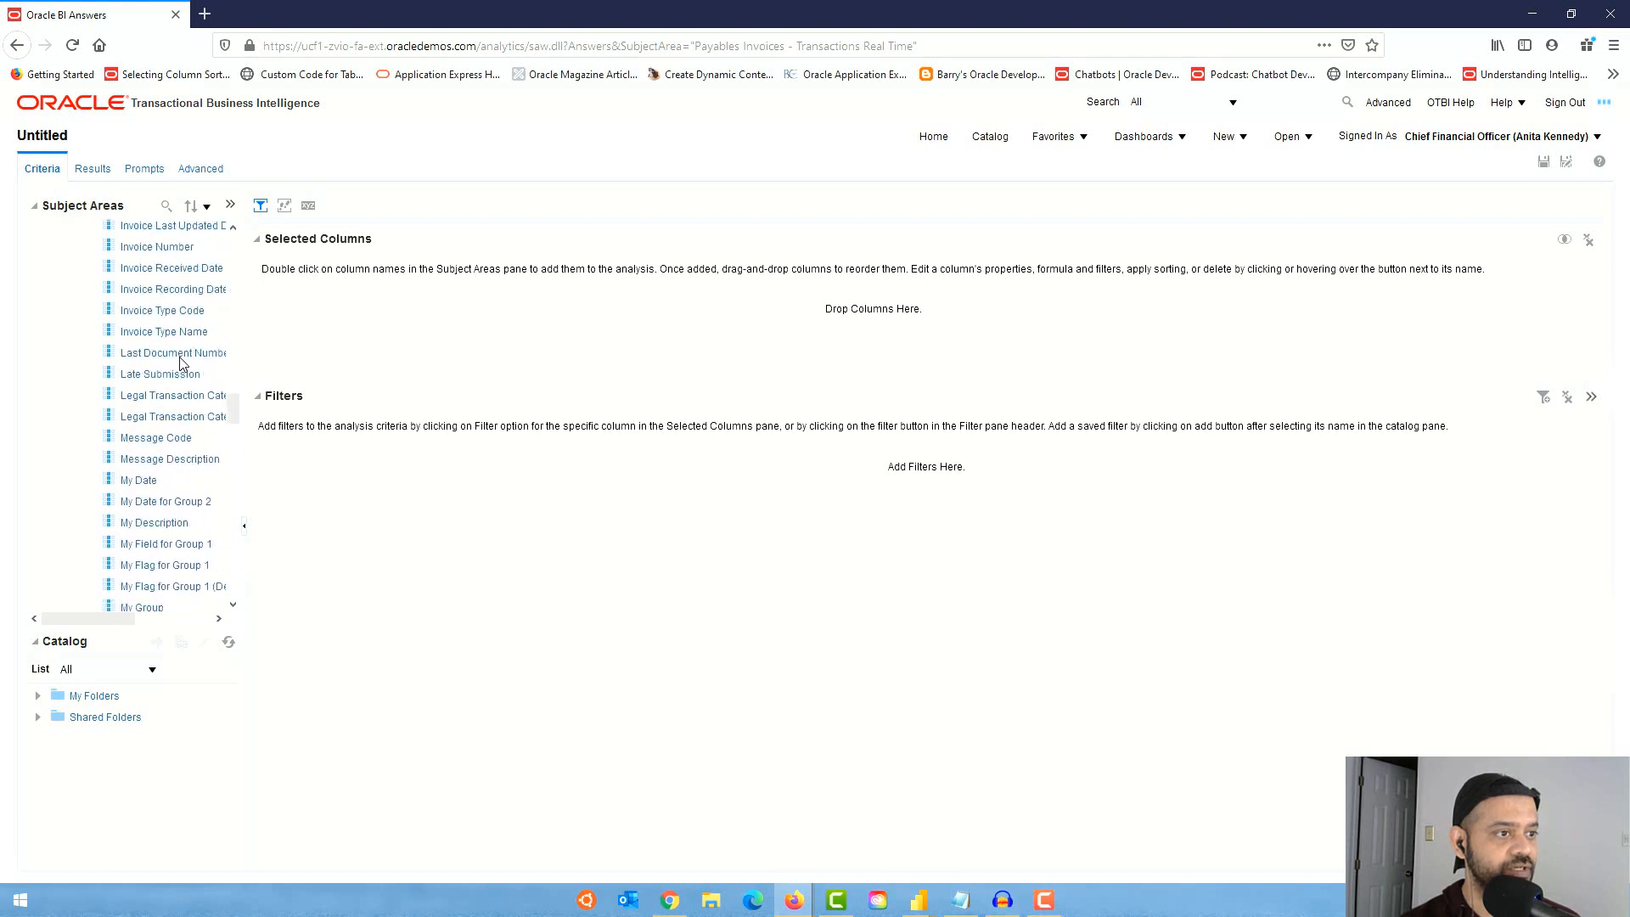
# Add Invoice Type Name and Invoice Amount as the selected columns
pyautogui.doubleClick(163, 331)
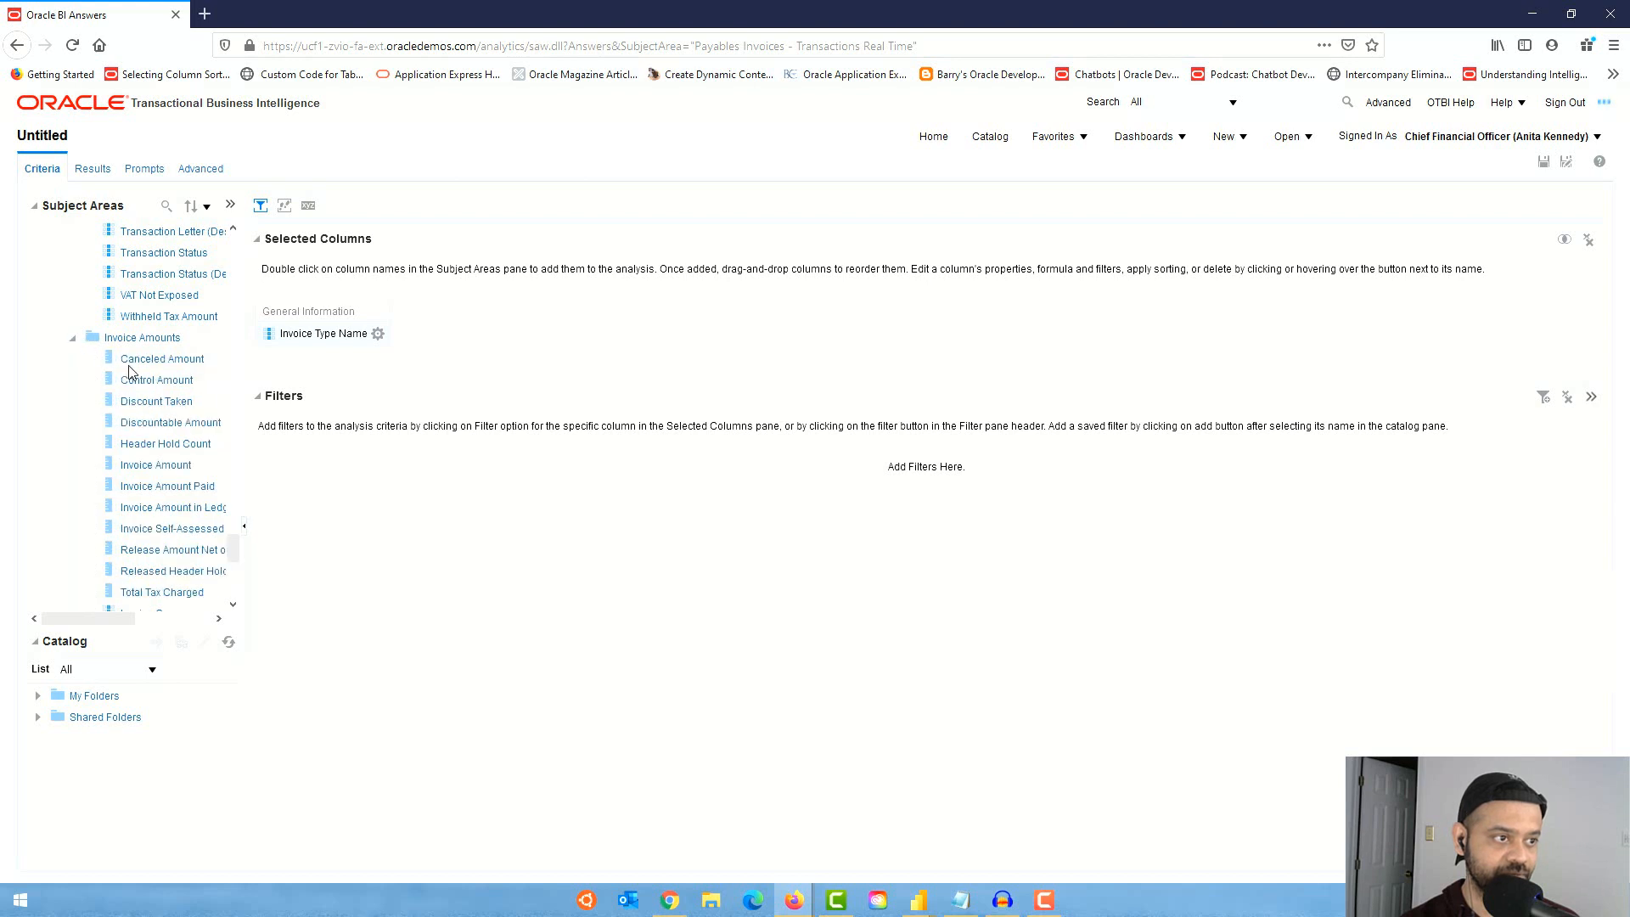
pyautogui.doubleClick(156, 465)
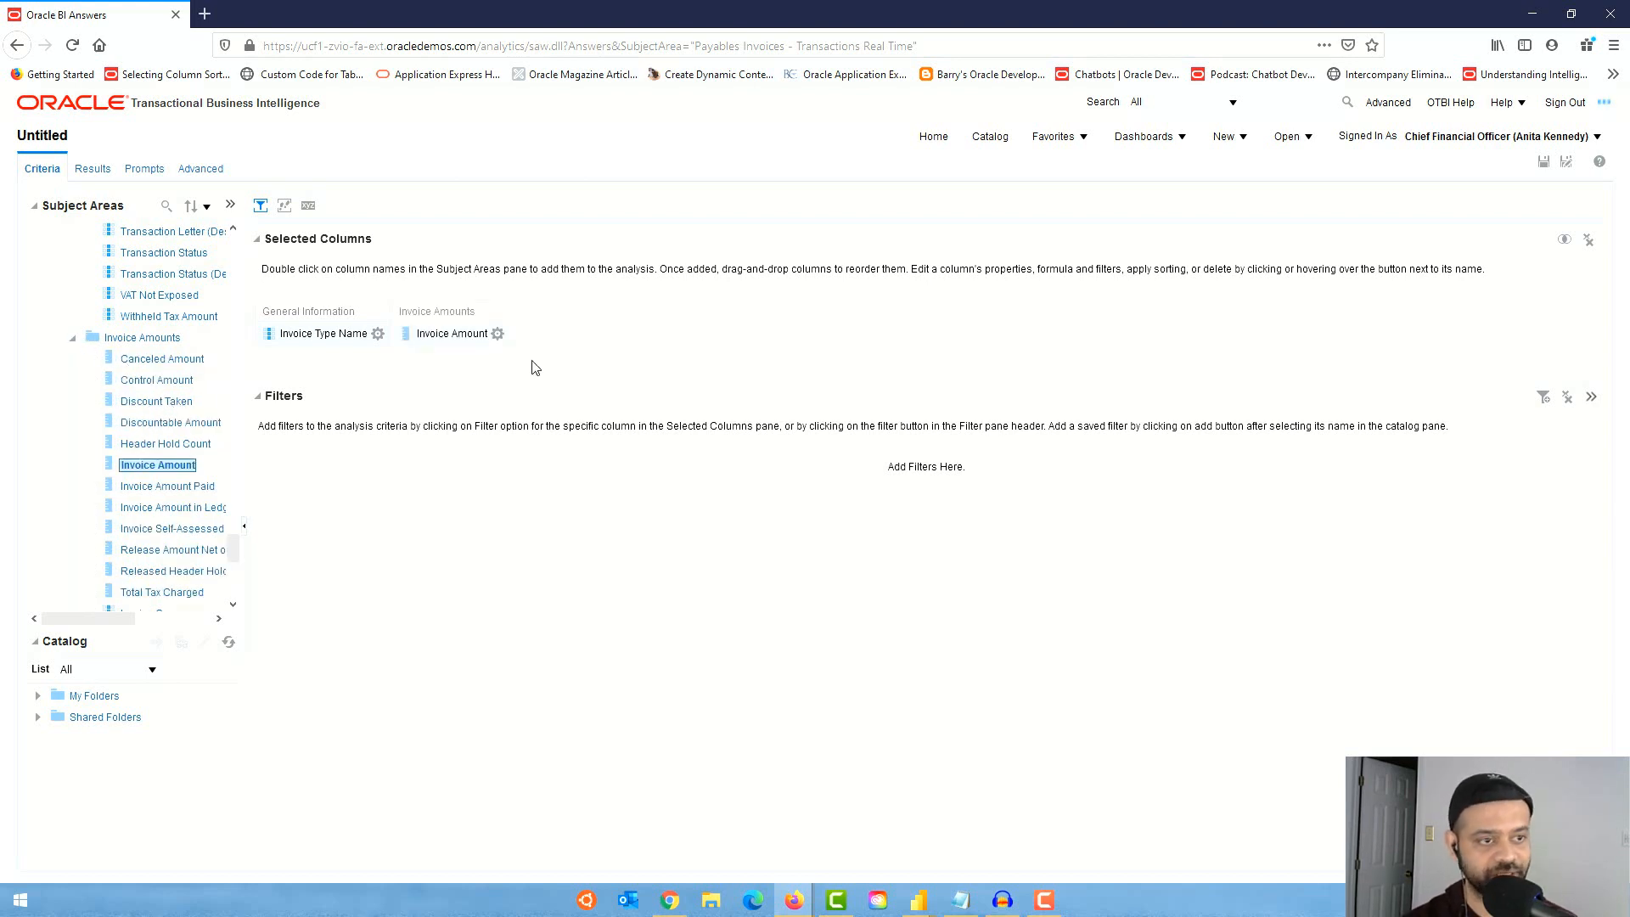
pyautogui.moveTo(572, 356)
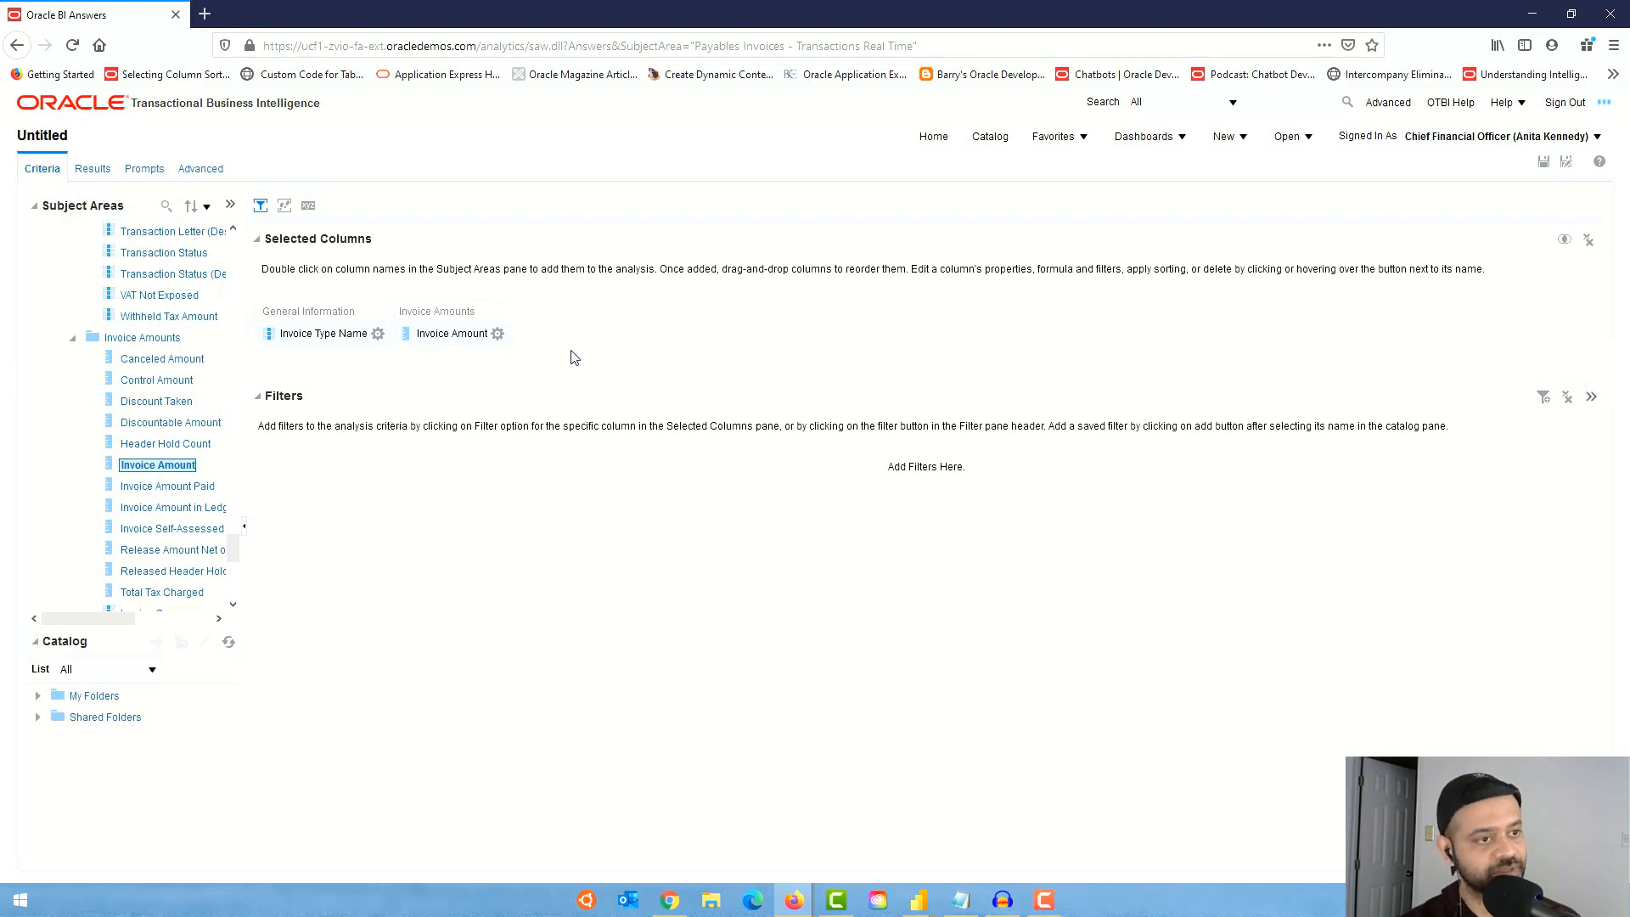
# Show the Results table of invoice amounts by type and list the view types to add
pyautogui.click(90, 168)
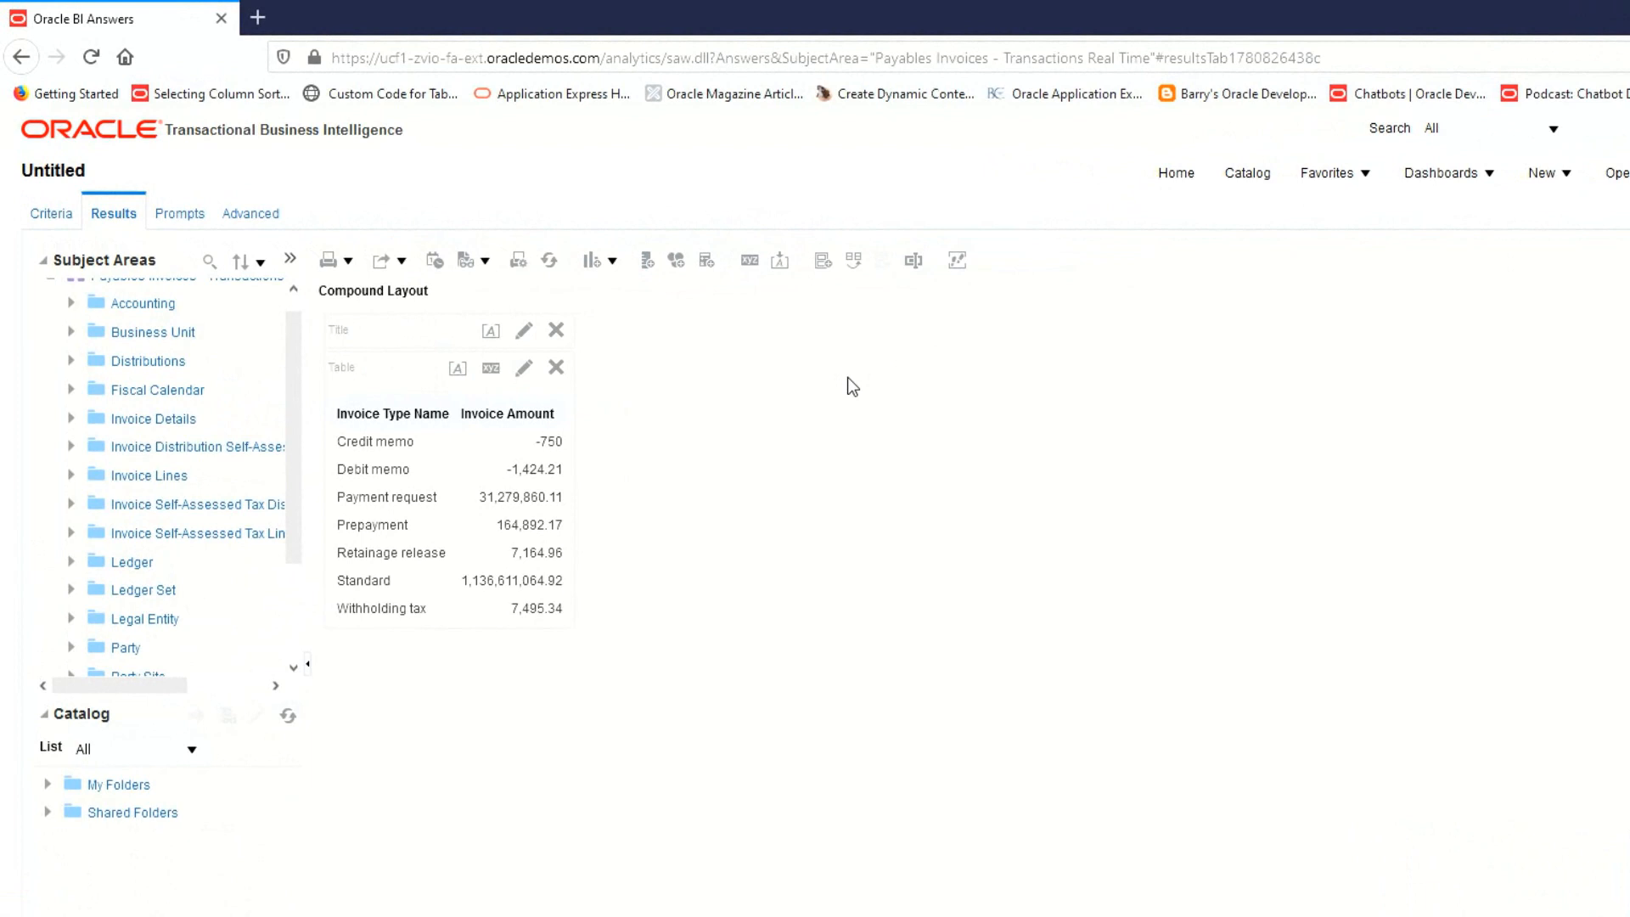
pyautogui.moveTo(789, 404)
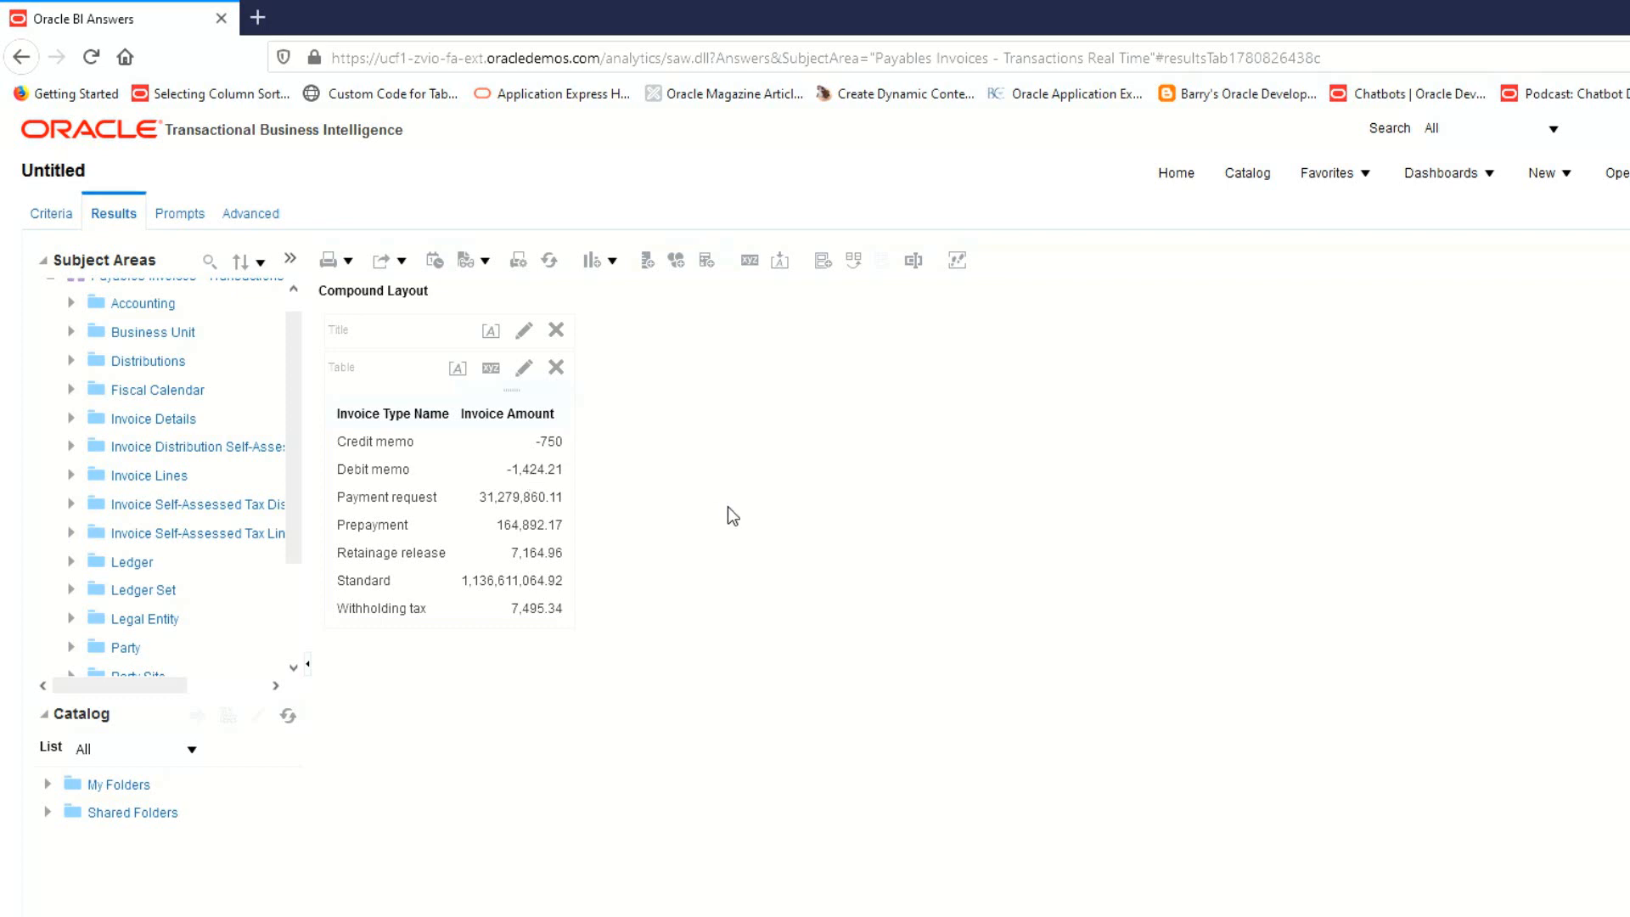
pyautogui.click(591, 259)
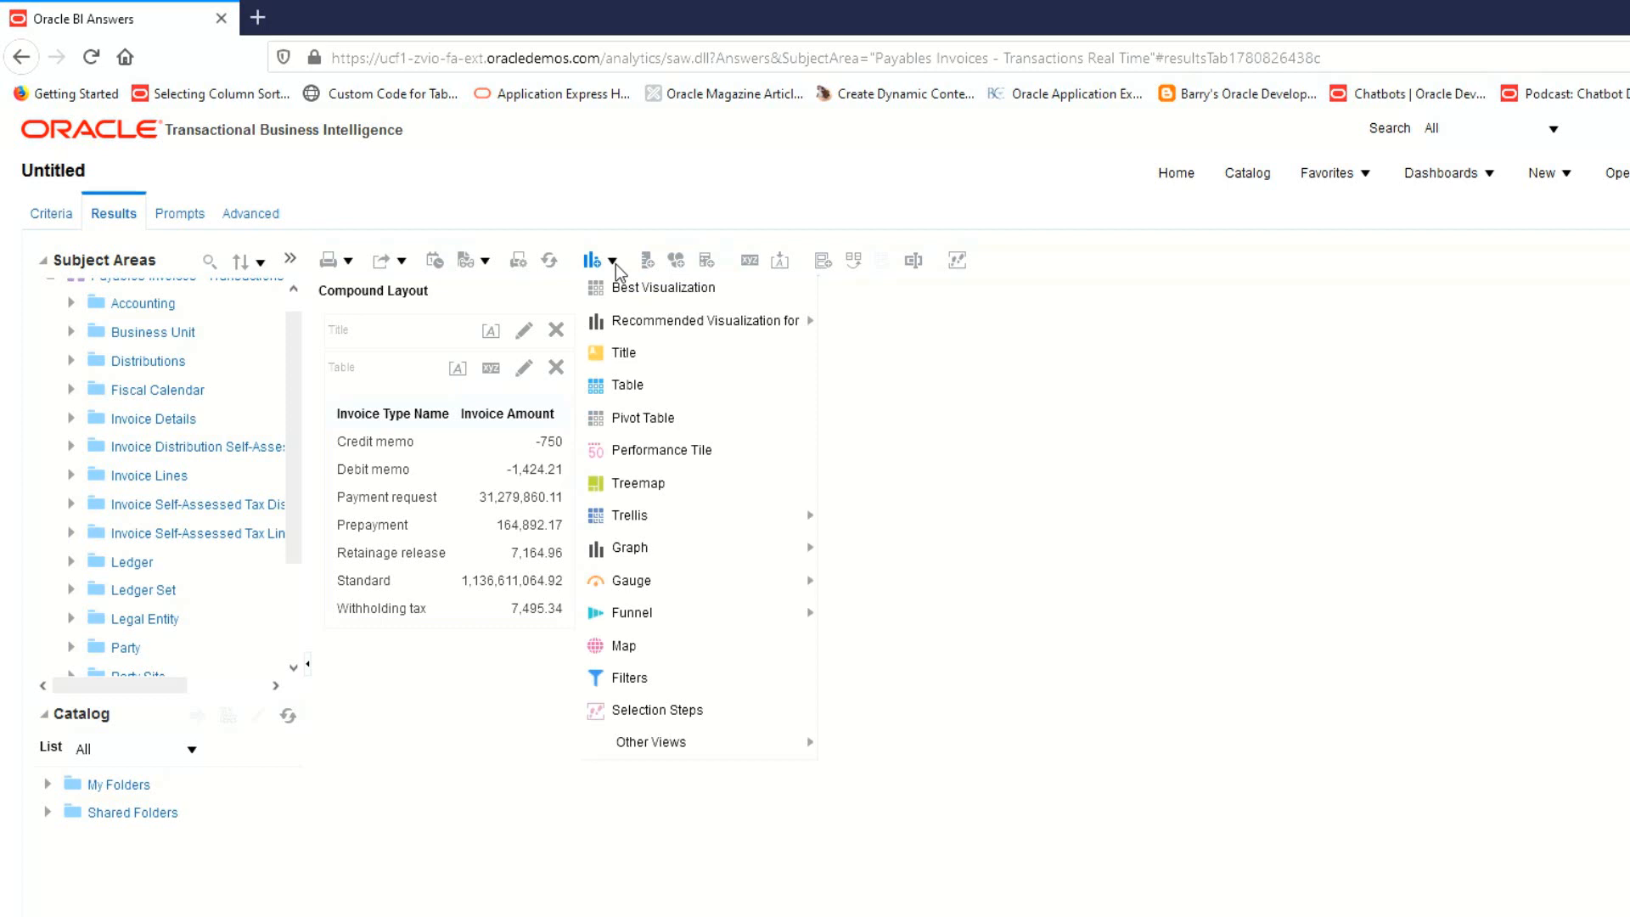
pyautogui.moveTo(651, 742)
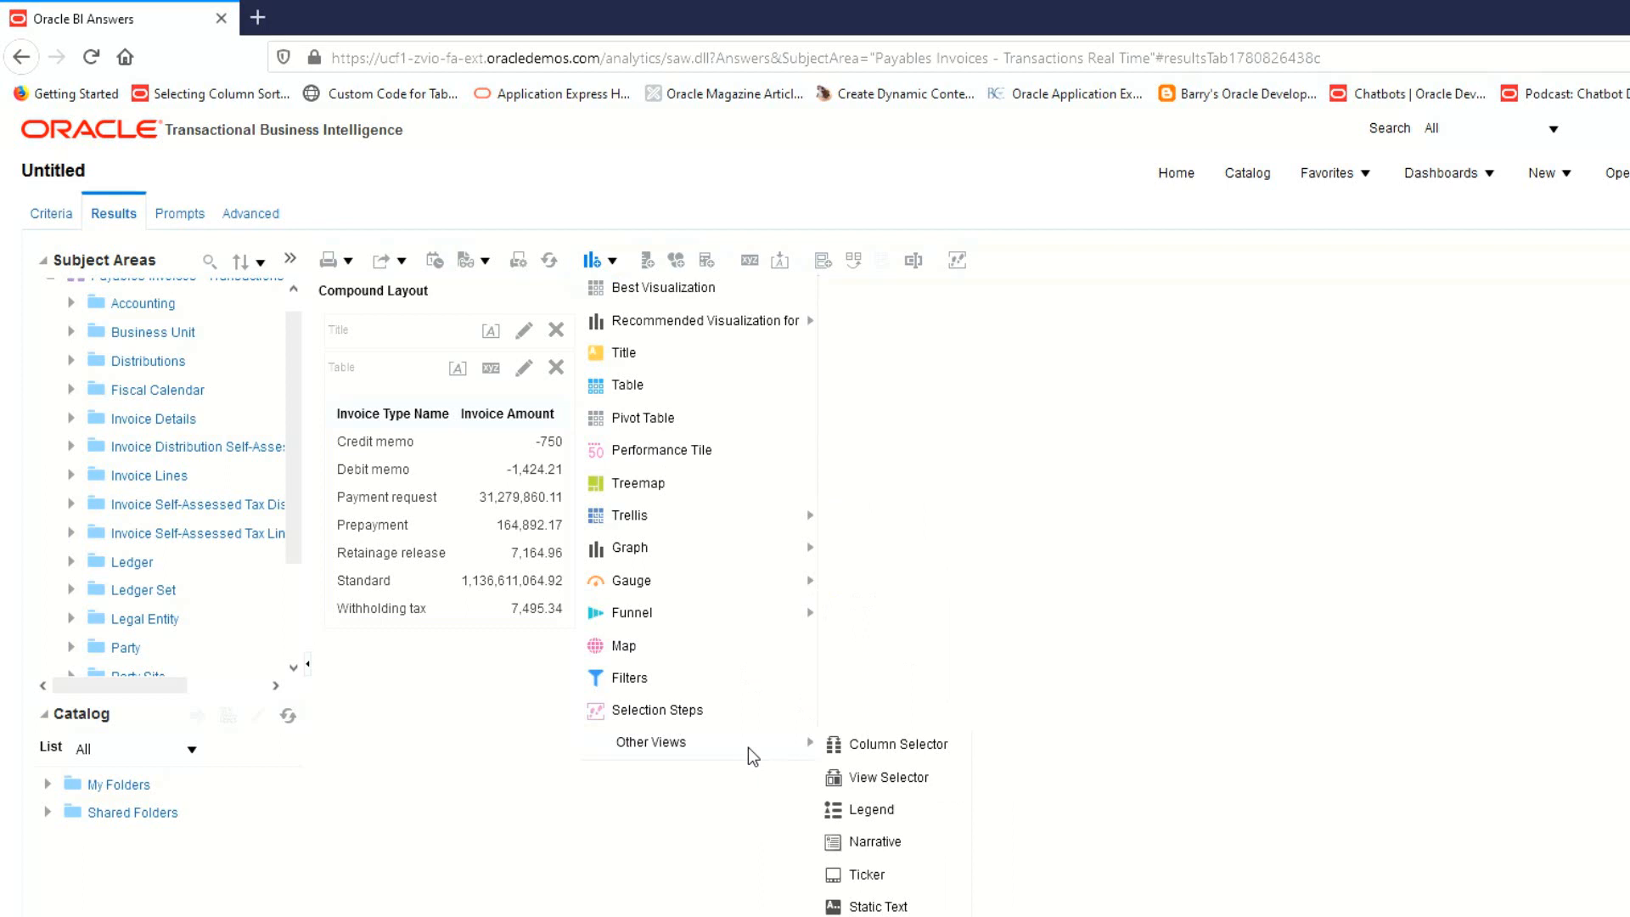
pyautogui.moveTo(878, 759)
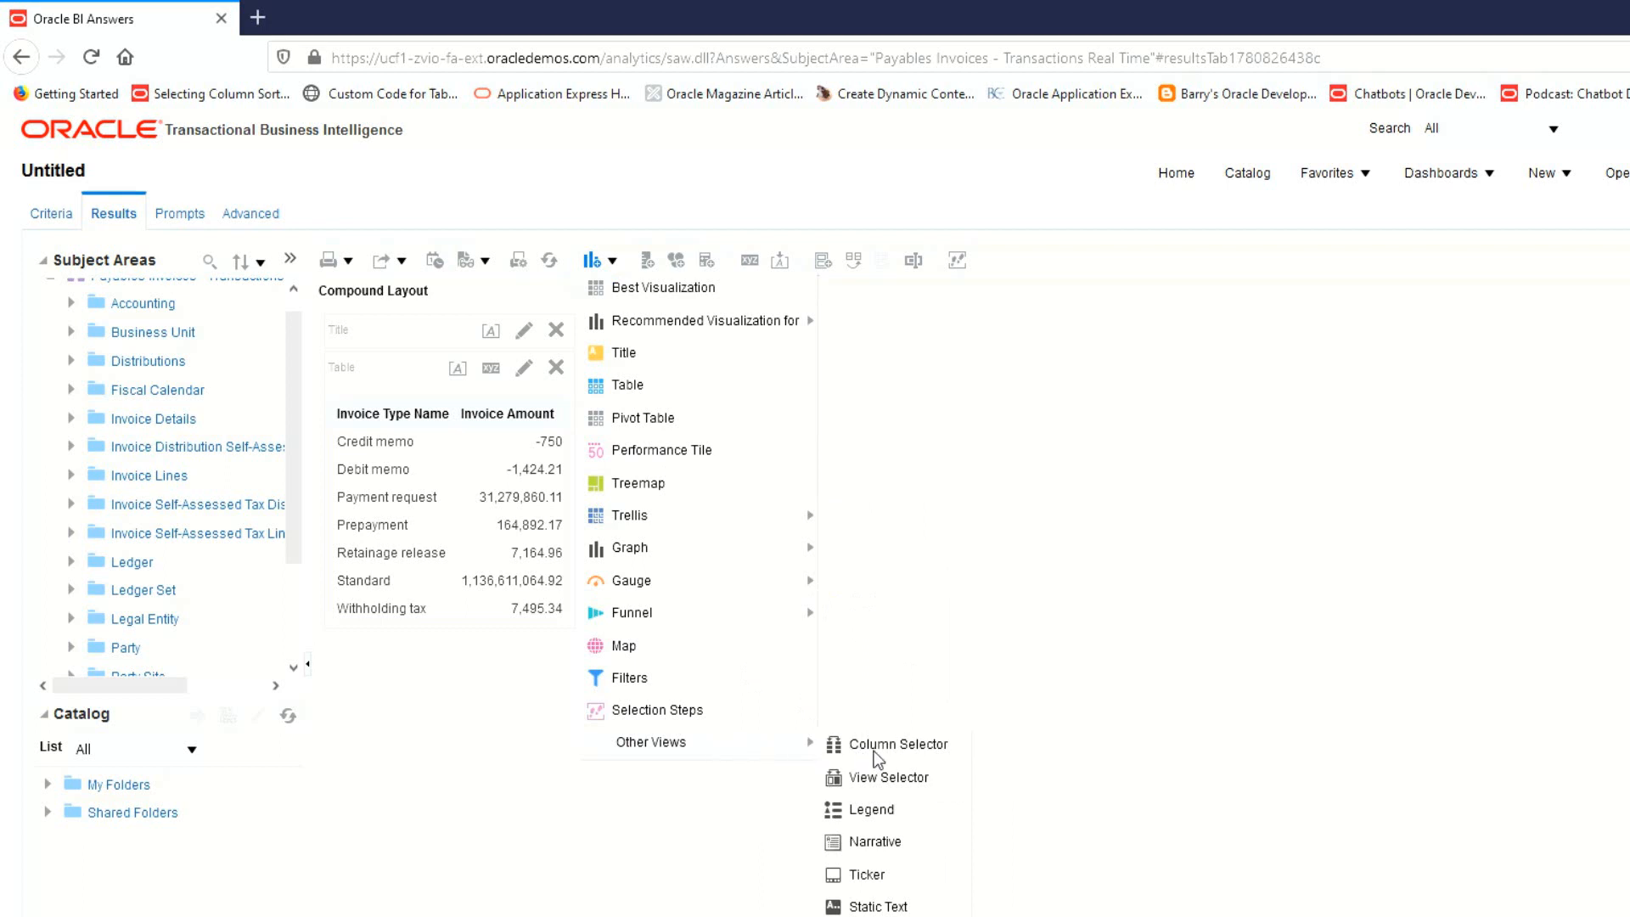
# Add a column selector view with selection enabled for the Invoice Type Name column
pyautogui.click(900, 744)
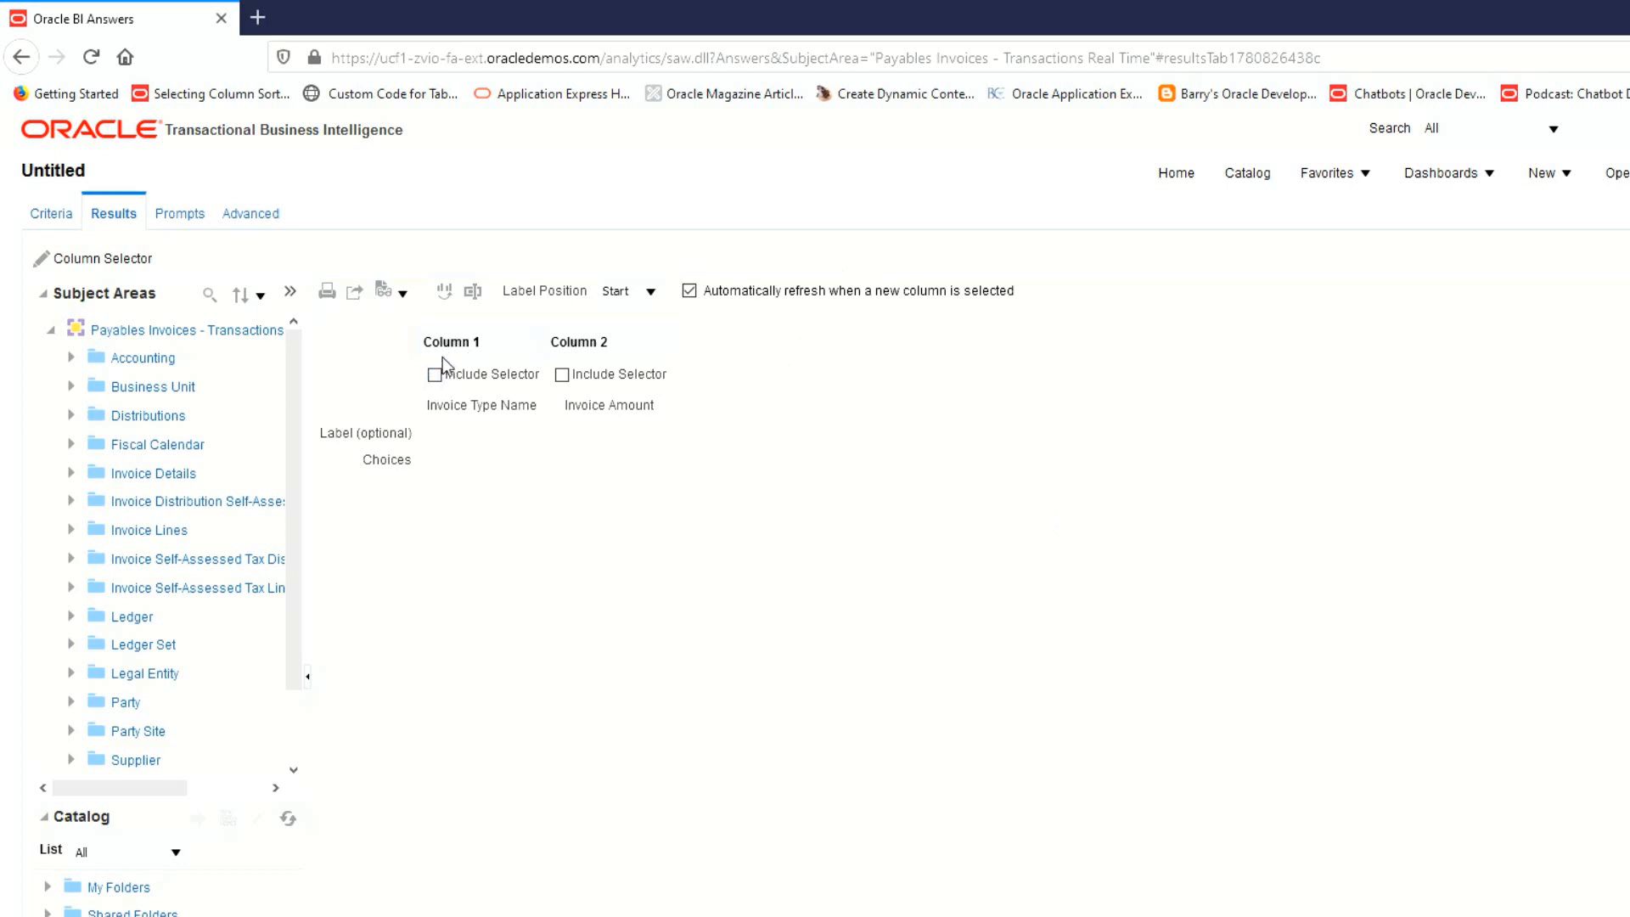
pyautogui.click(433, 373)
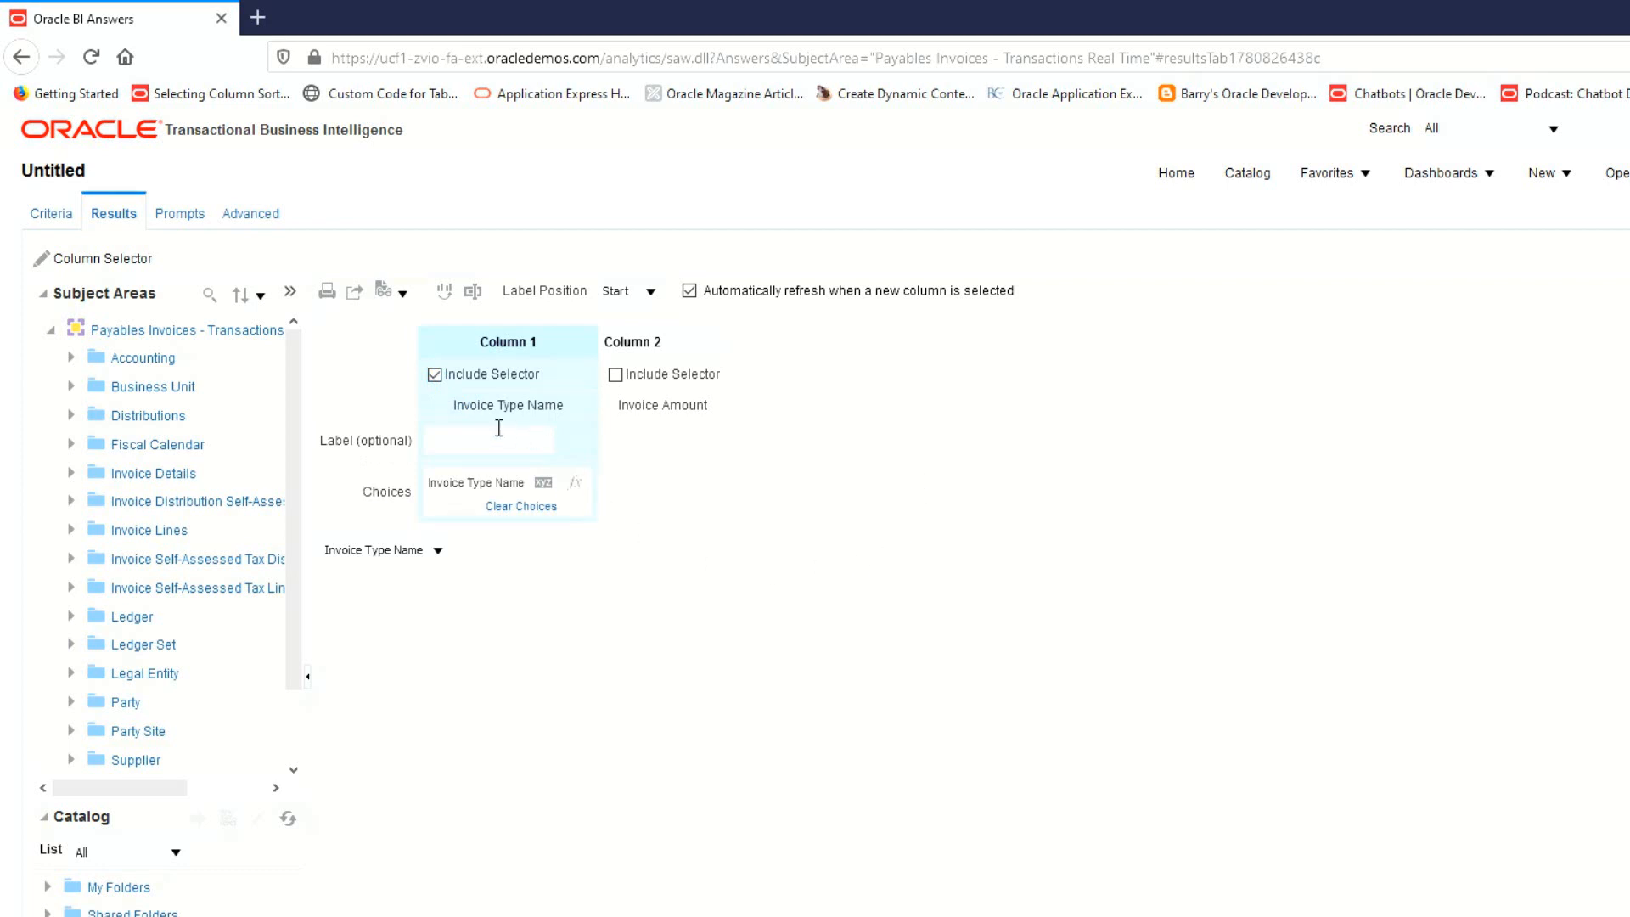
pyautogui.moveTo(476, 412)
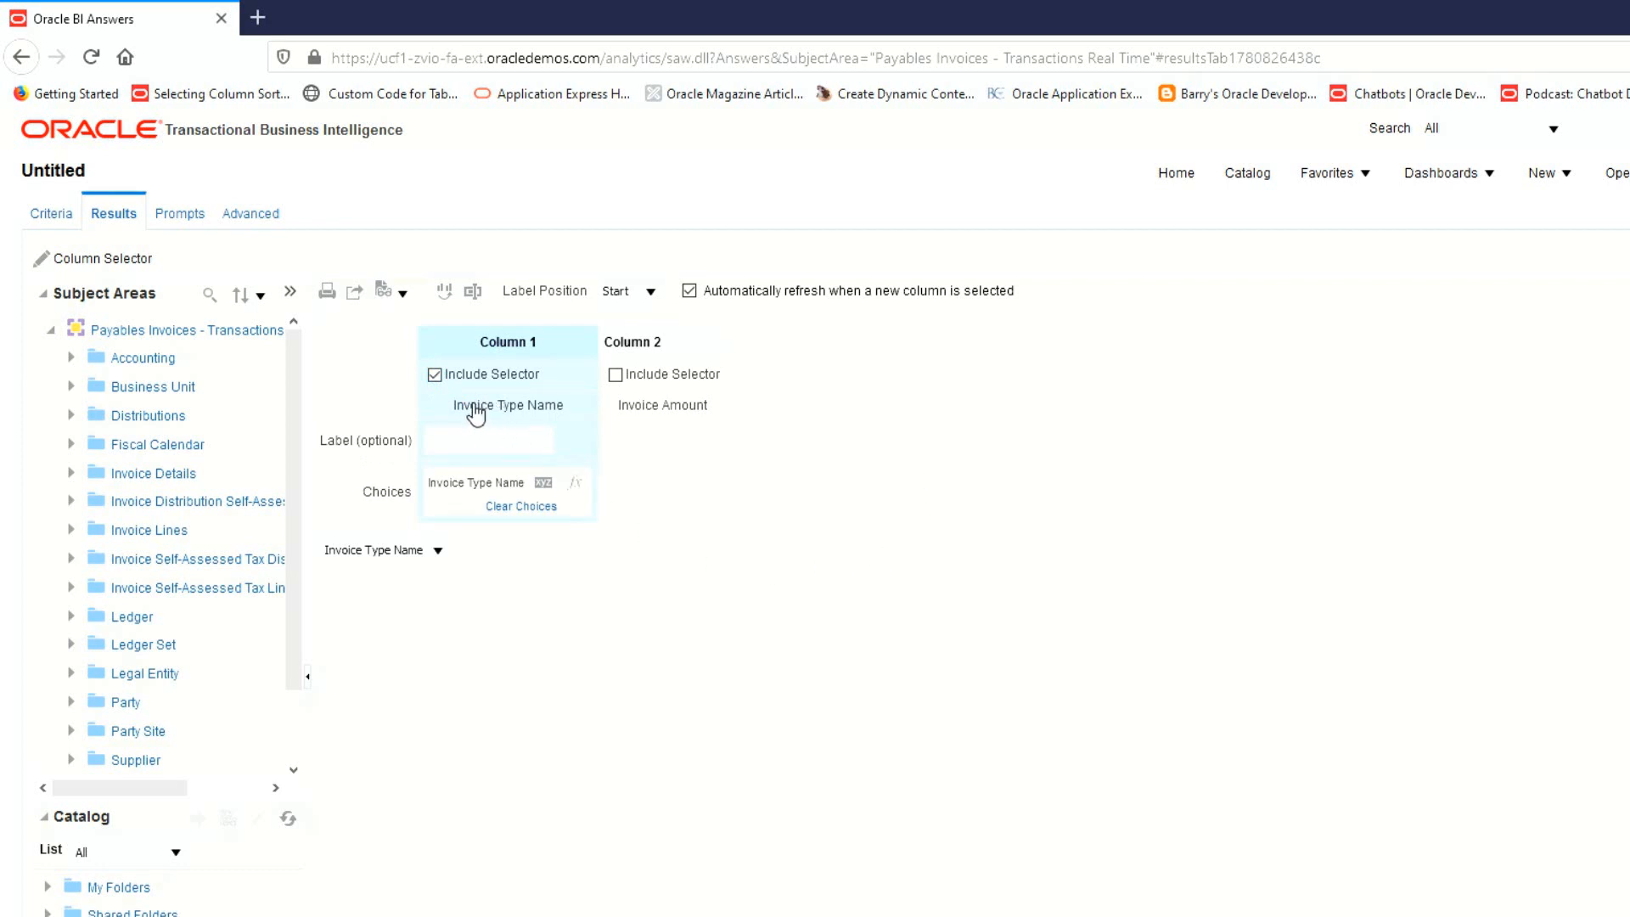
pyautogui.moveTo(480, 431)
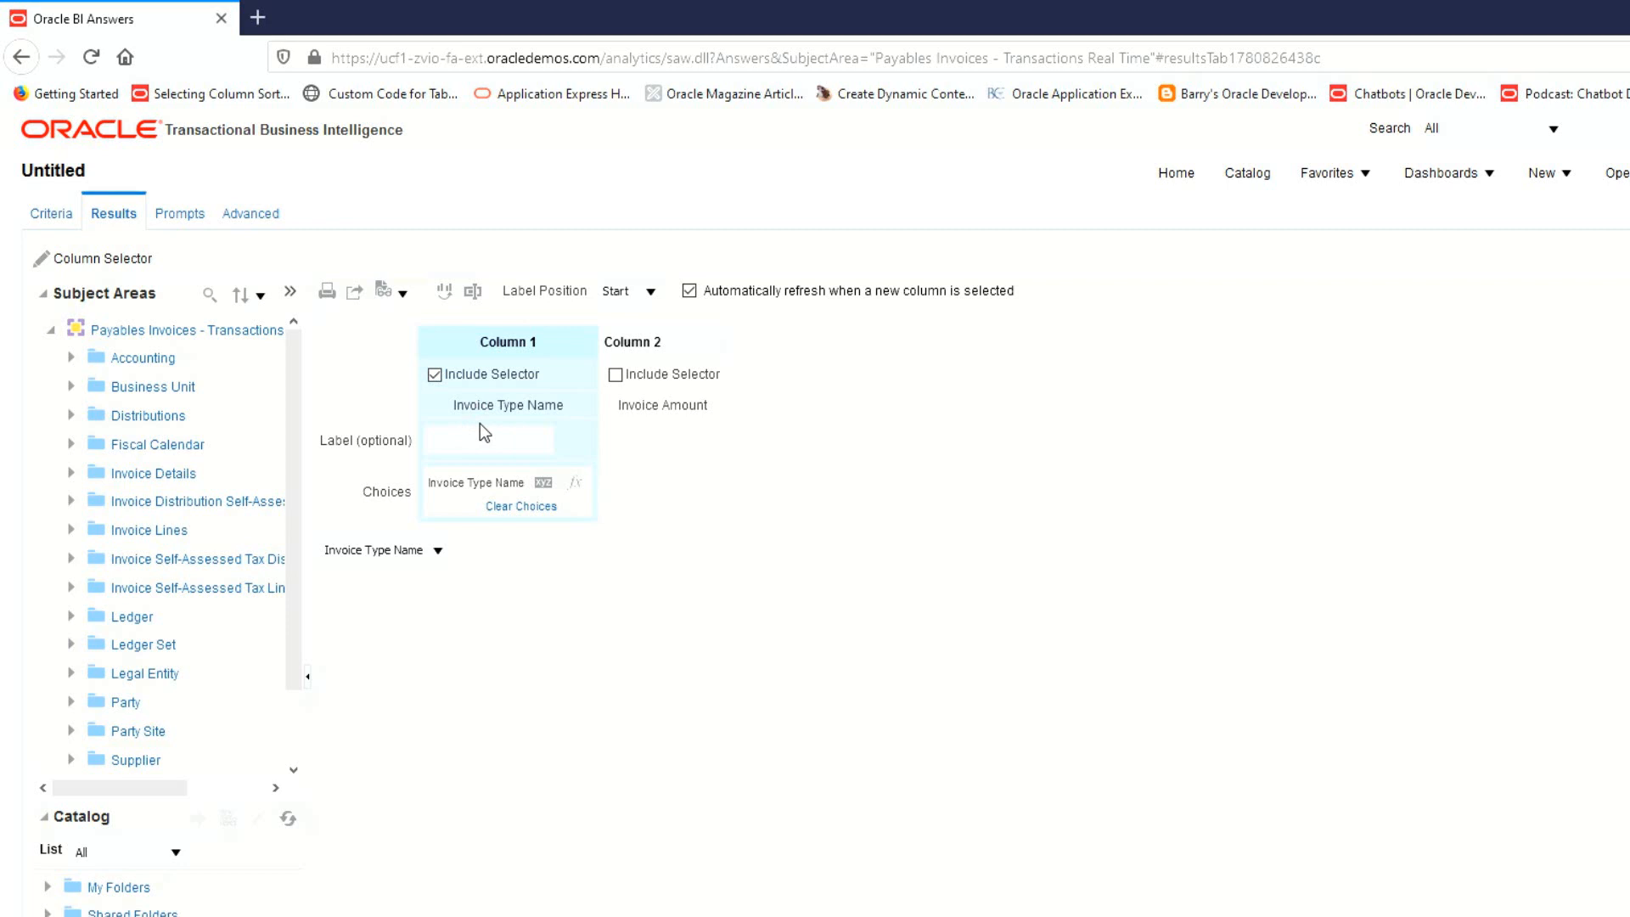
# Browse the Invoice Details columns down toward Payment Terms Name
pyautogui.scroll(-3)
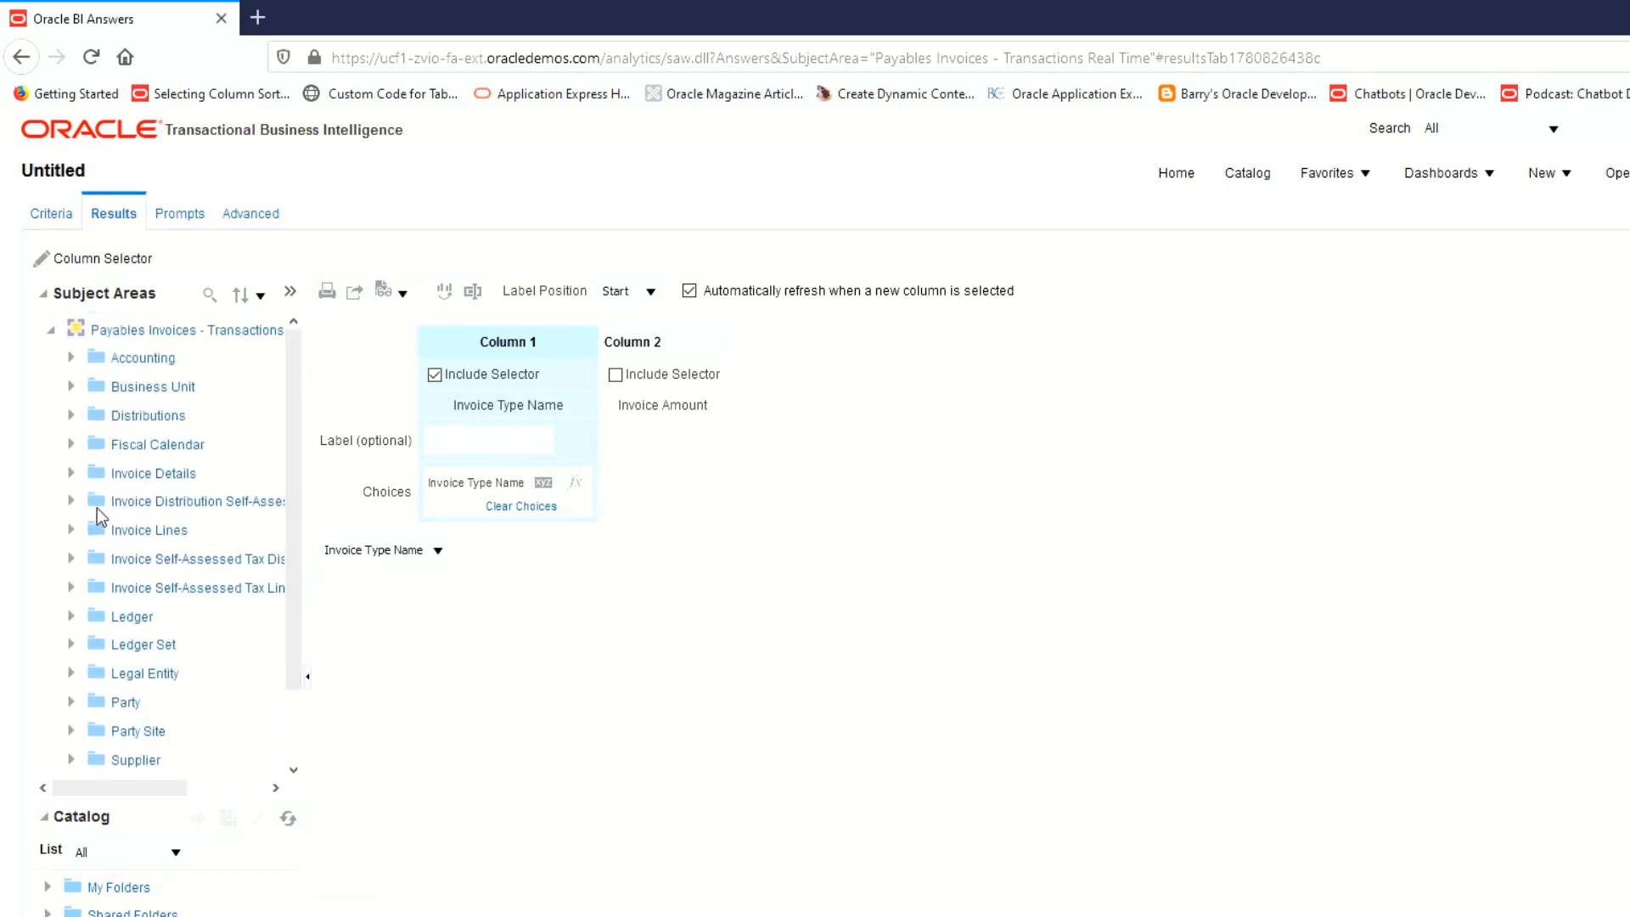
pyautogui.click(73, 474)
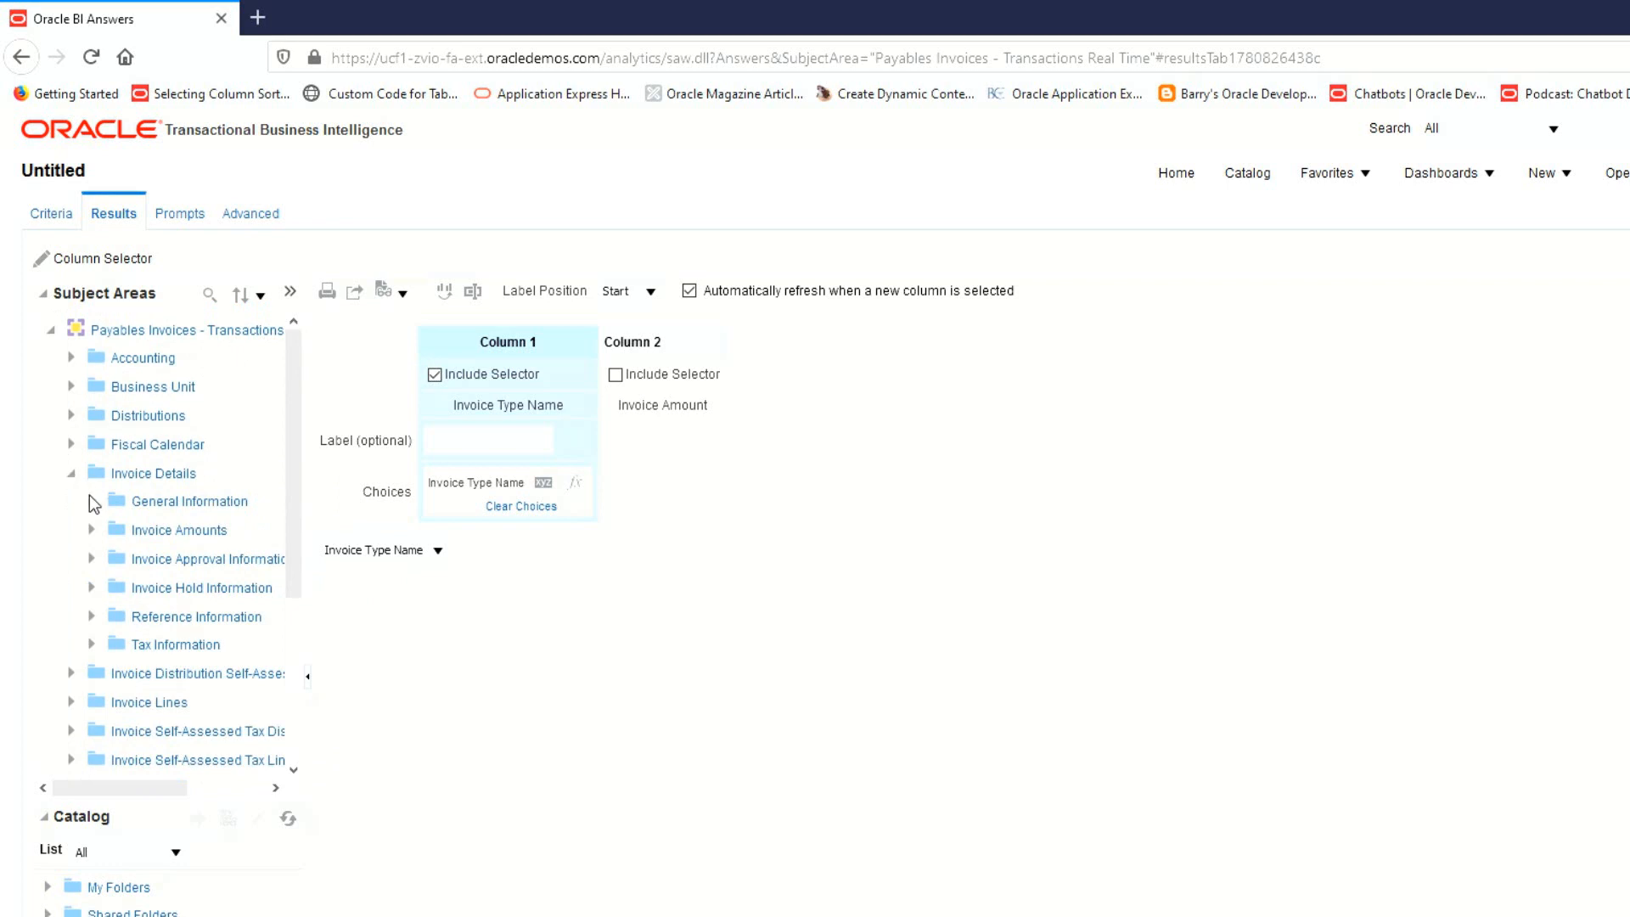
pyautogui.scroll(-3)
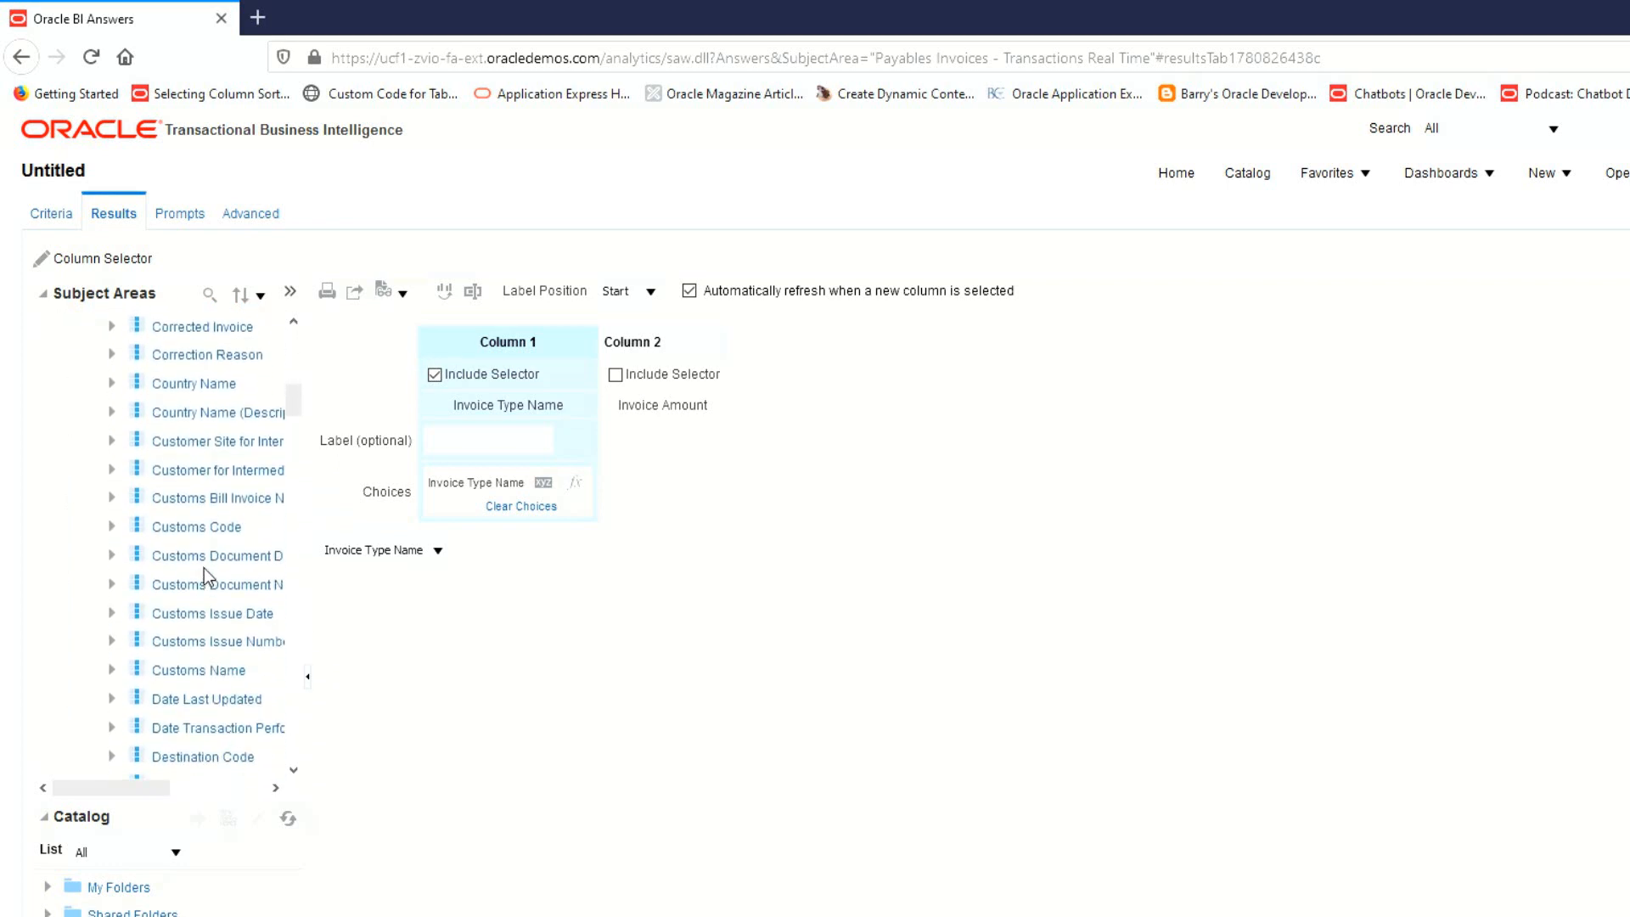
pyautogui.scroll(-3)
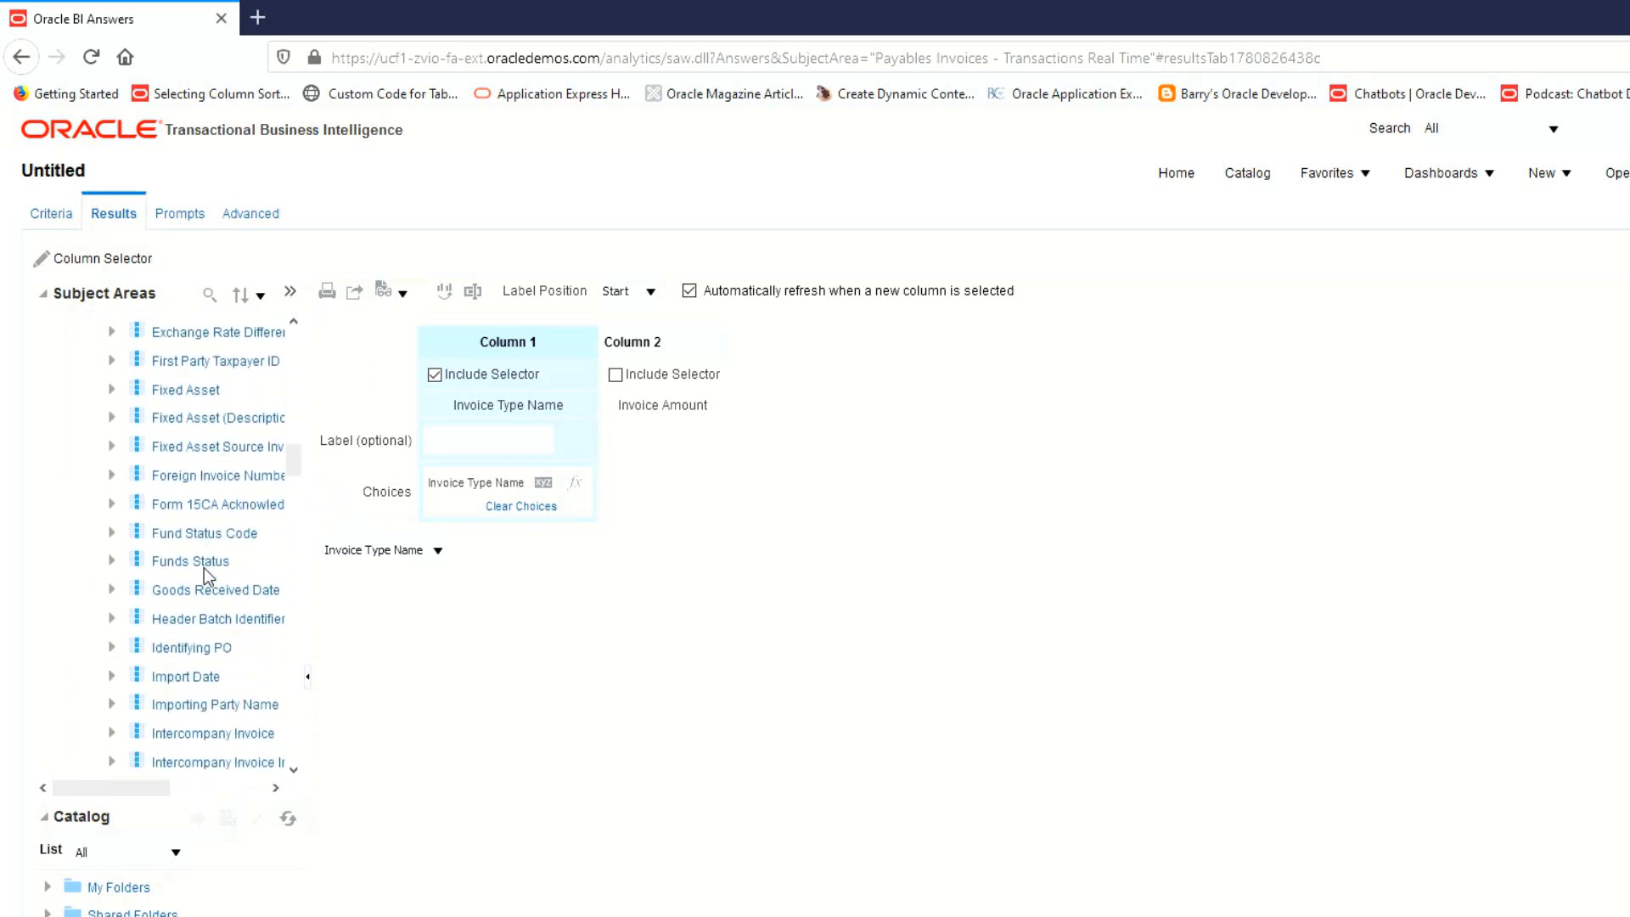
pyautogui.scroll(-3)
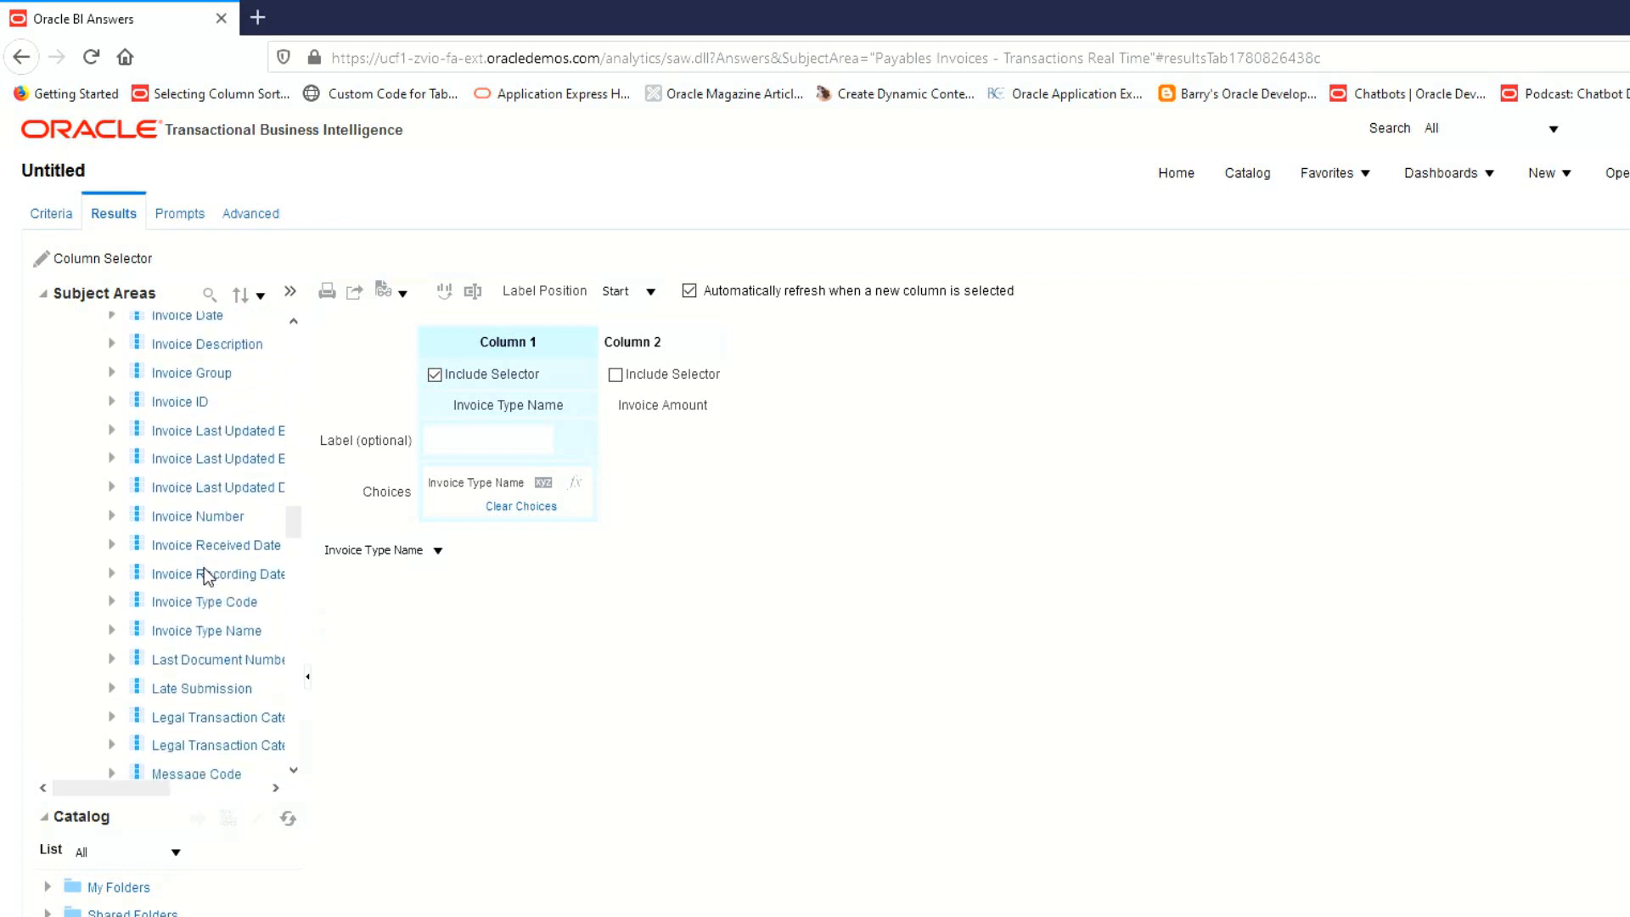
pyautogui.scroll(-3)
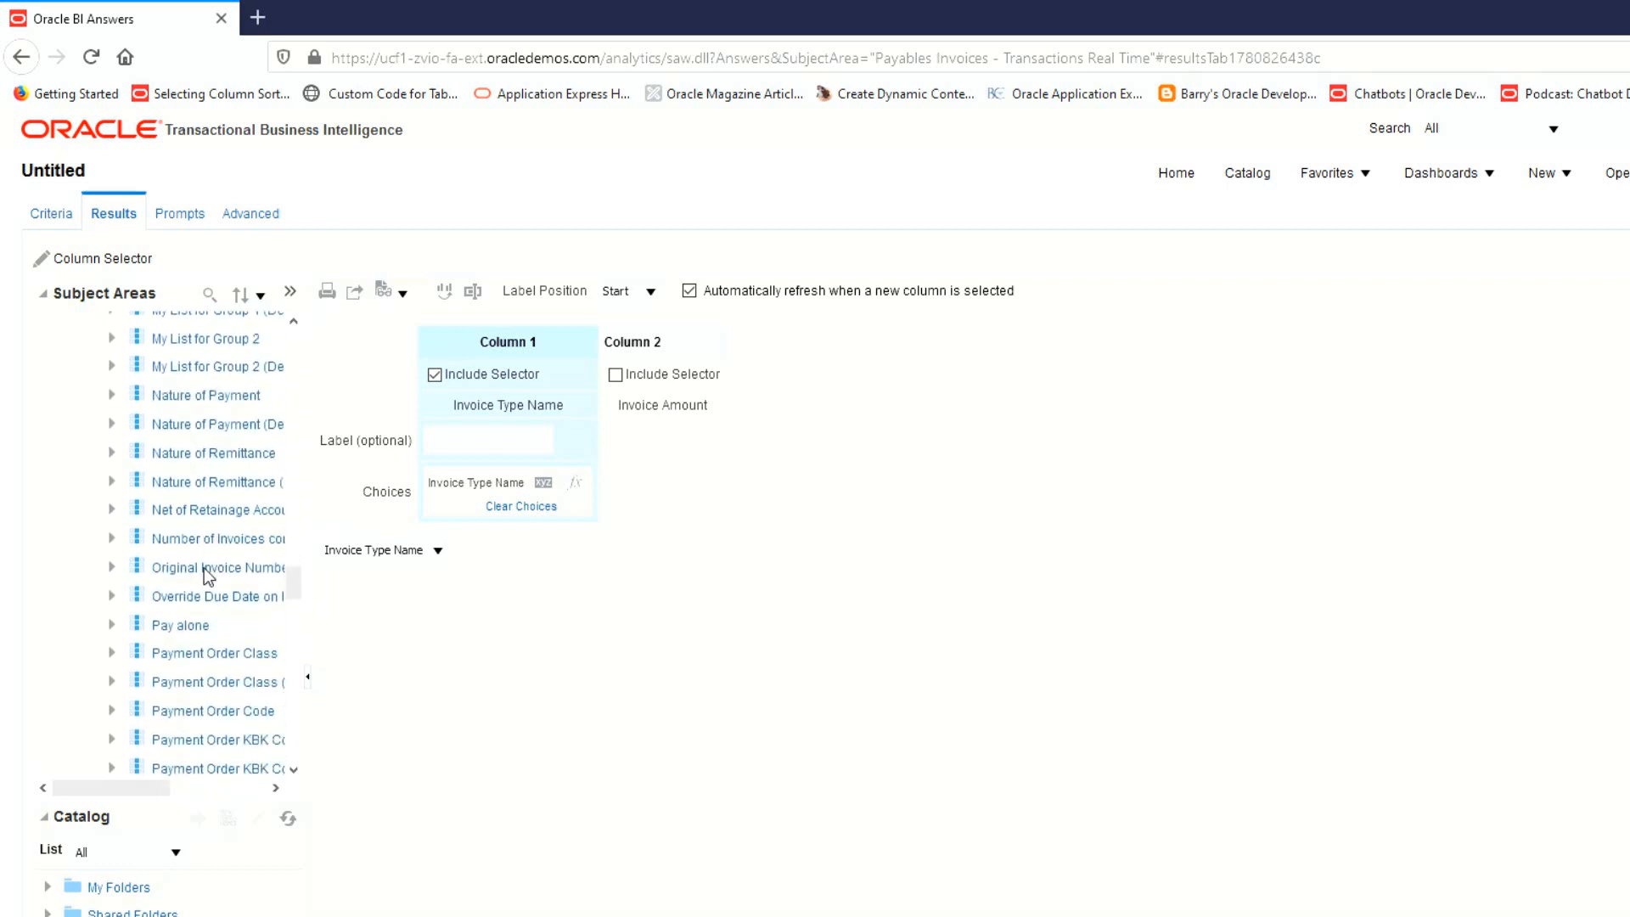
pyautogui.scroll(-3)
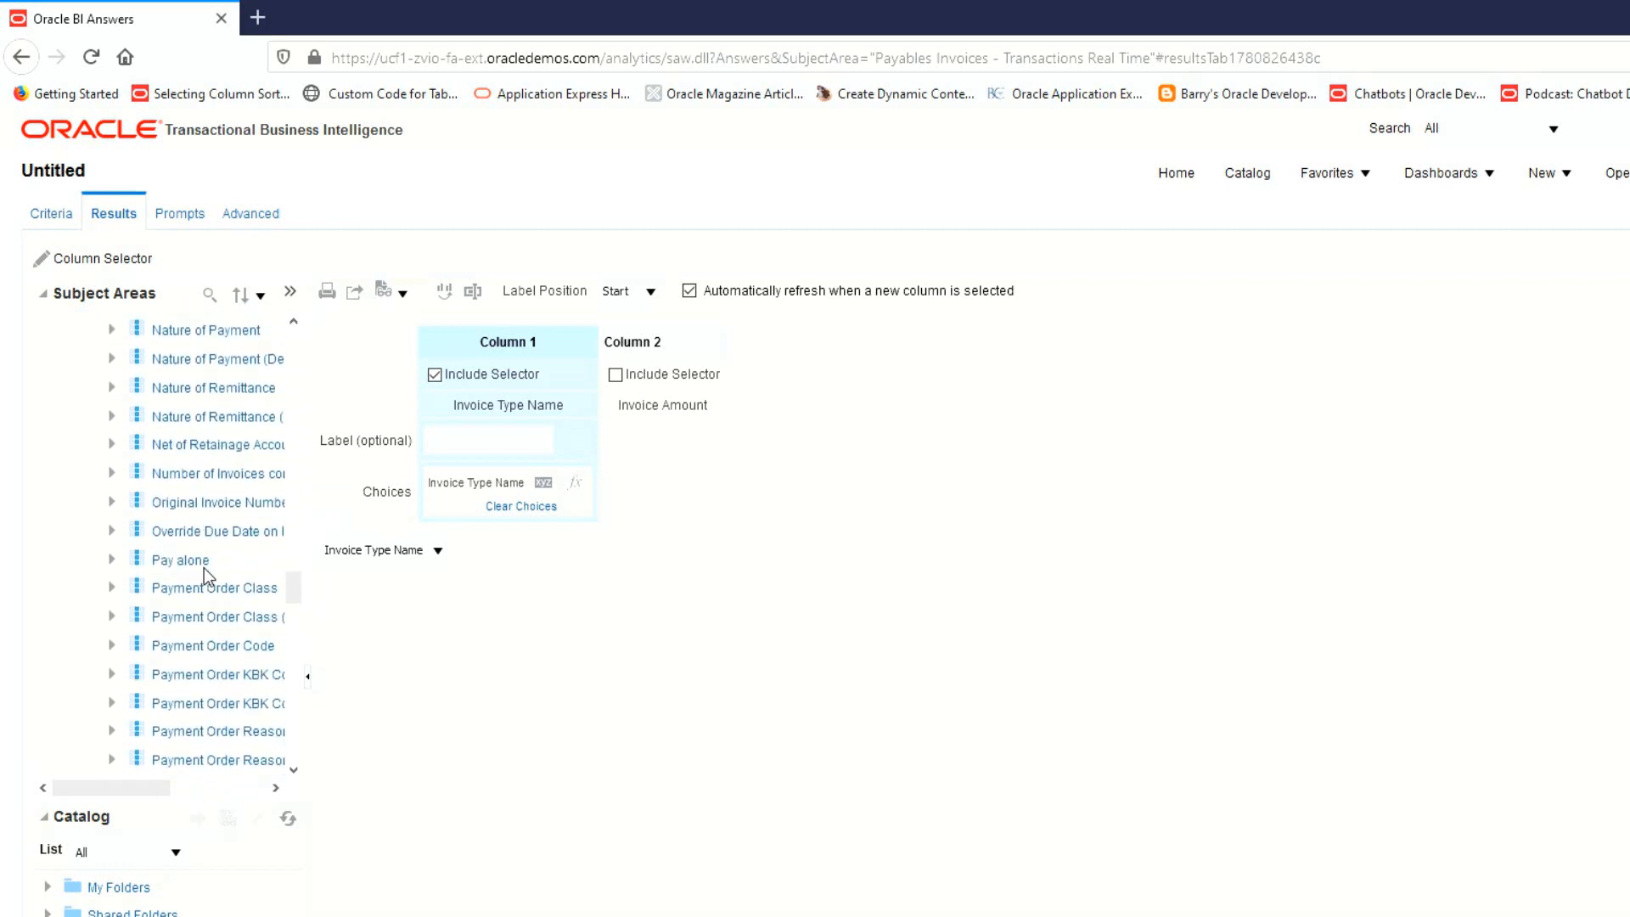
pyautogui.scroll(-3)
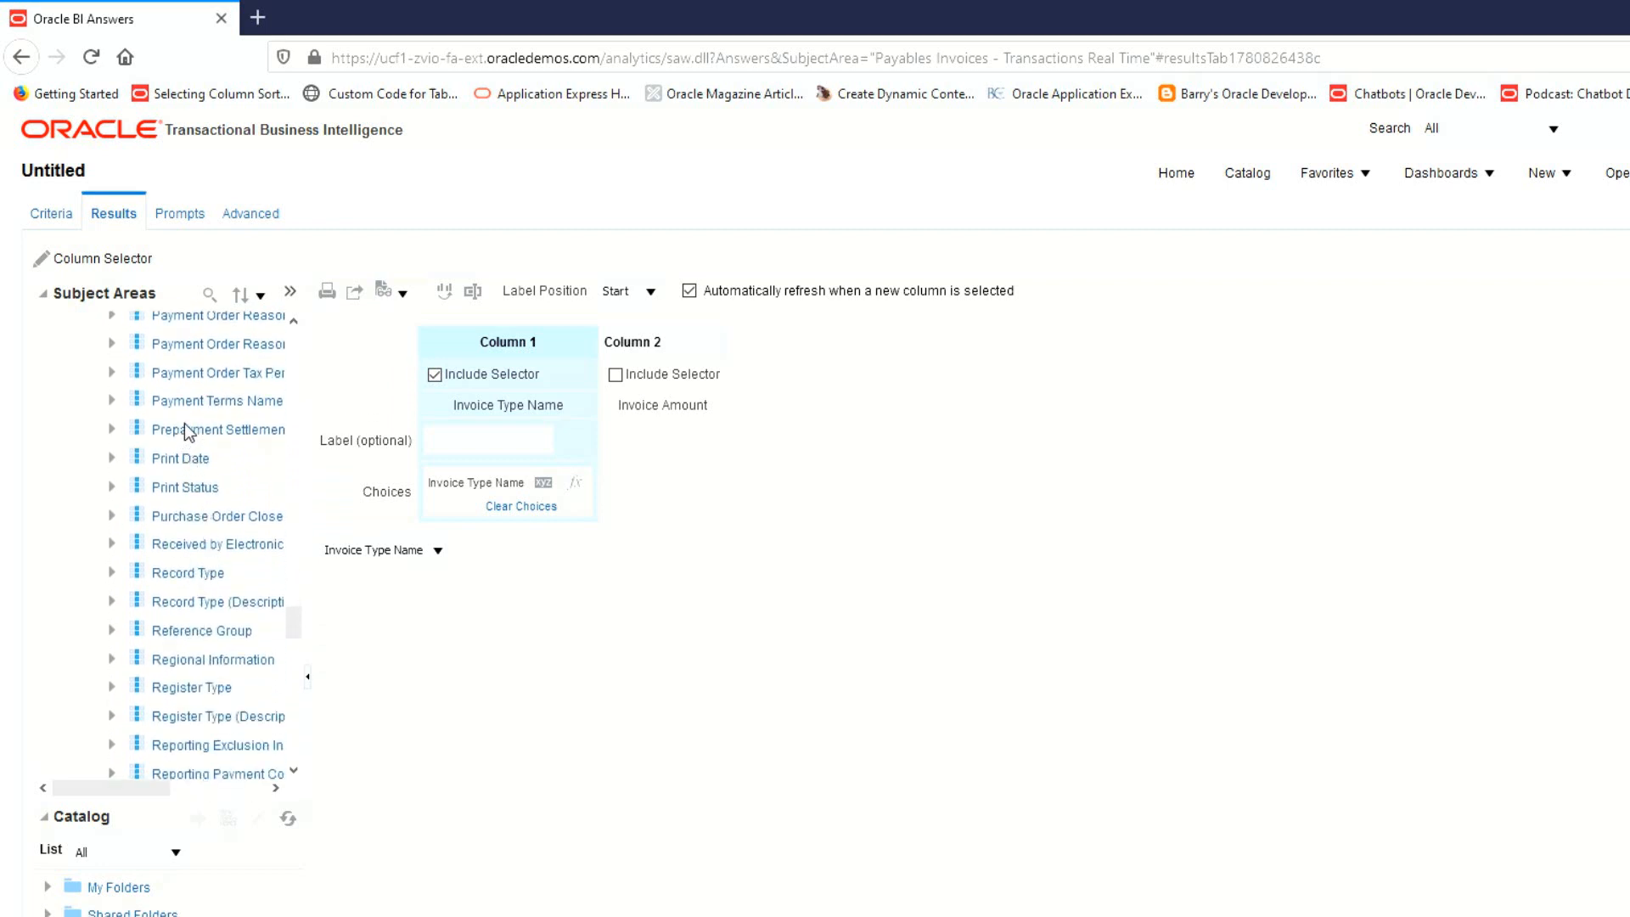
# Add Payment Terms Name and Invoice Source Name as column selector choices and finish editing
pyautogui.doubleClick(219, 401)
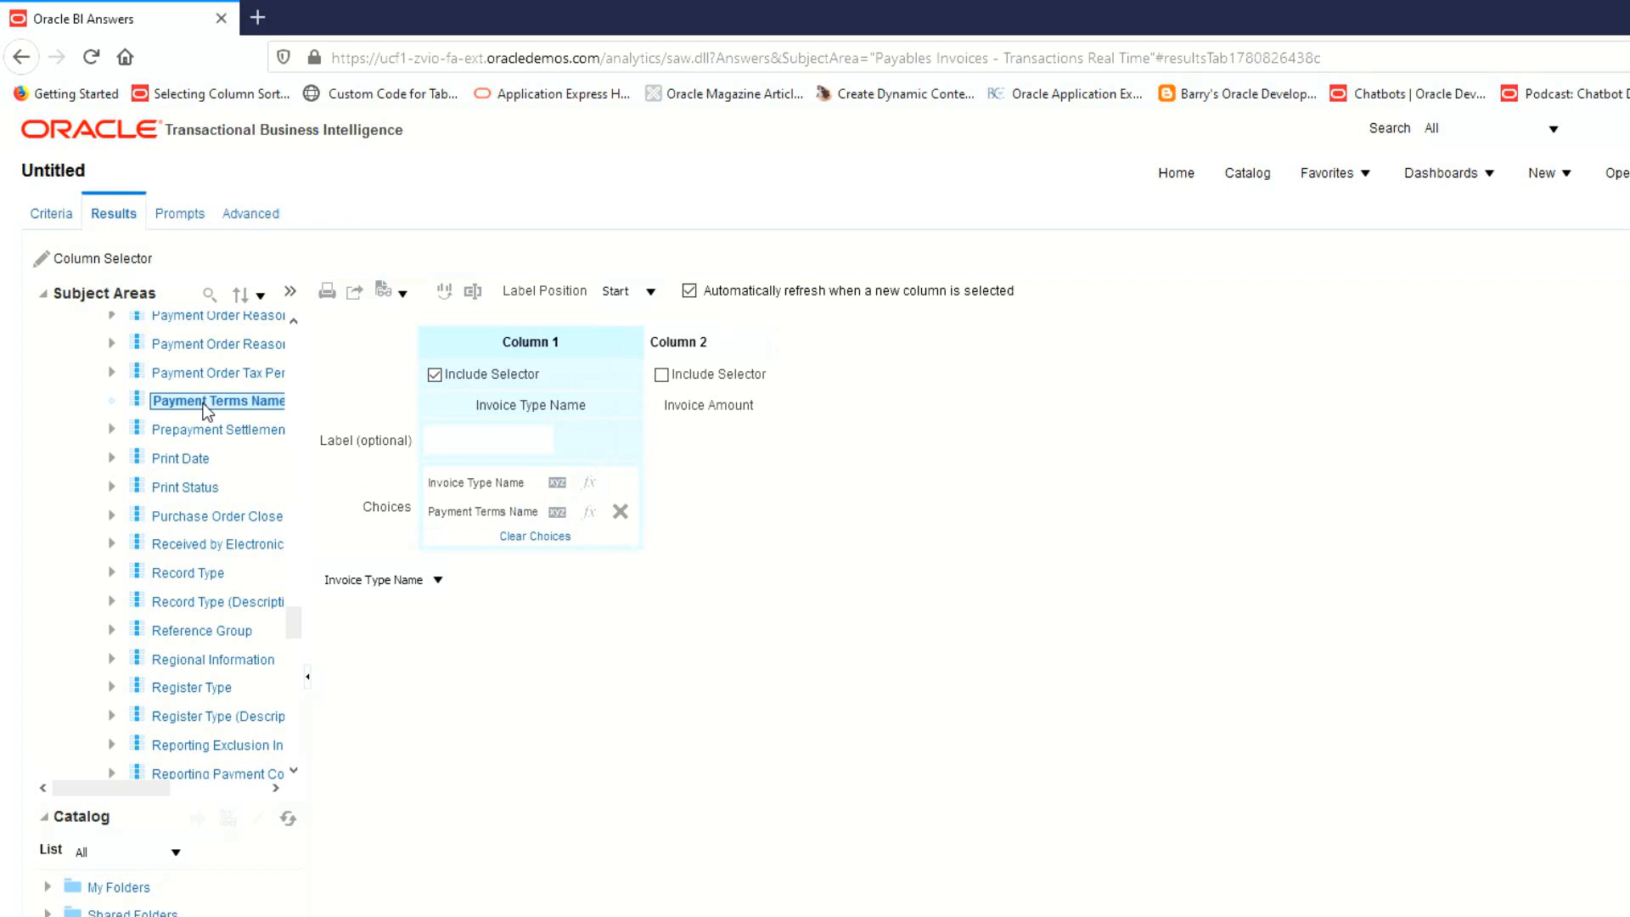
pyautogui.click(112, 401)
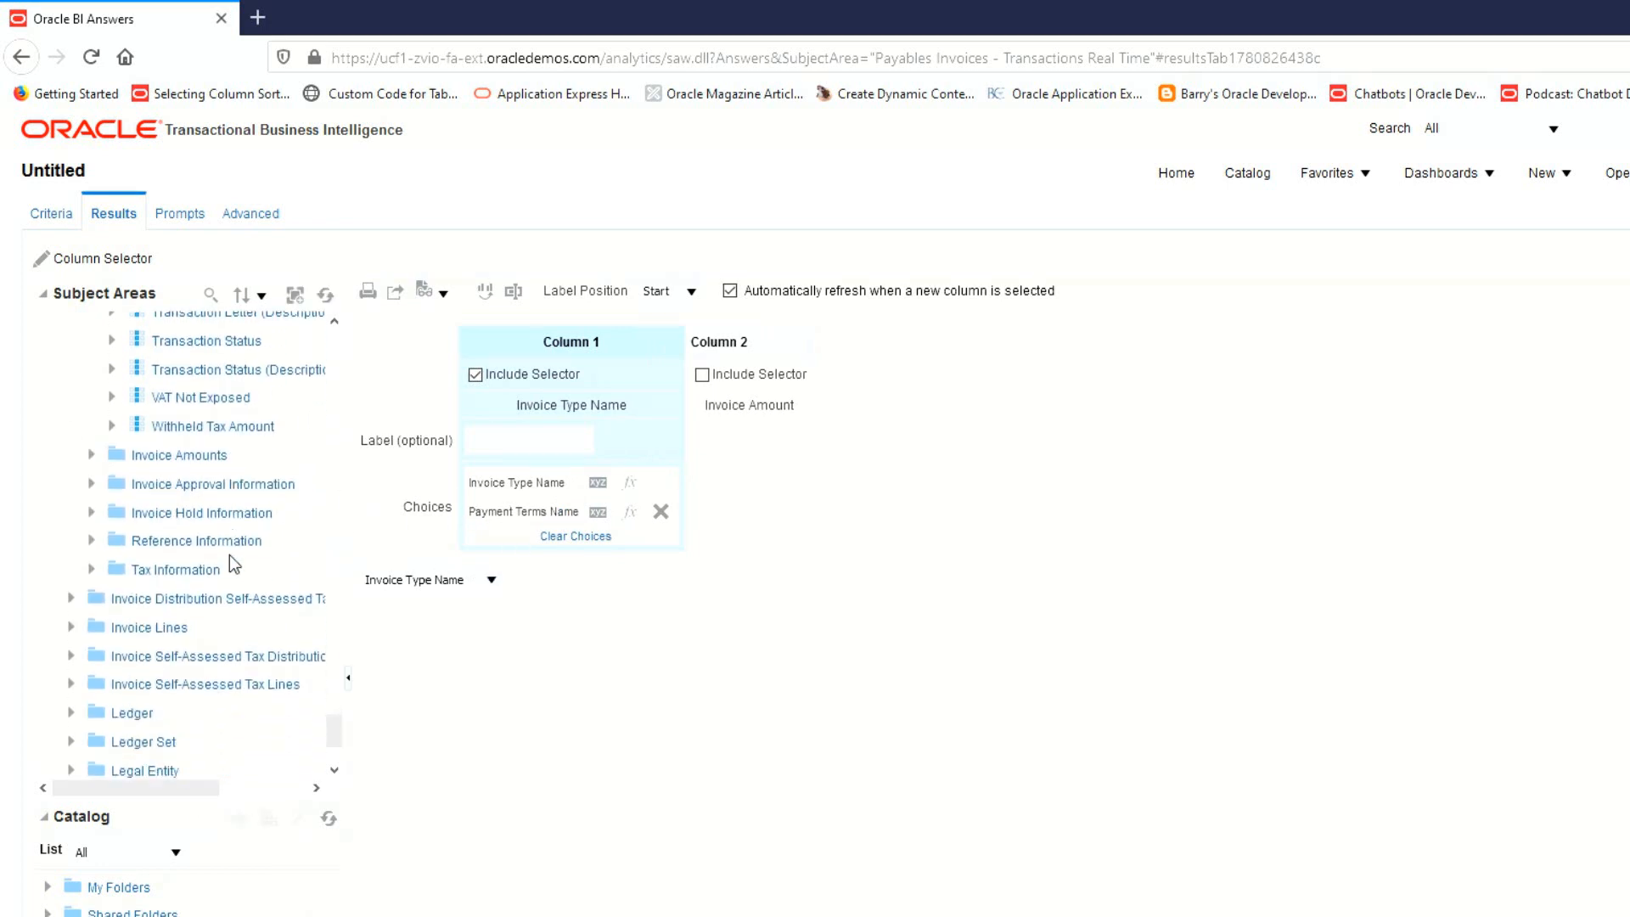
pyautogui.click(194, 540)
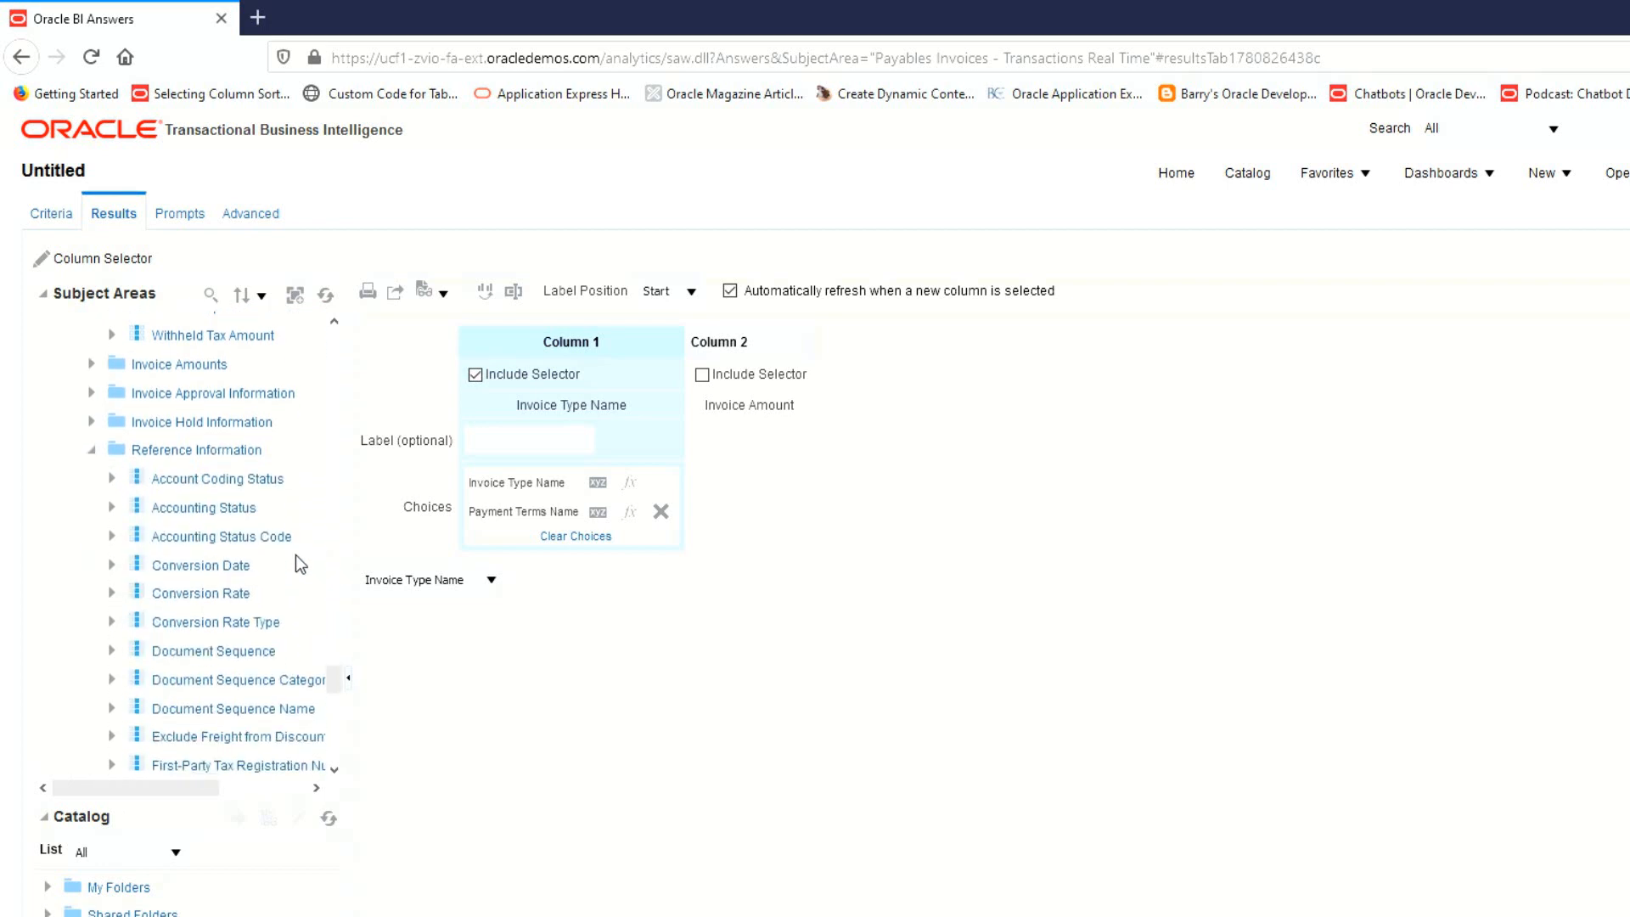
pyautogui.scroll(-3)
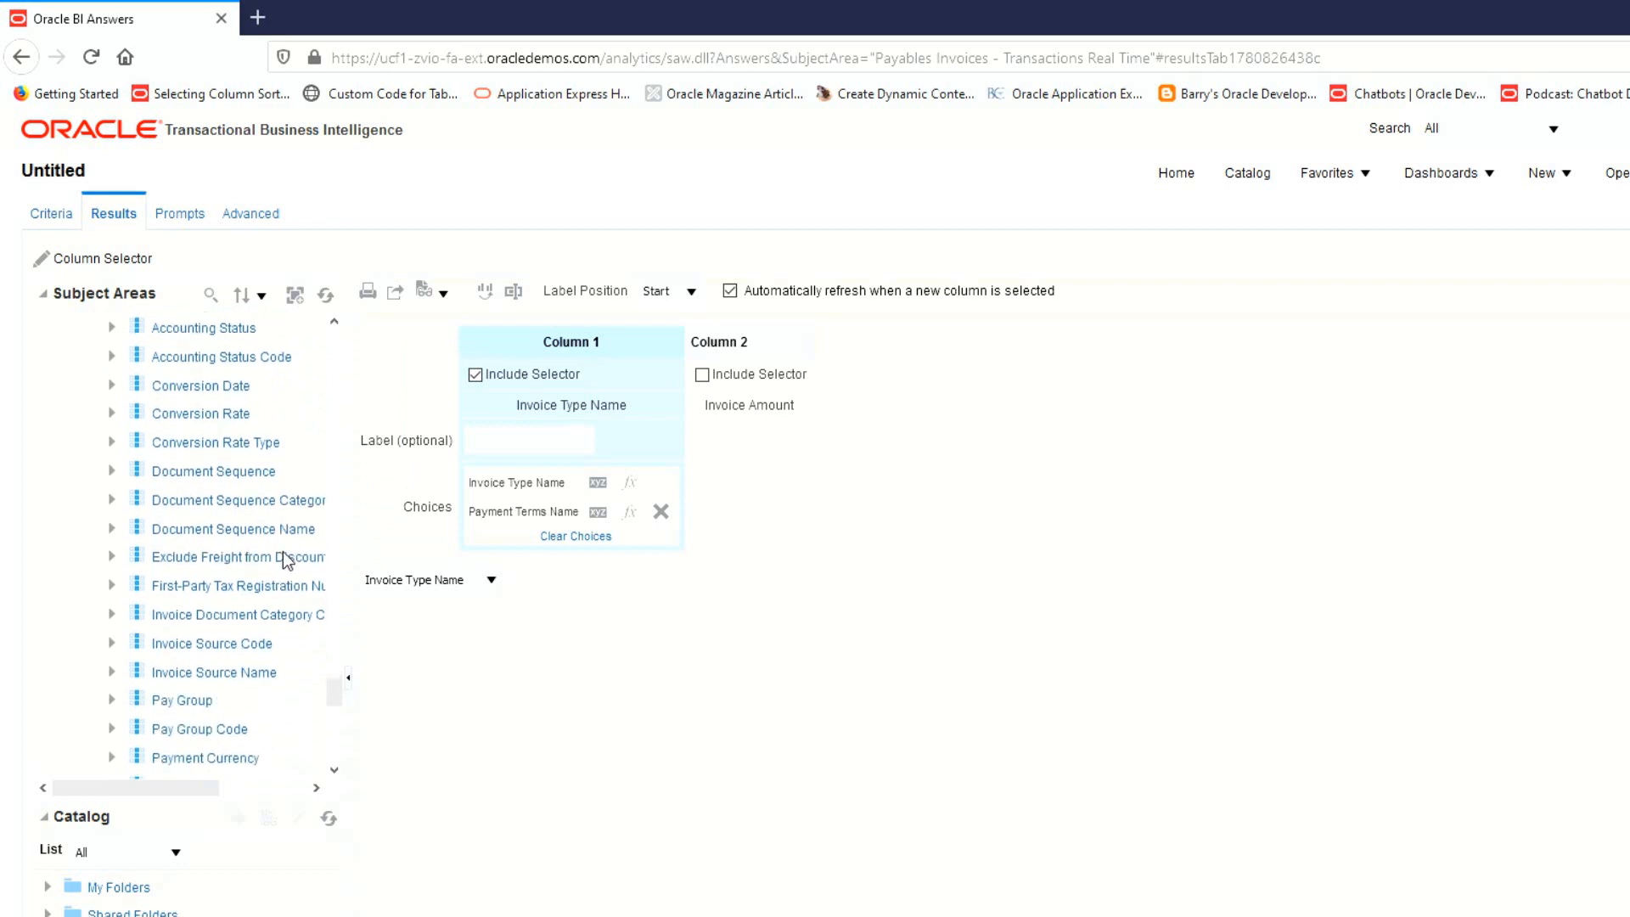
pyautogui.doubleClick(211, 673)
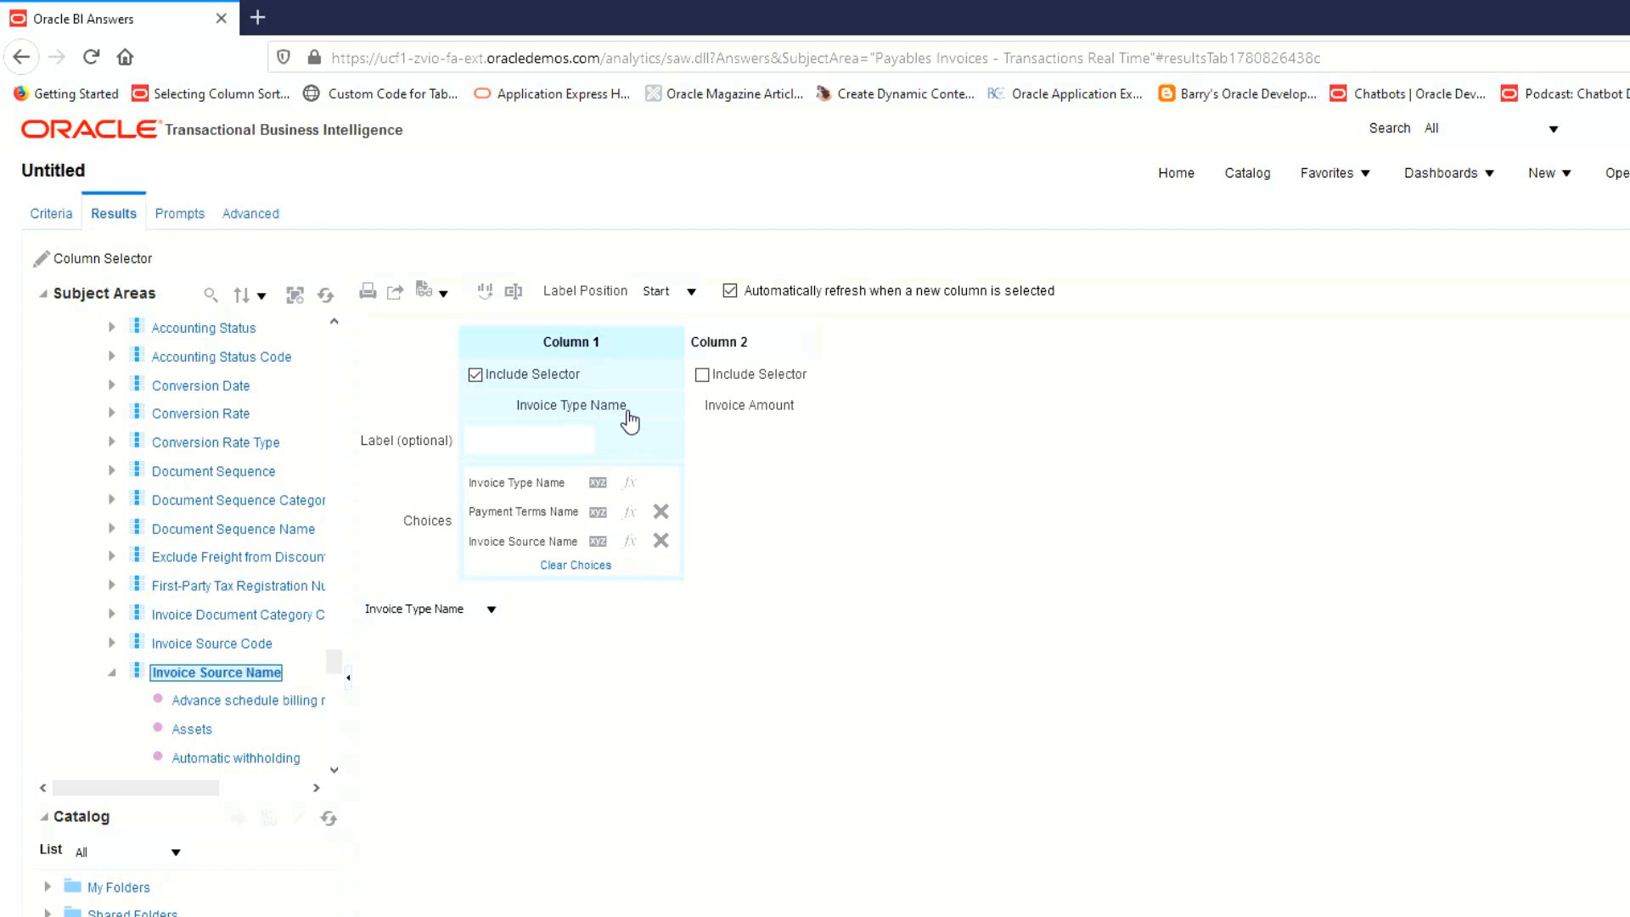
pyautogui.moveTo(577, 497)
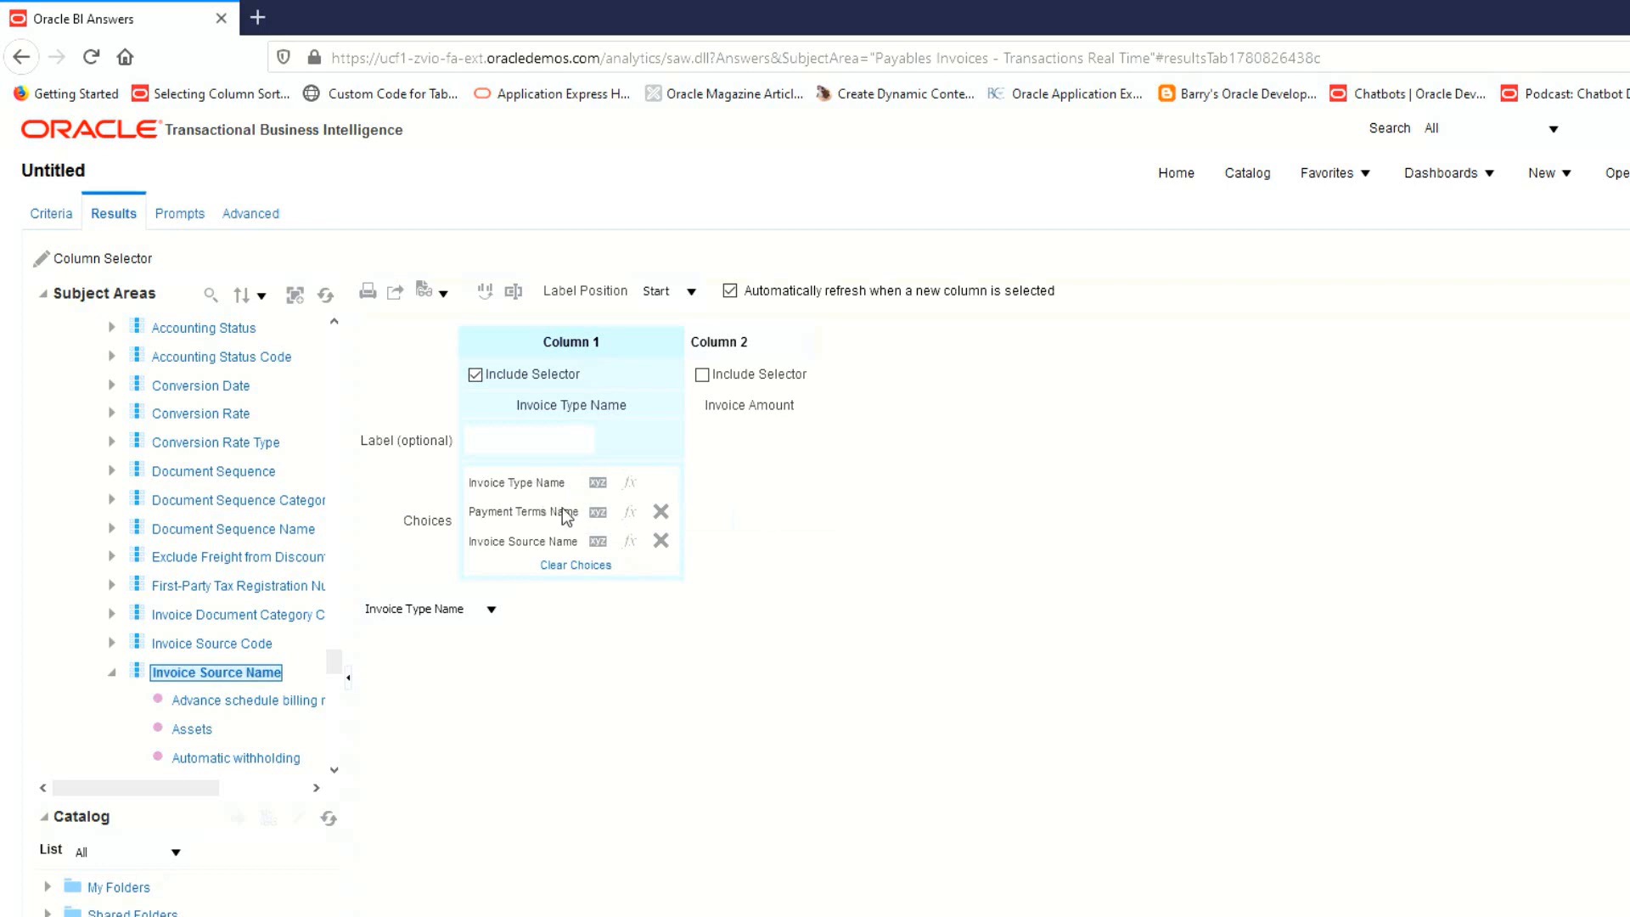
pyautogui.moveTo(654, 623)
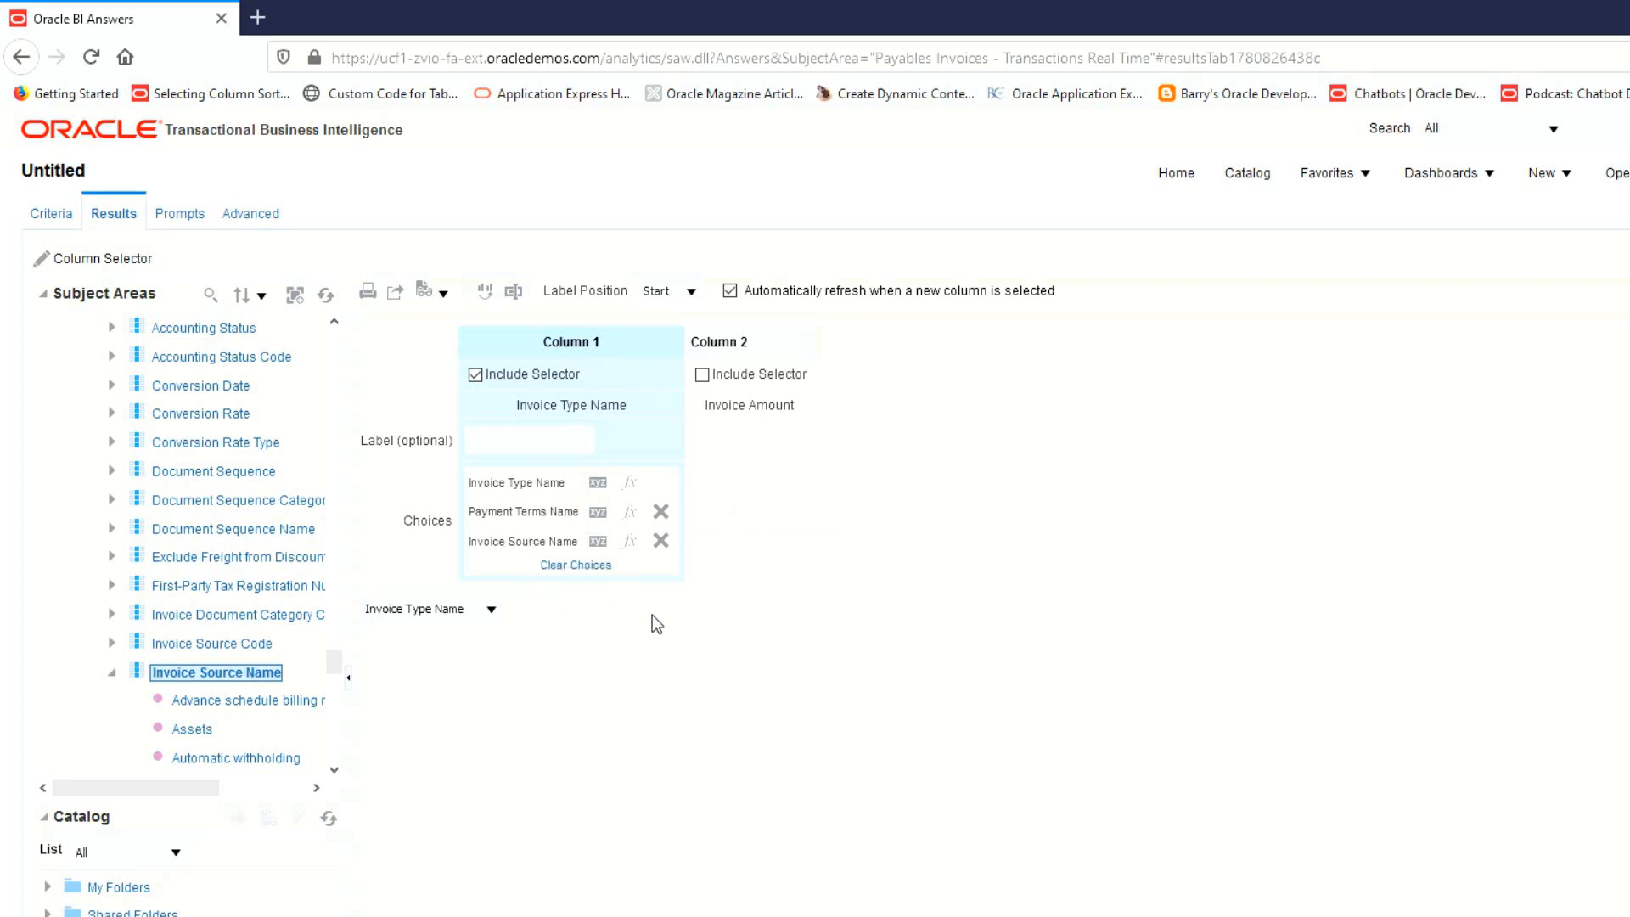
pyautogui.click(489, 608)
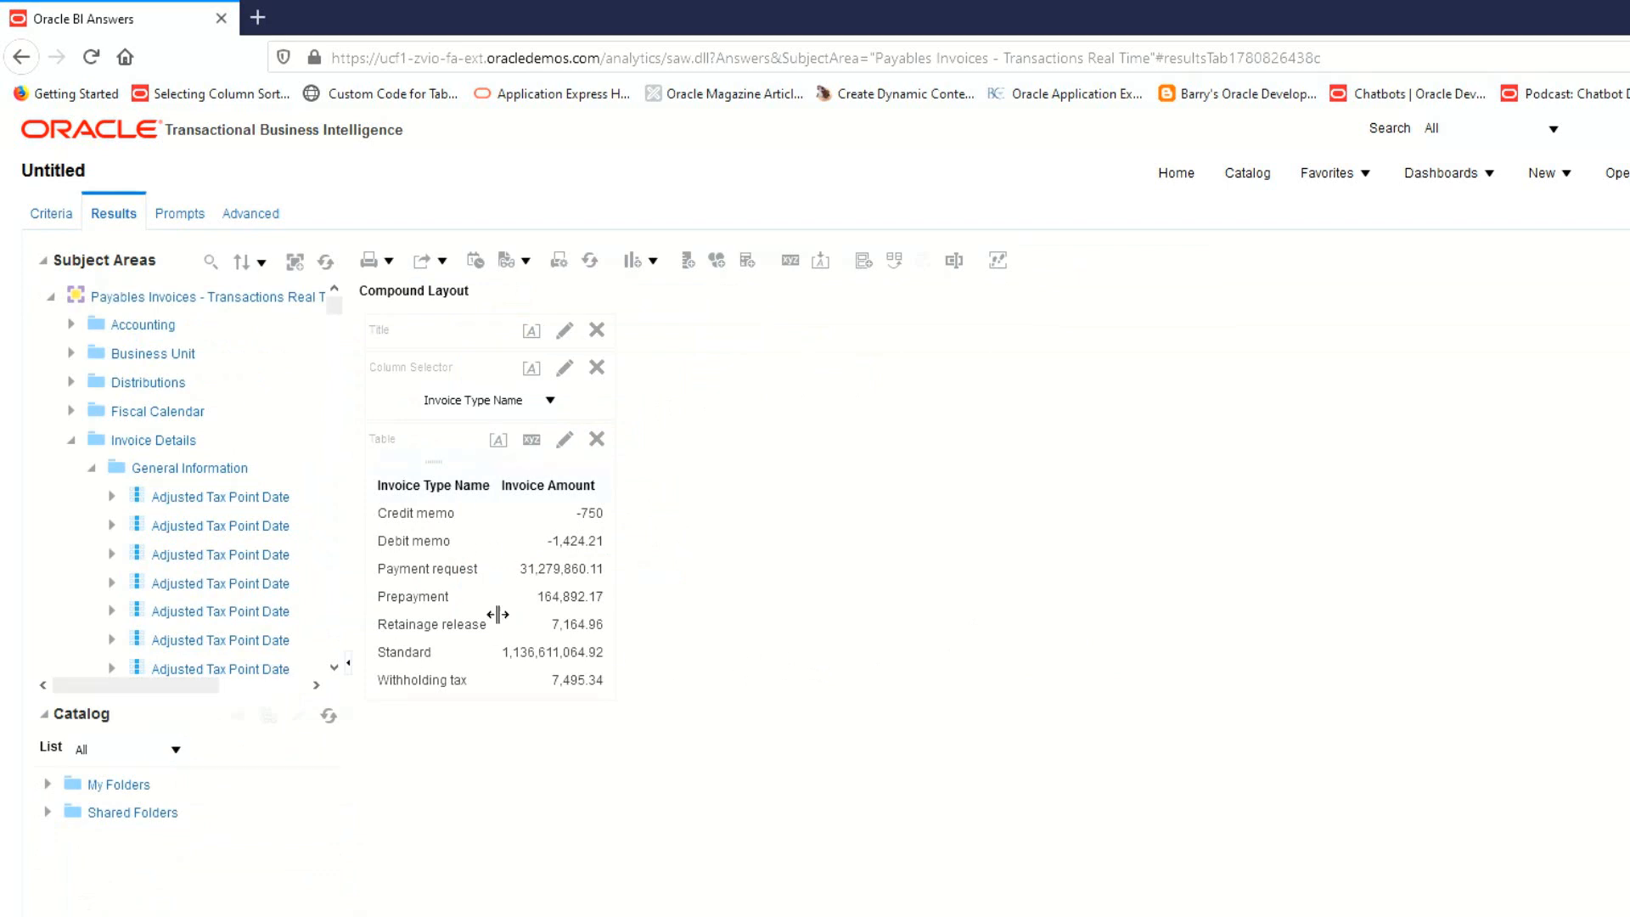
pyautogui.moveTo(474, 530)
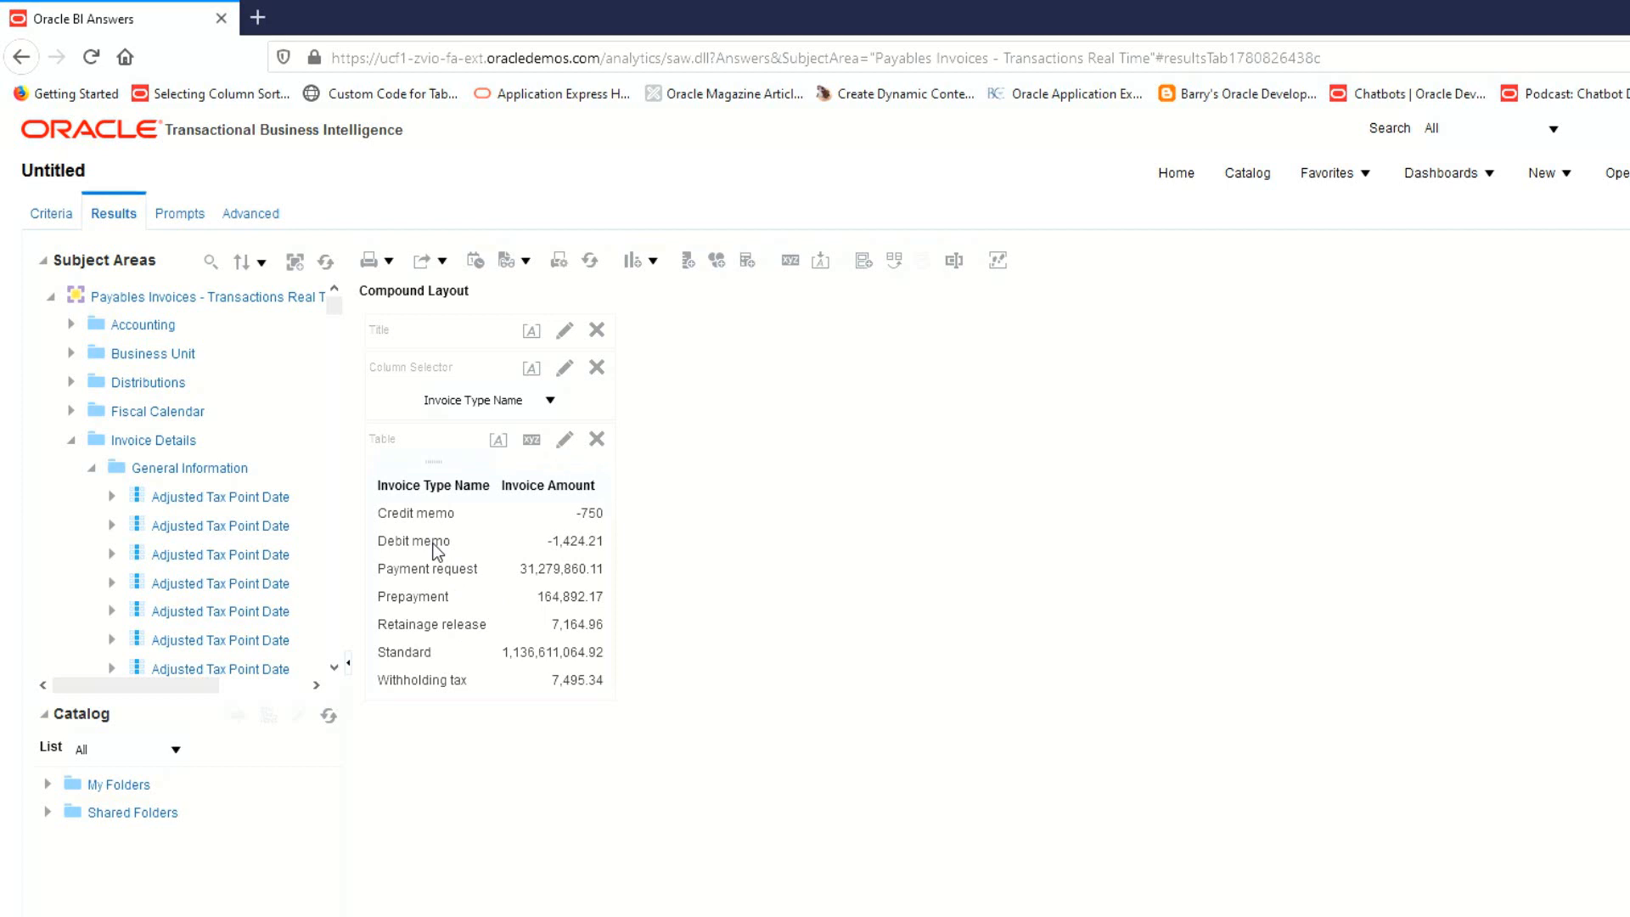
pyautogui.moveTo(567, 603)
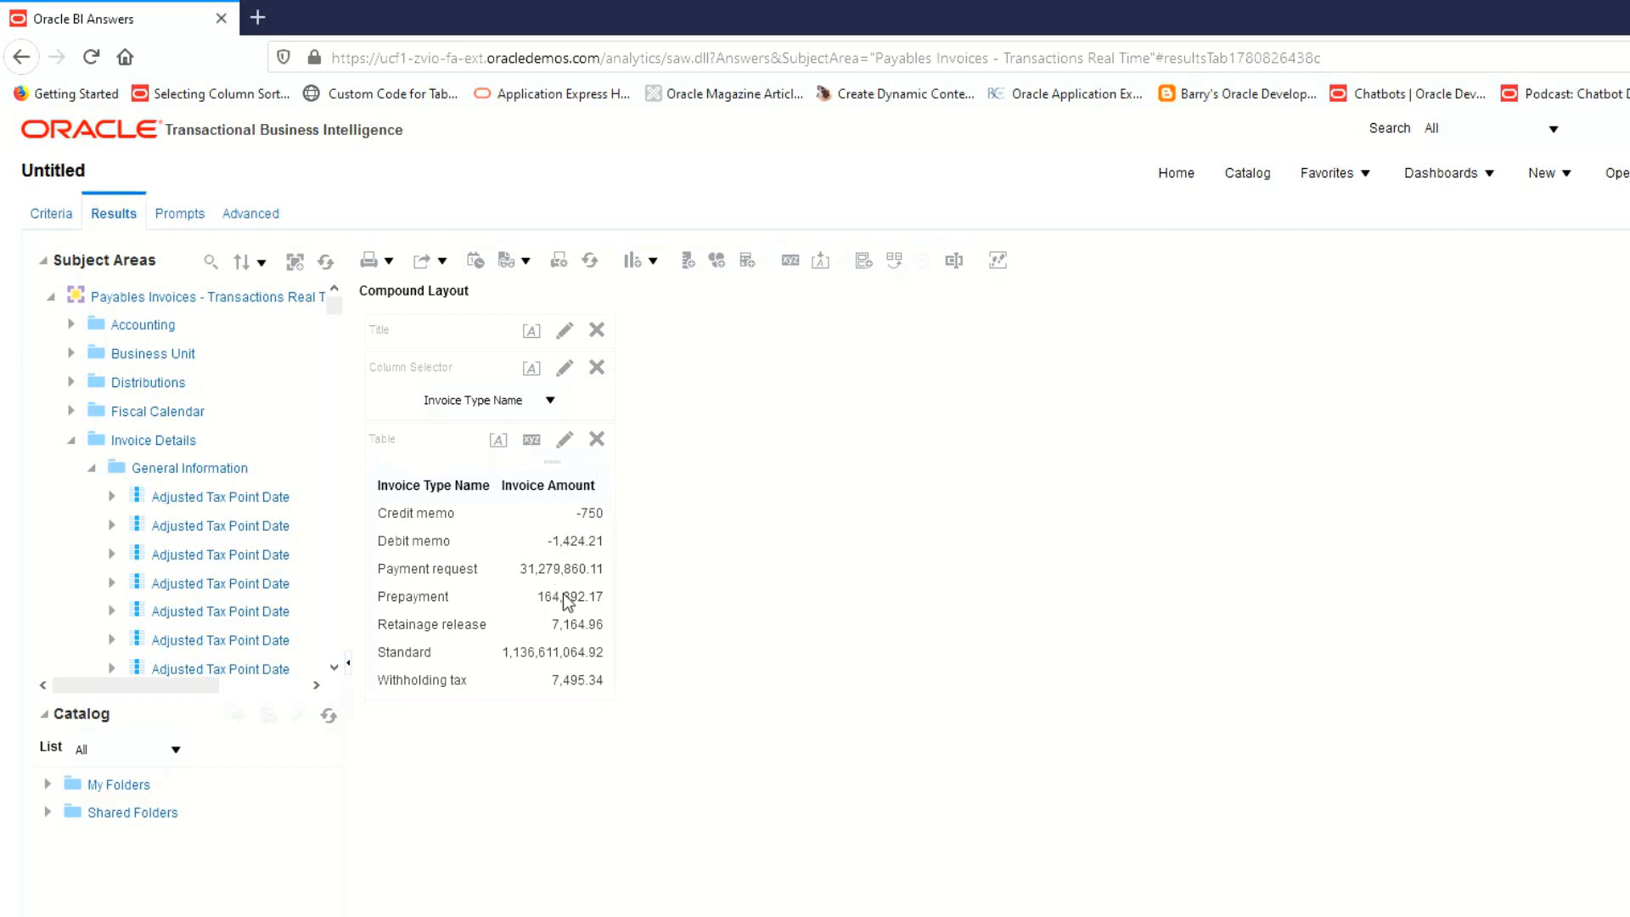
# Use the column selector to regroup the table by Payment Terms Name, then Invoice Source Name
pyautogui.click(550, 401)
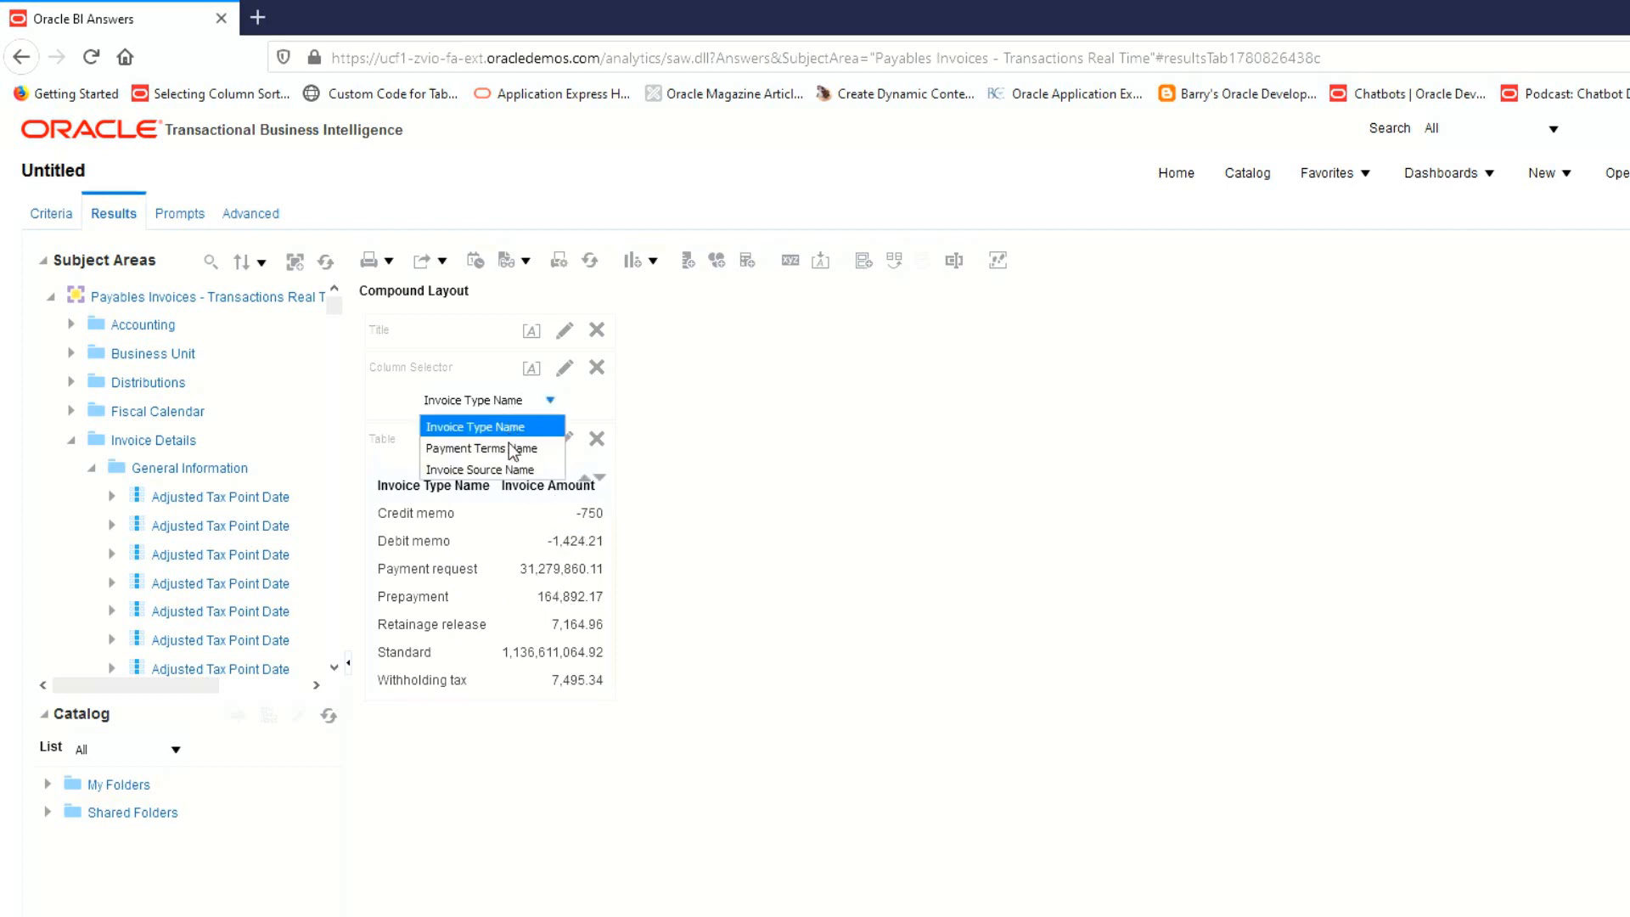
pyautogui.click(481, 449)
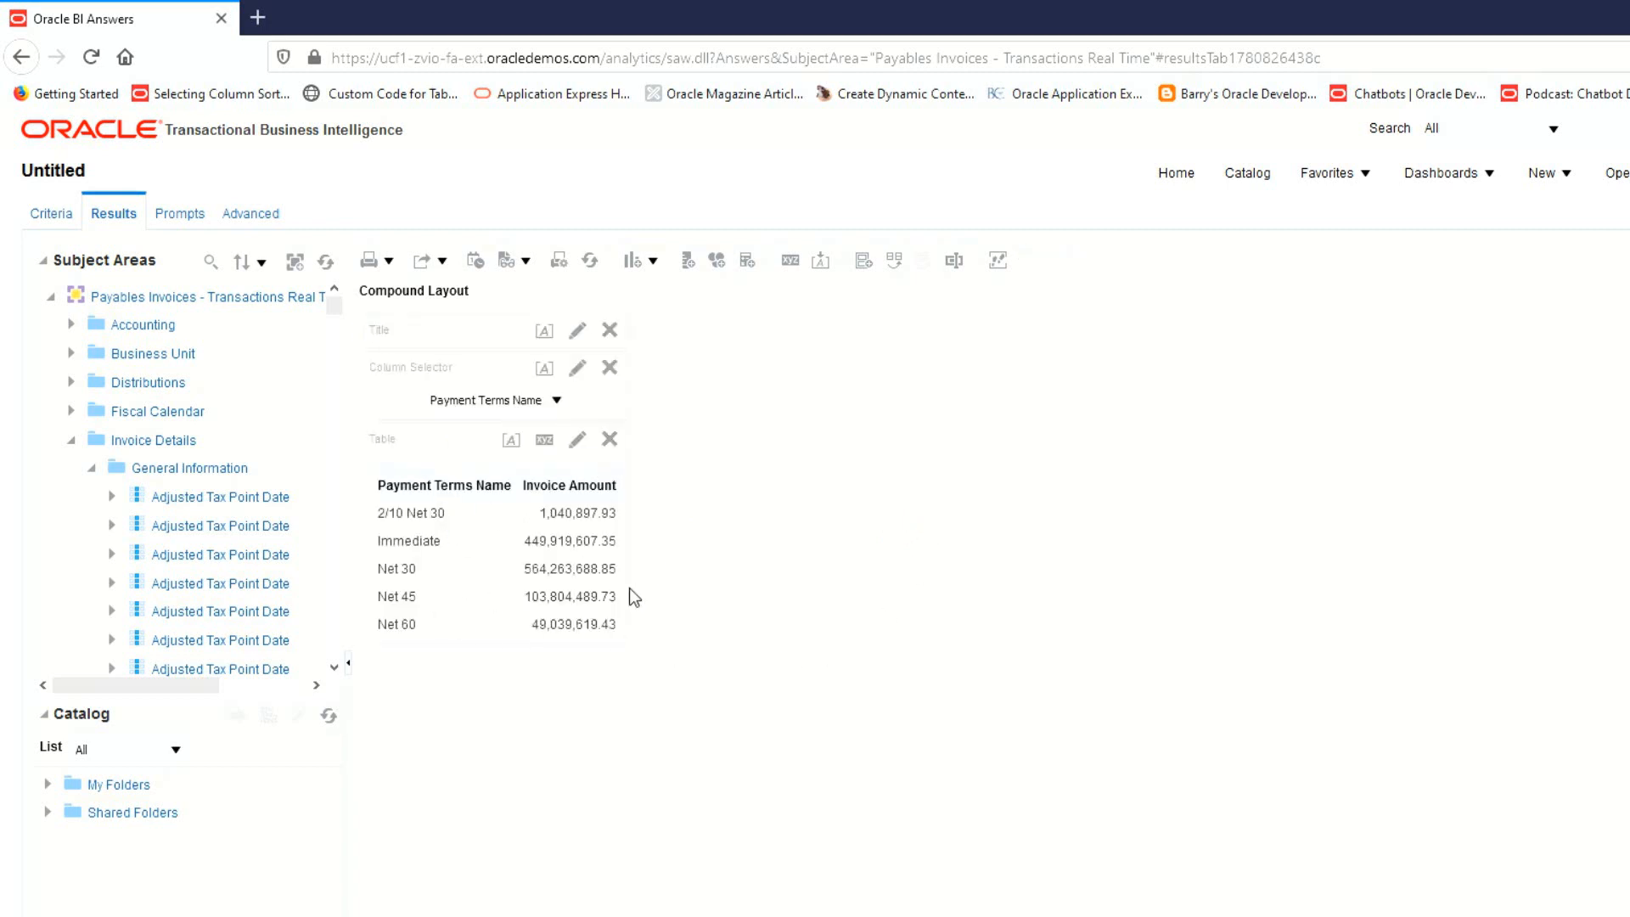
pyautogui.click(484, 399)
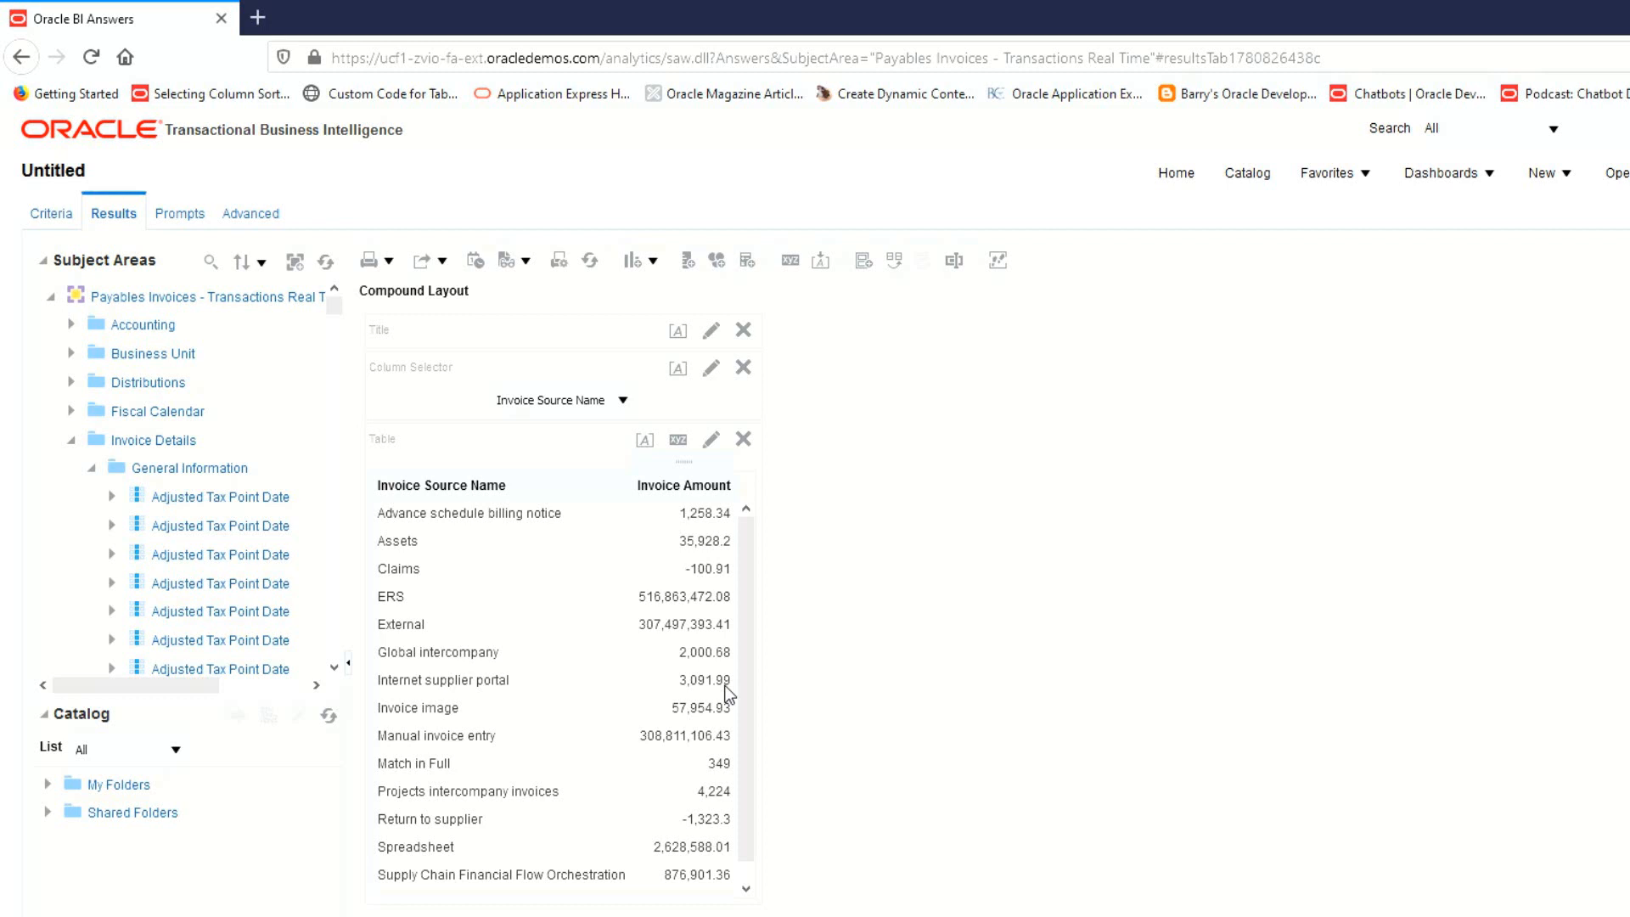
pyautogui.moveTo(858, 637)
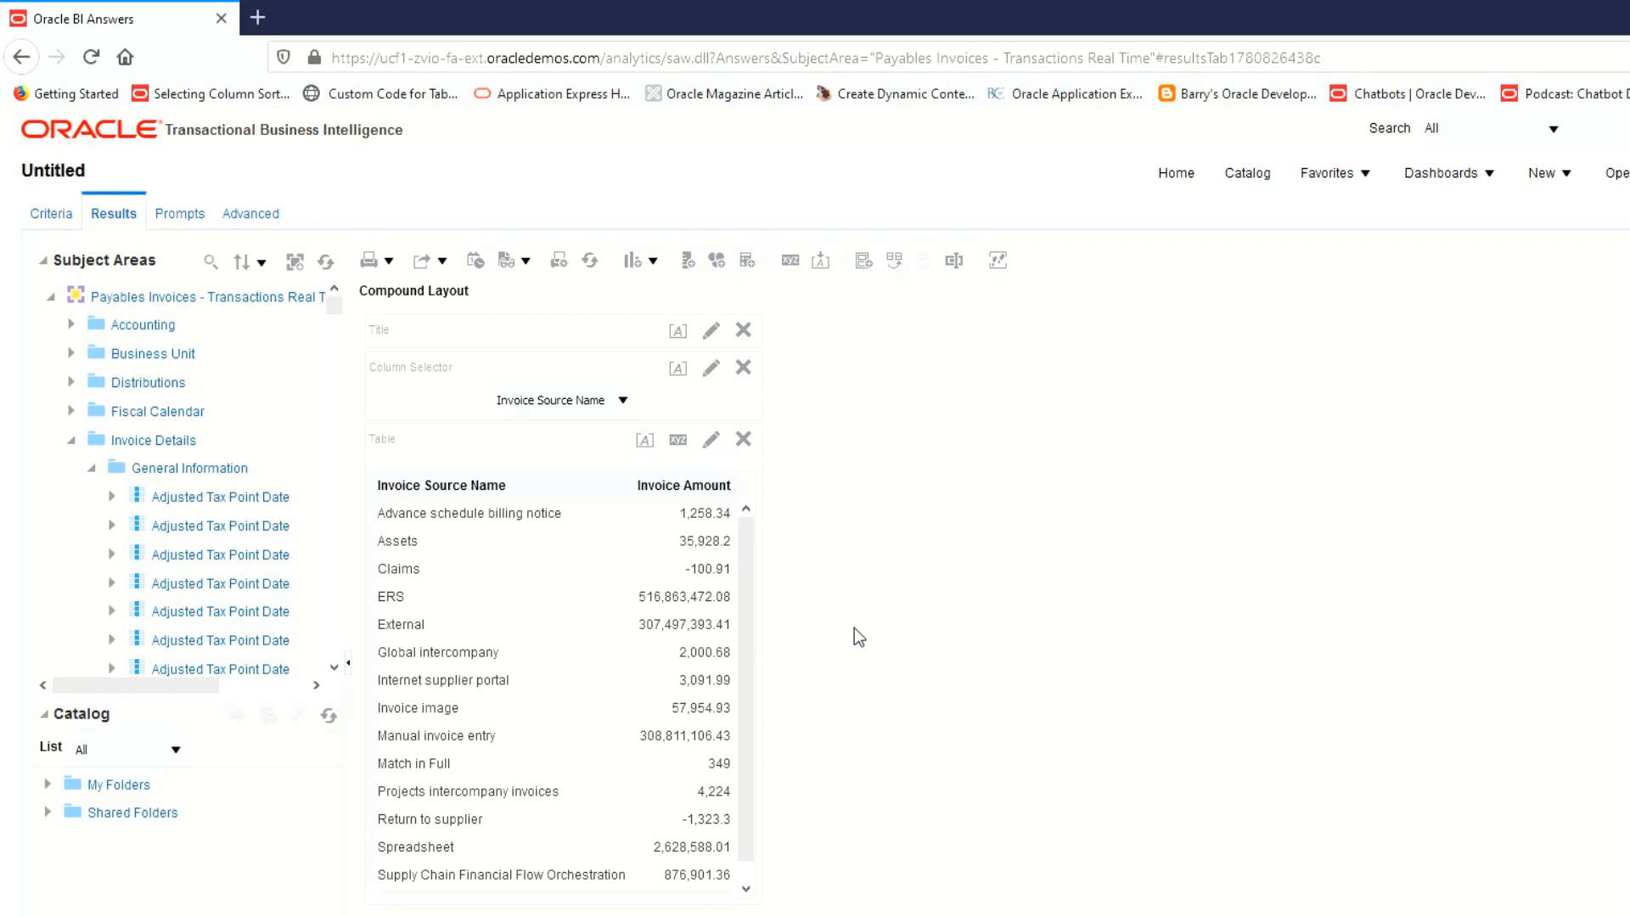
pyautogui.moveTo(733, 355)
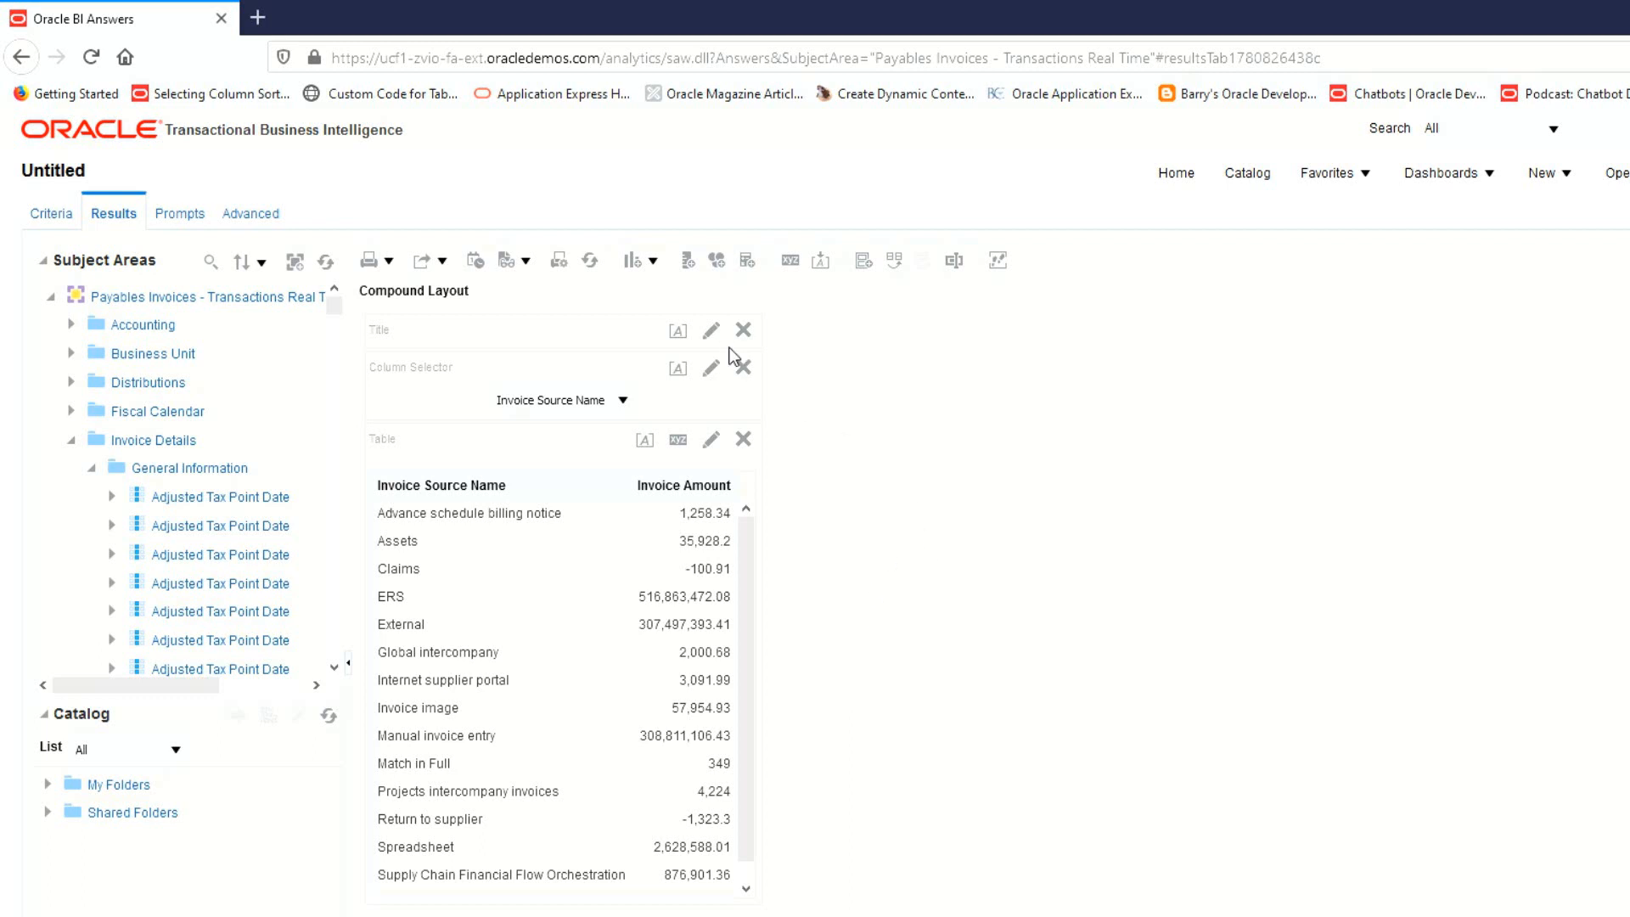
# Add a horizontal bar graph of Invoice Amount by Invoice Source Name to the layout
pyautogui.click(652, 260)
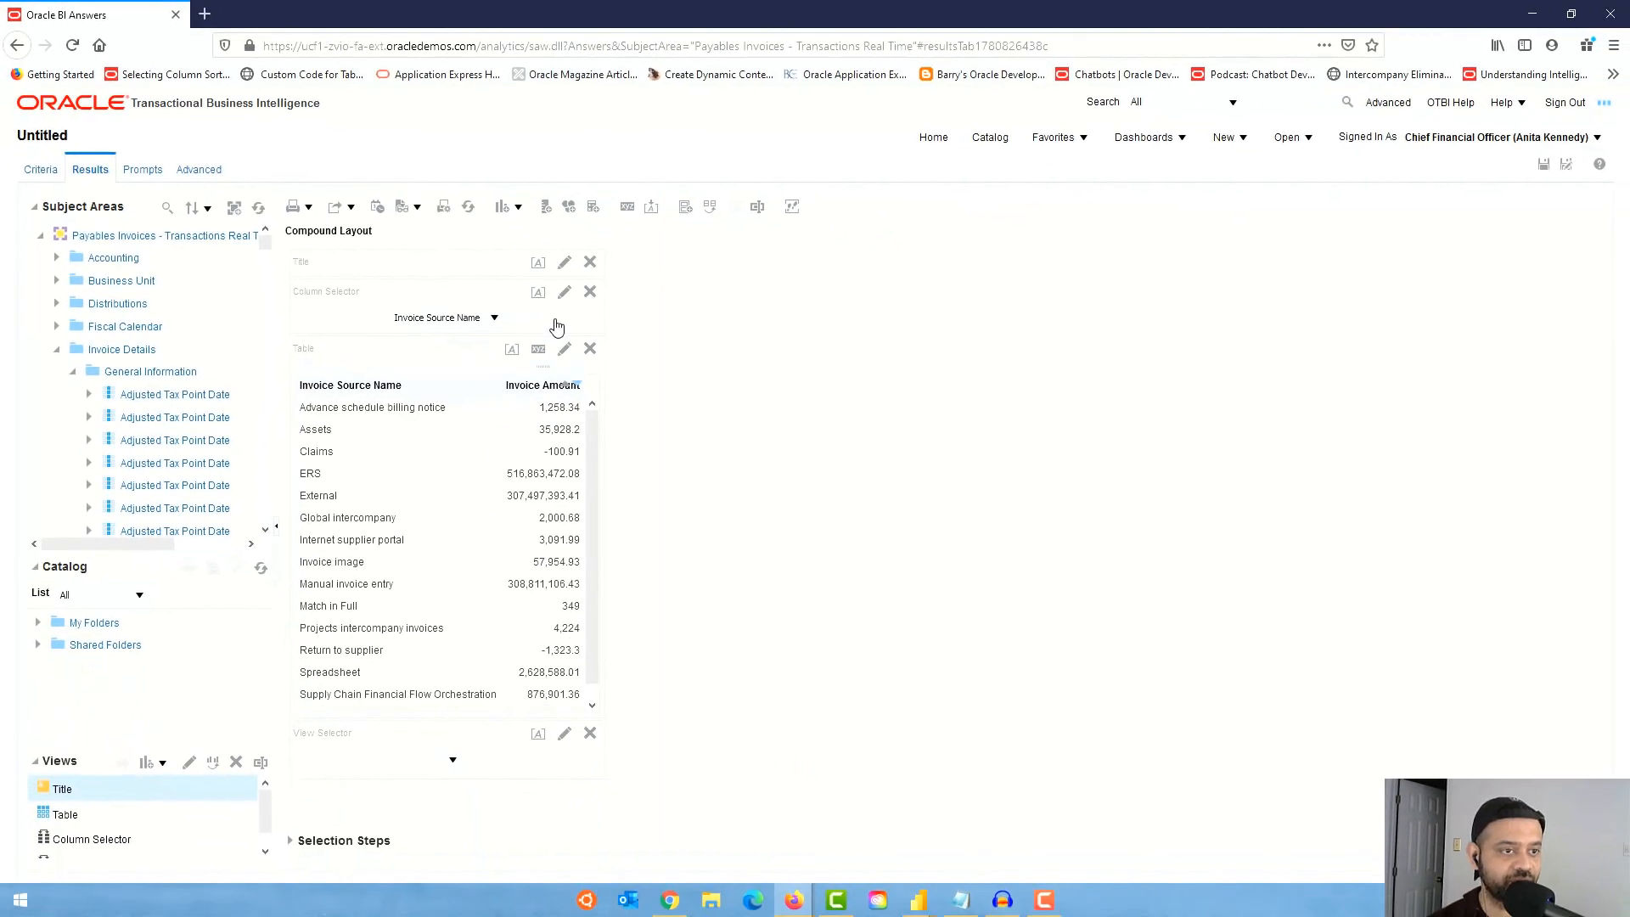
pyautogui.click(516, 205)
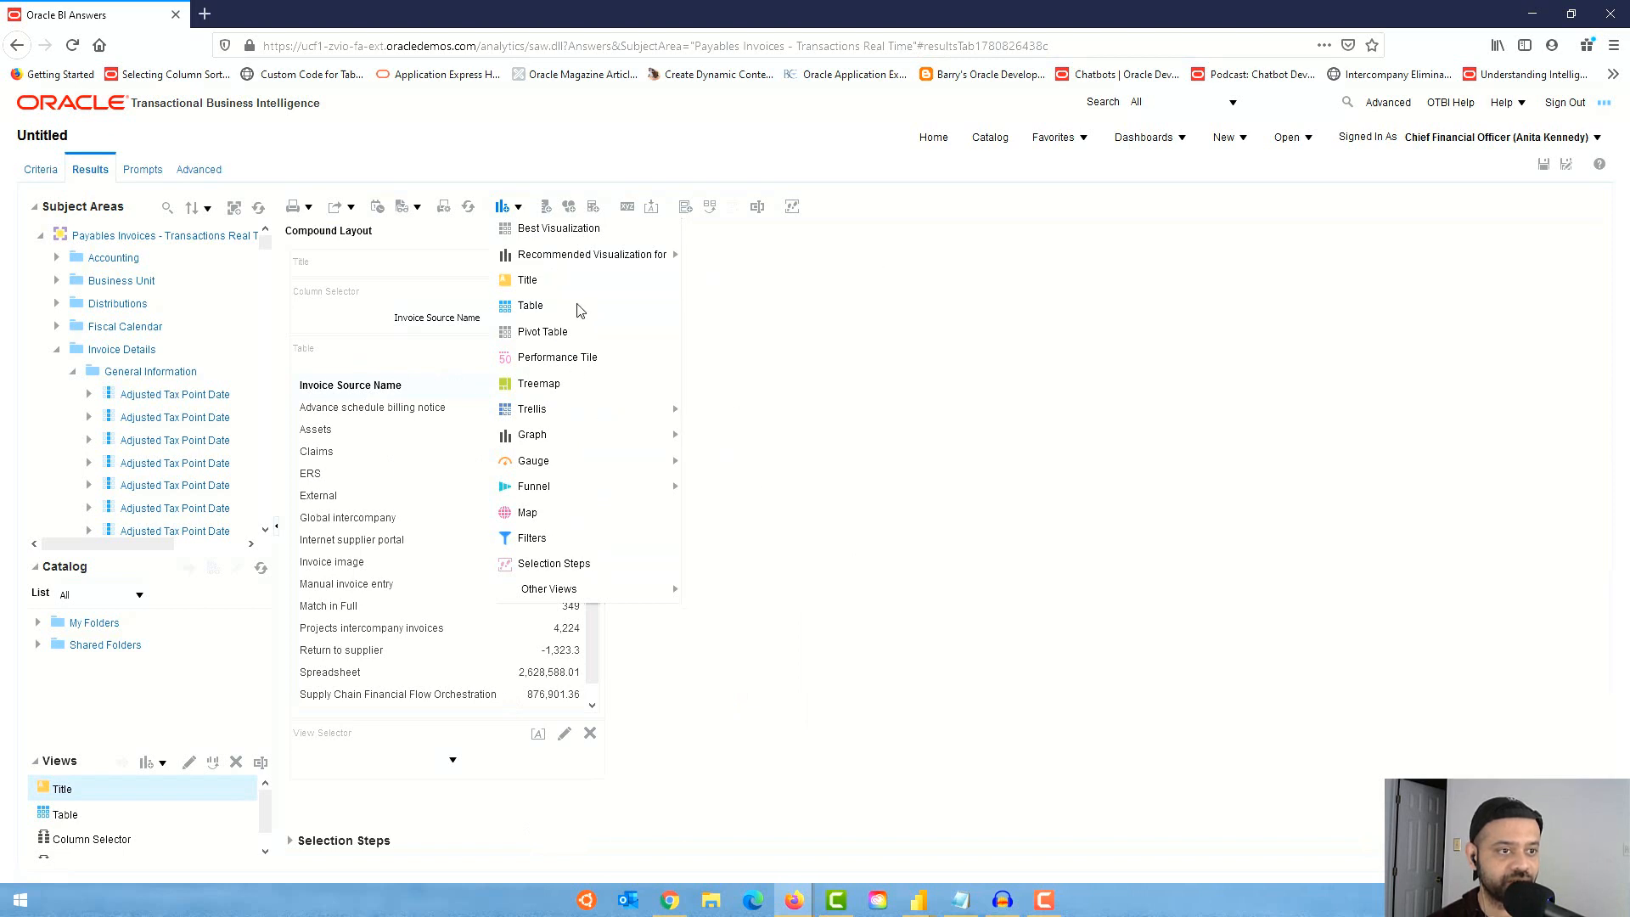
pyautogui.moveTo(531, 434)
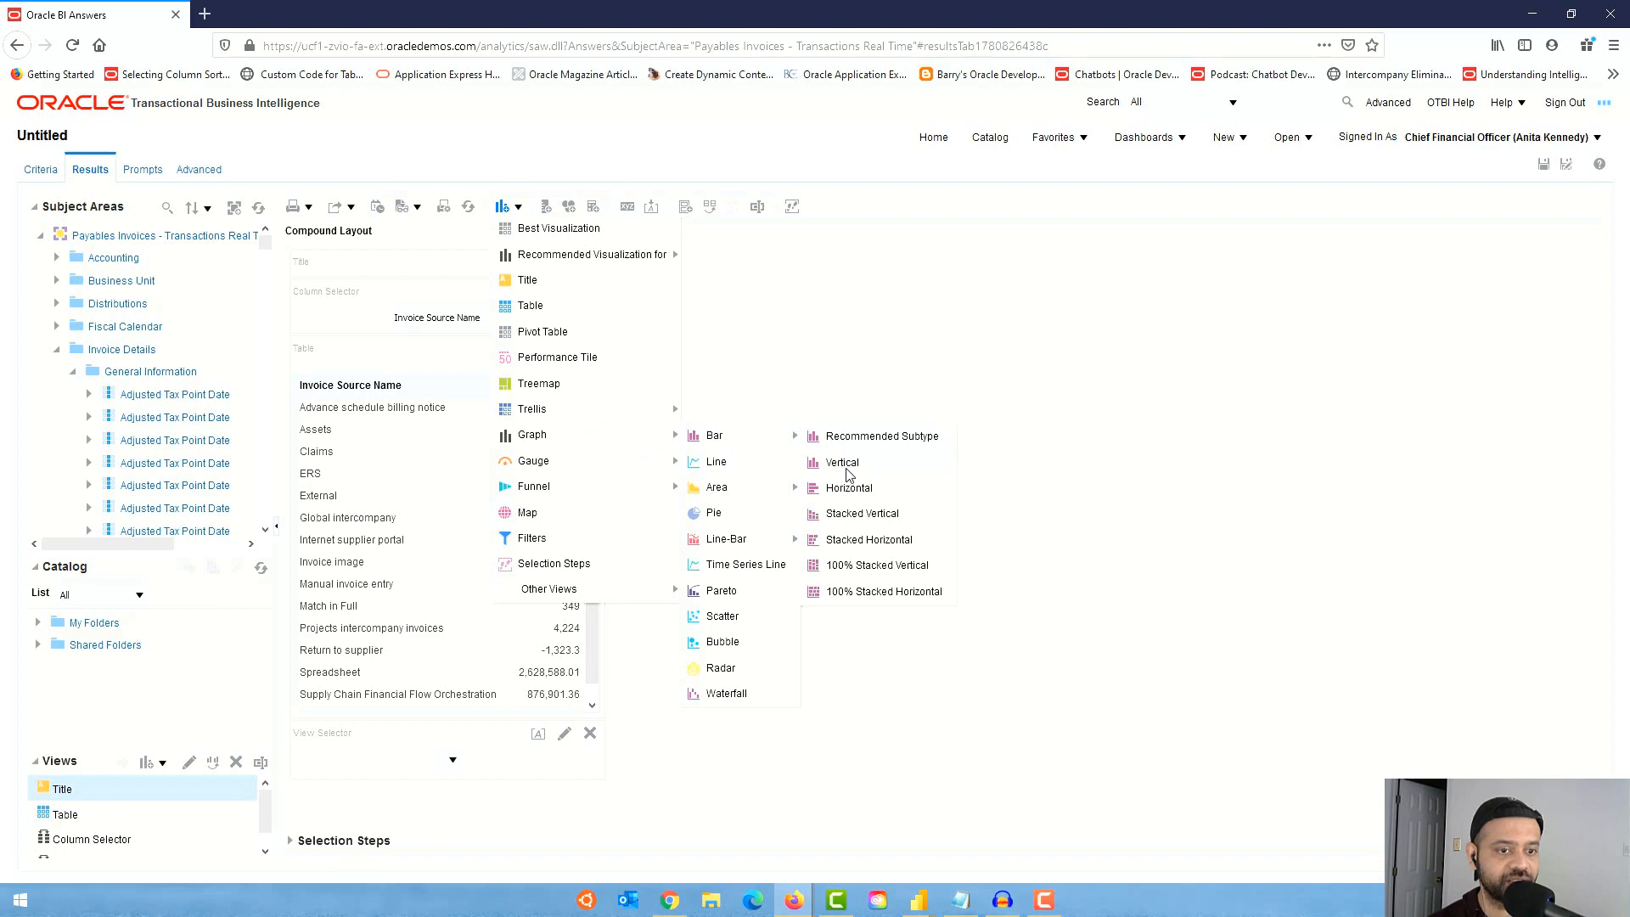
pyautogui.moveTo(849, 488)
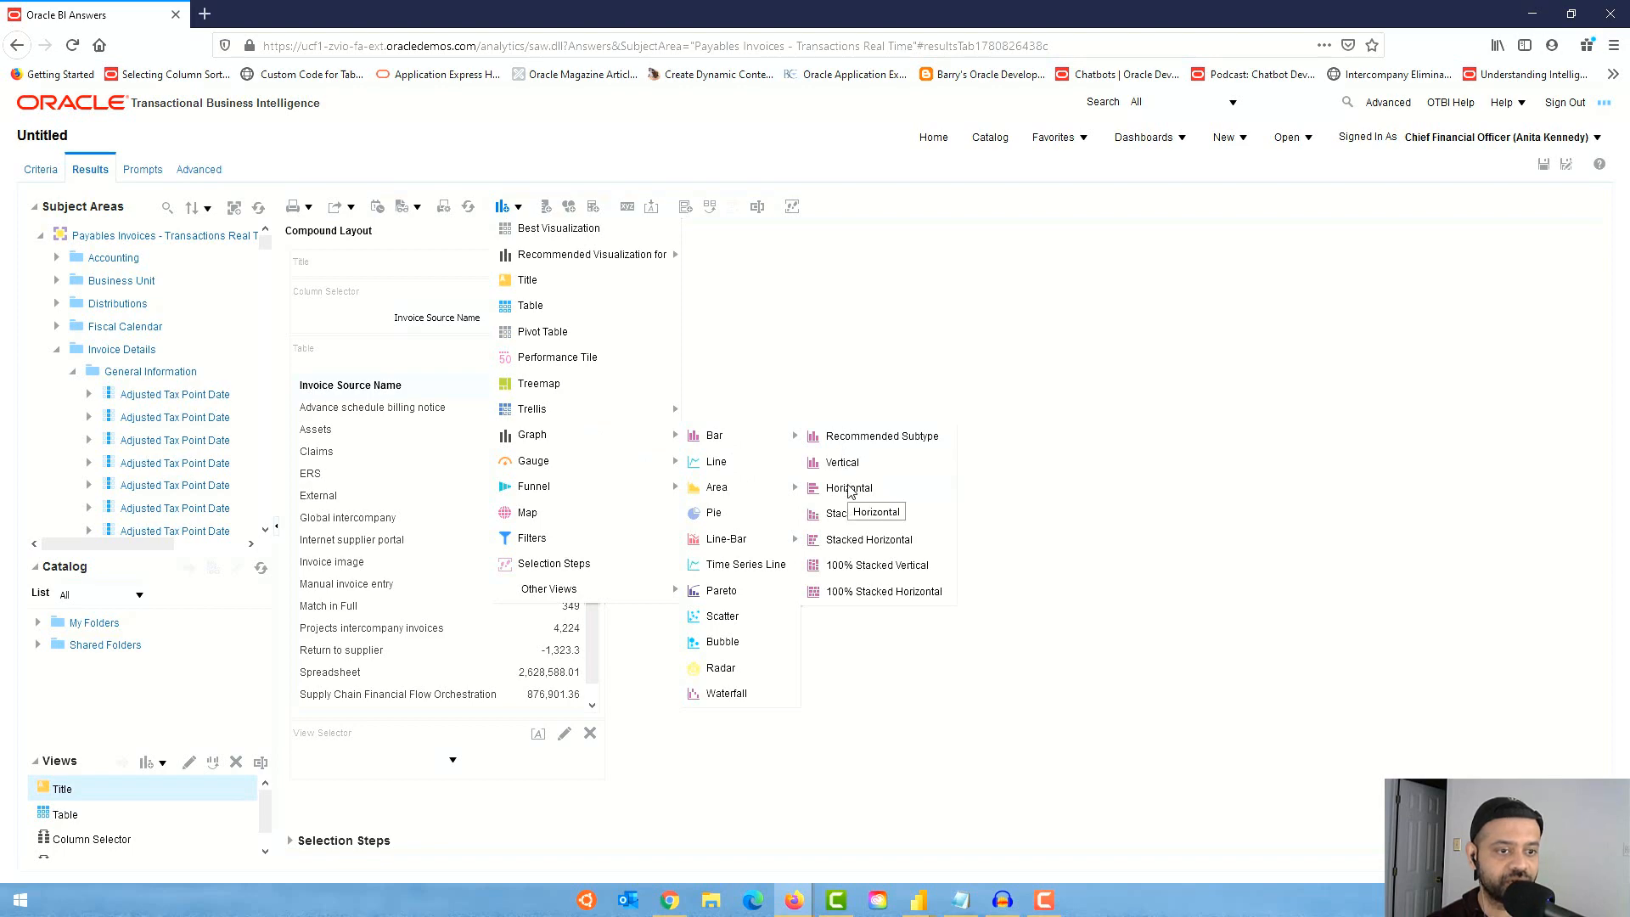
pyautogui.click(845, 488)
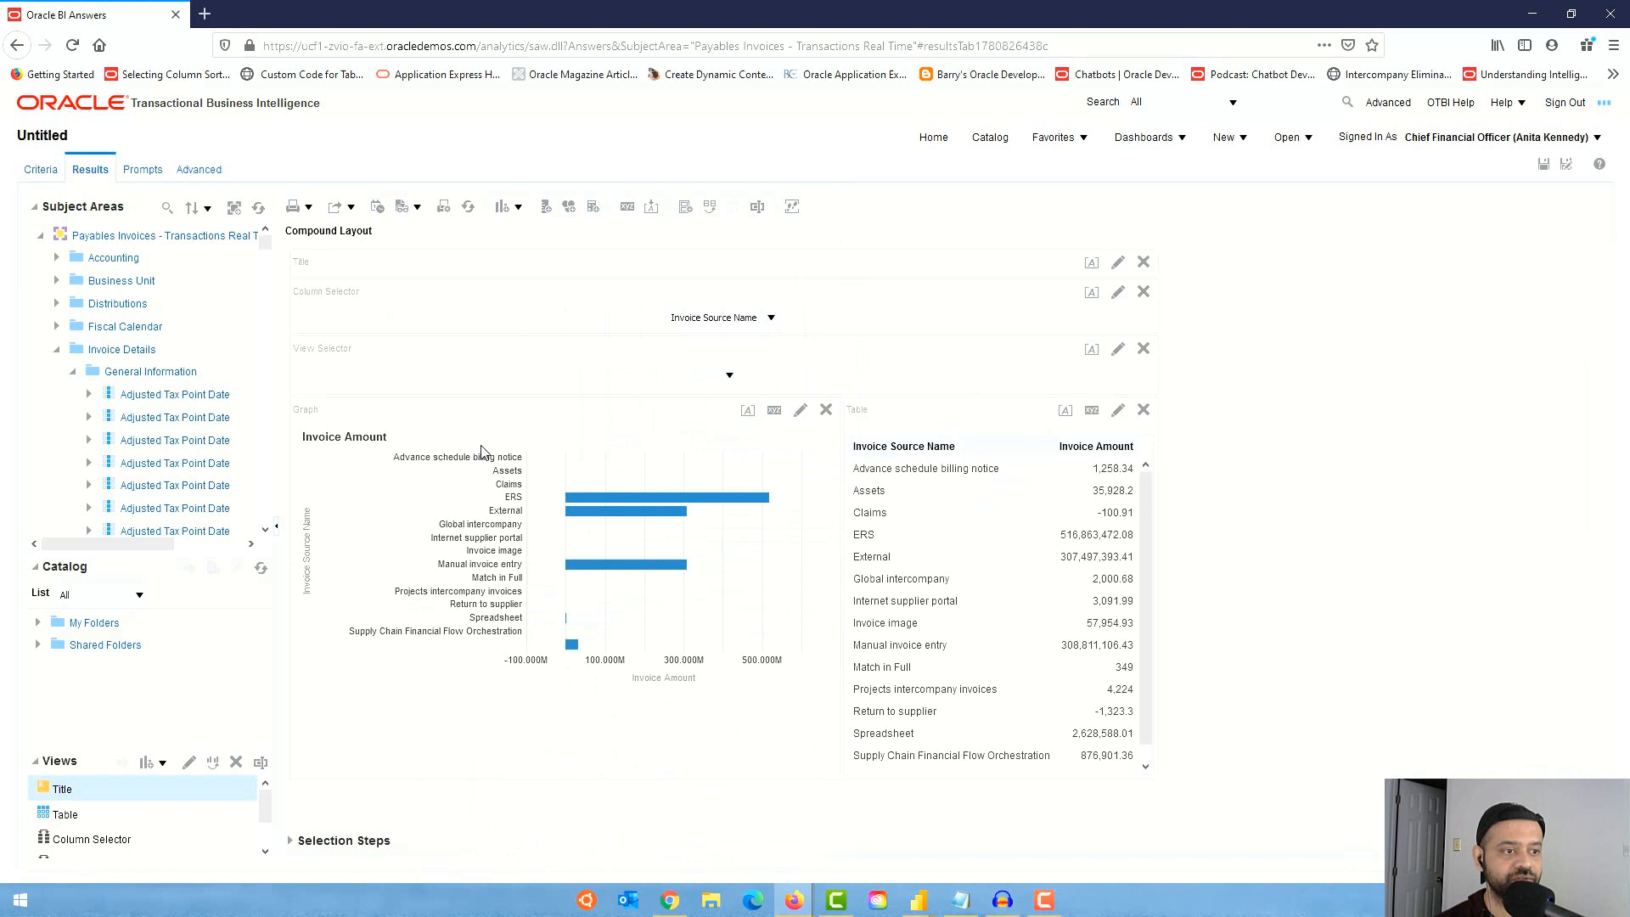
pyautogui.moveTo(343, 469)
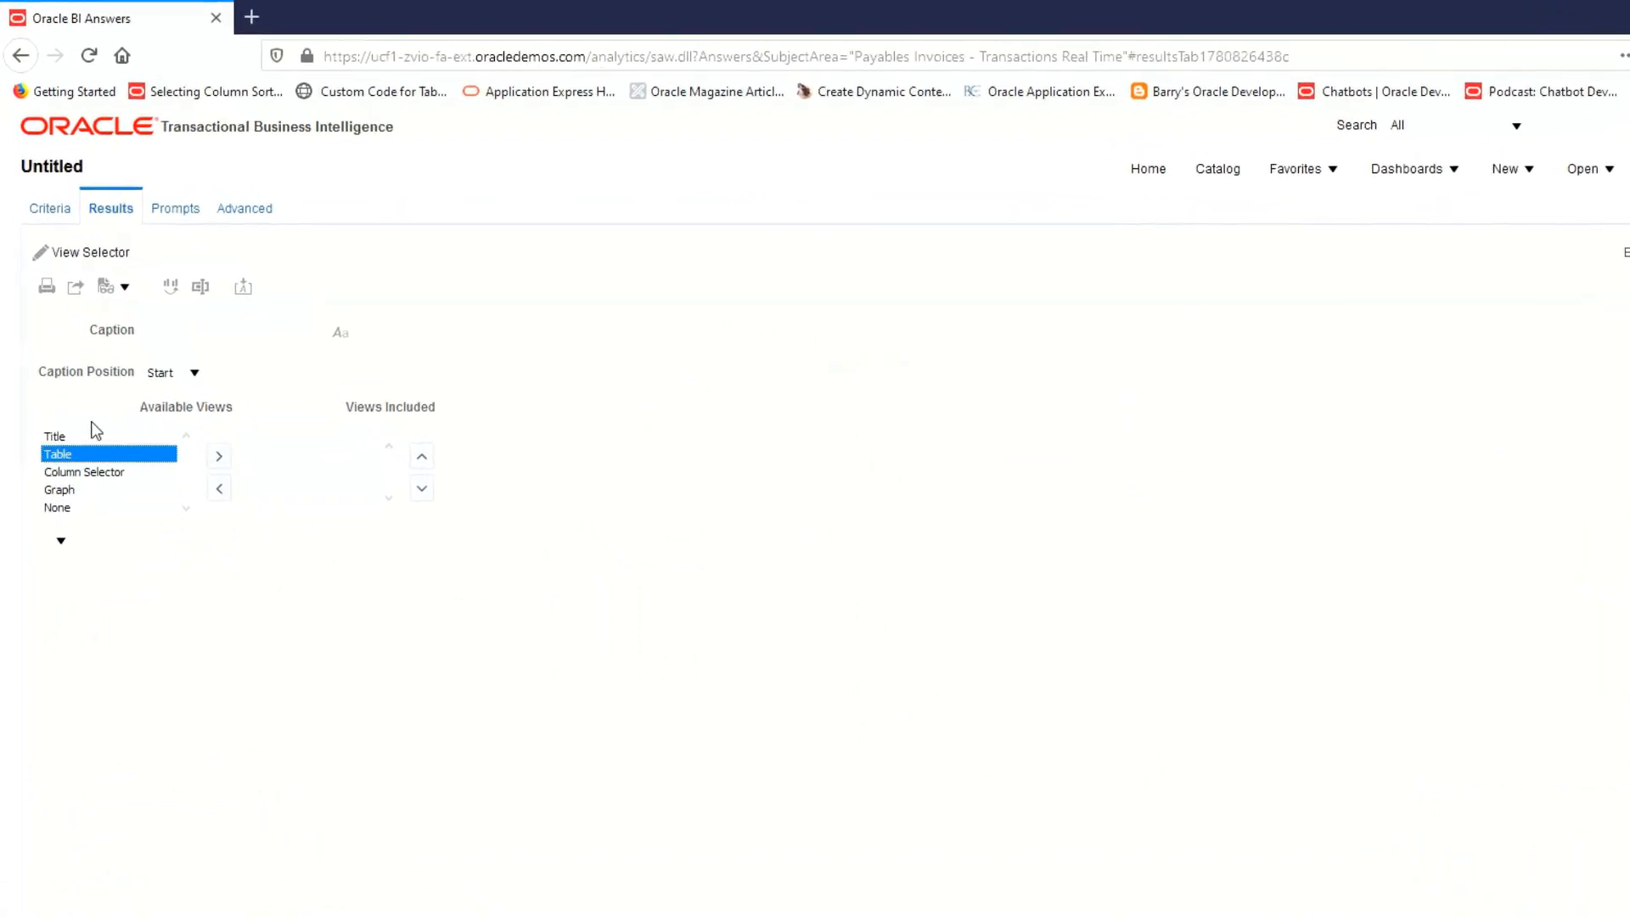
pyautogui.moveTo(153, 471)
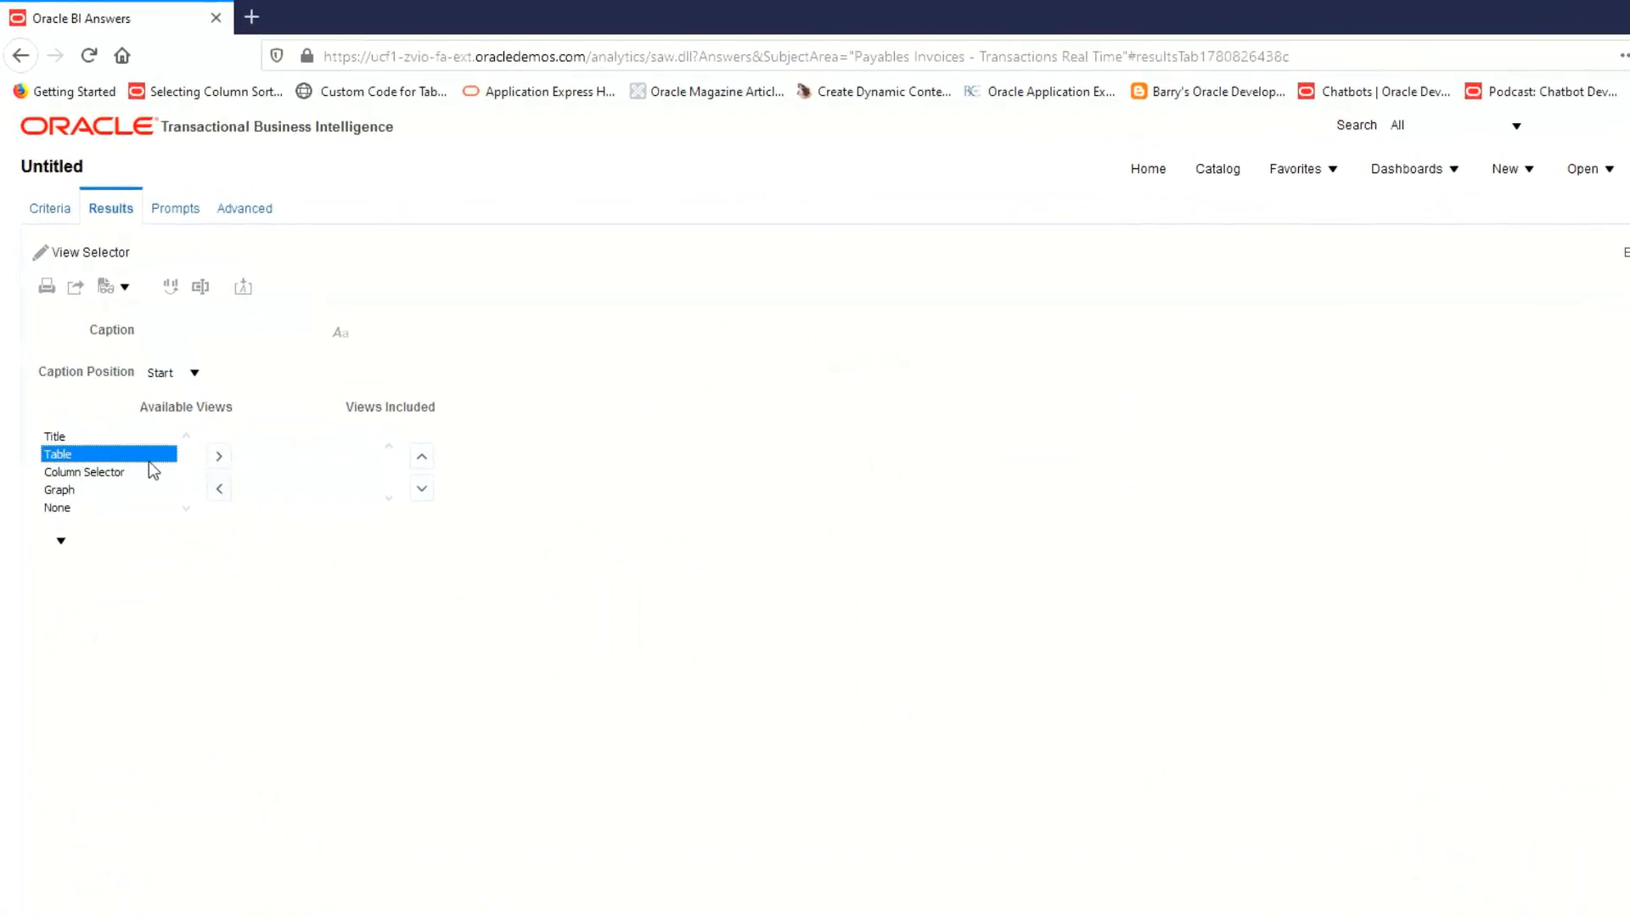
# Include Table and Graph in the view selector with Table as the default view
pyautogui.click(219, 455)
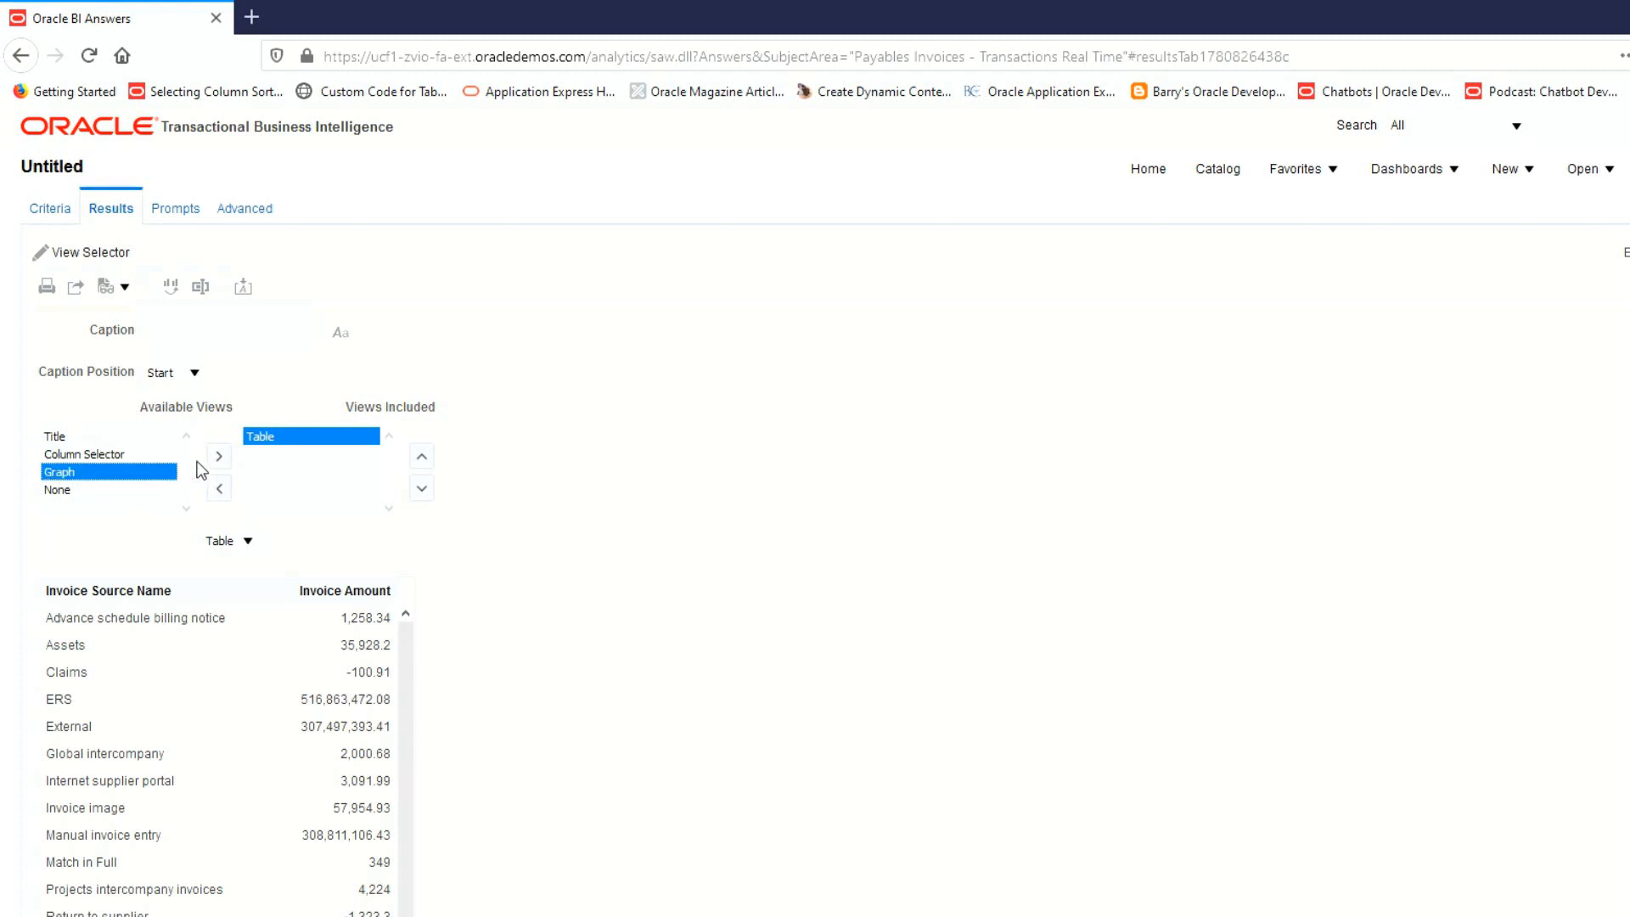
pyautogui.click(219, 455)
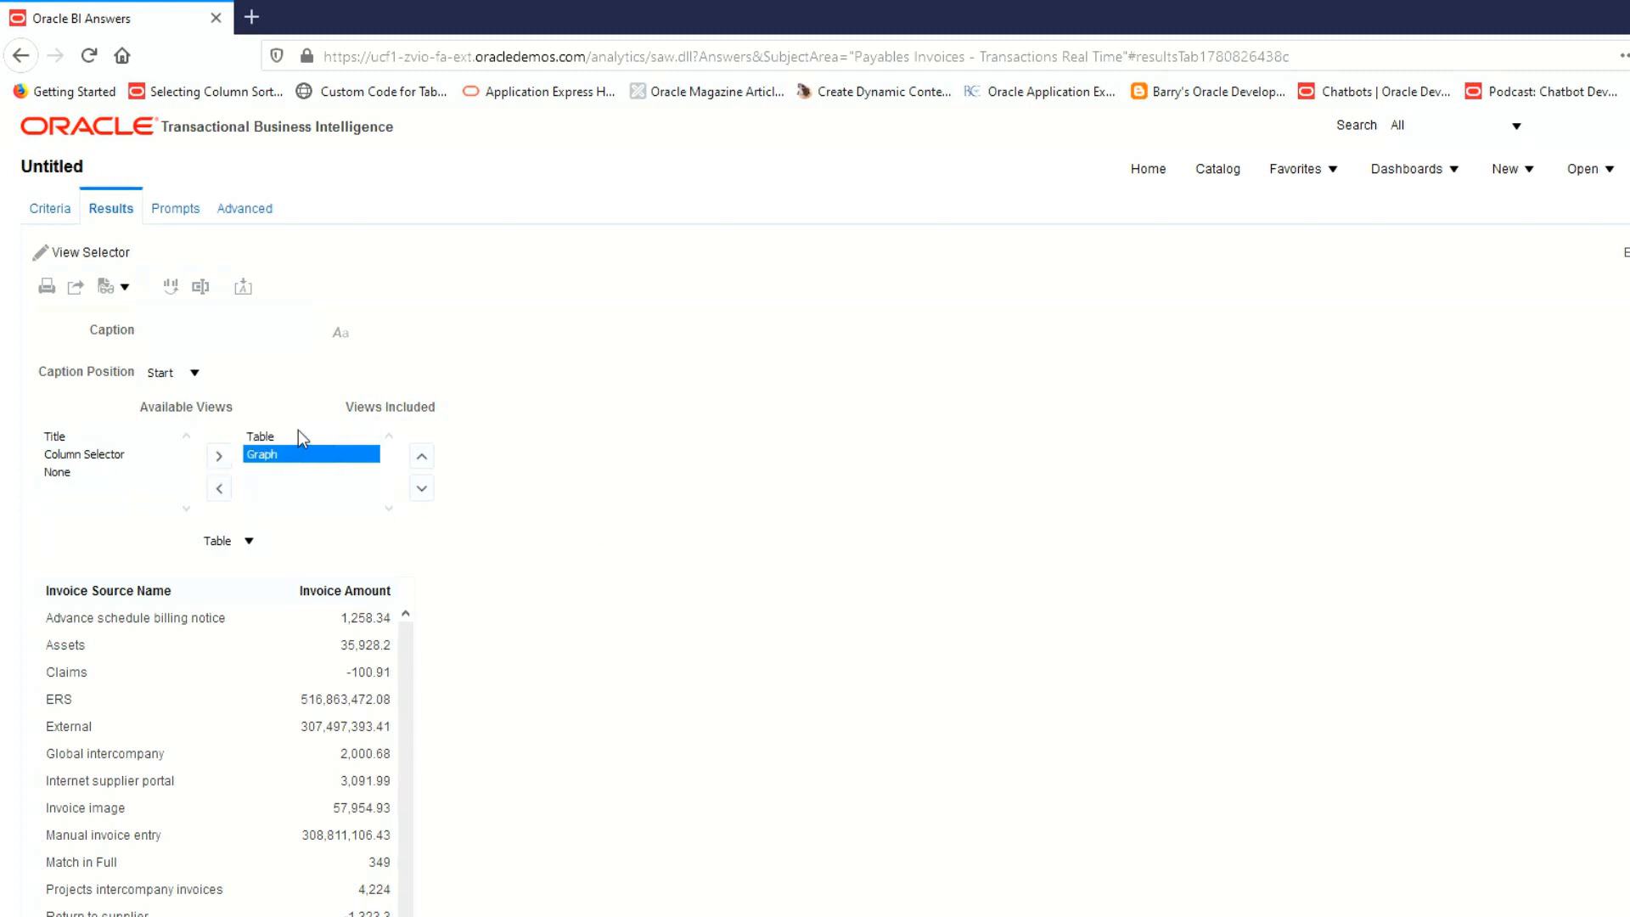
pyautogui.click(248, 542)
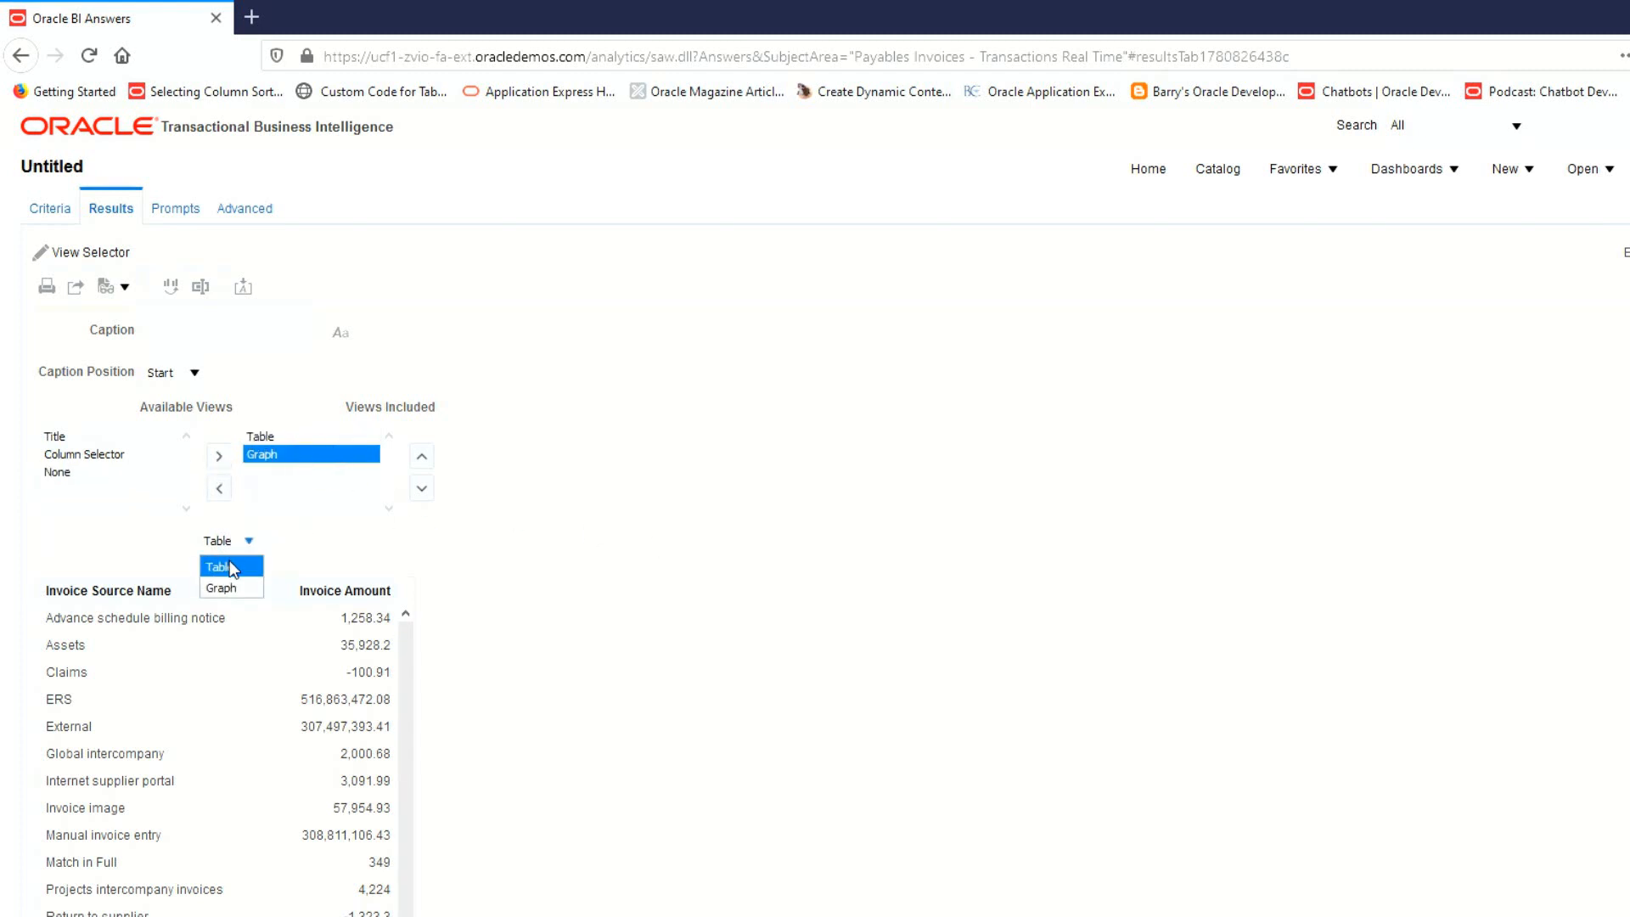
pyautogui.click(219, 587)
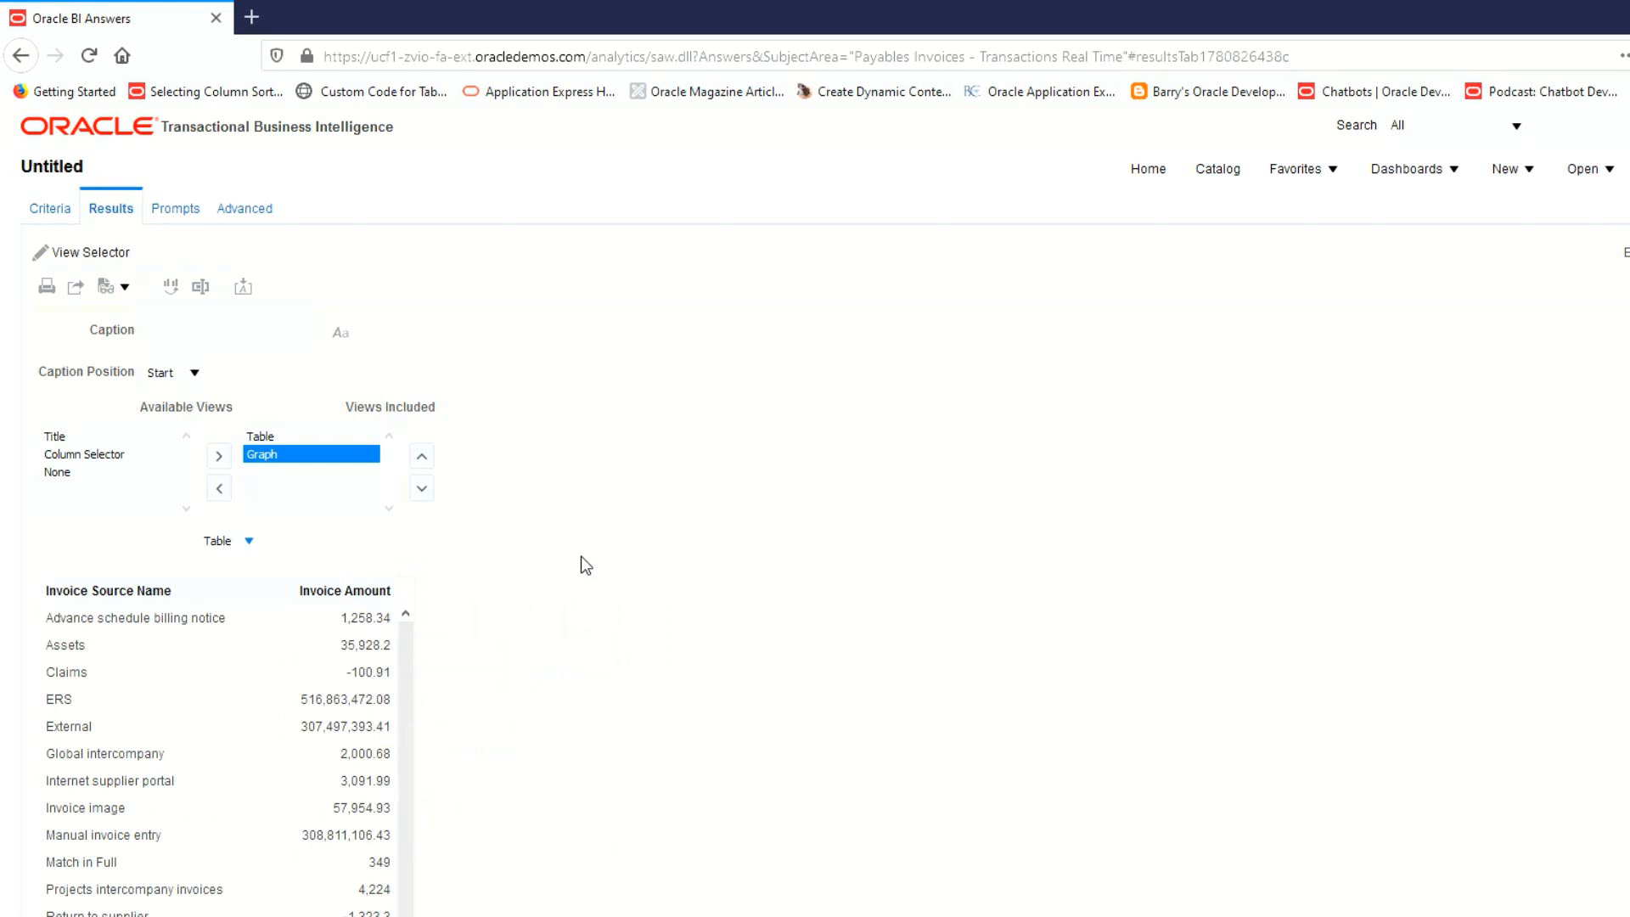
pyautogui.click(187, 331)
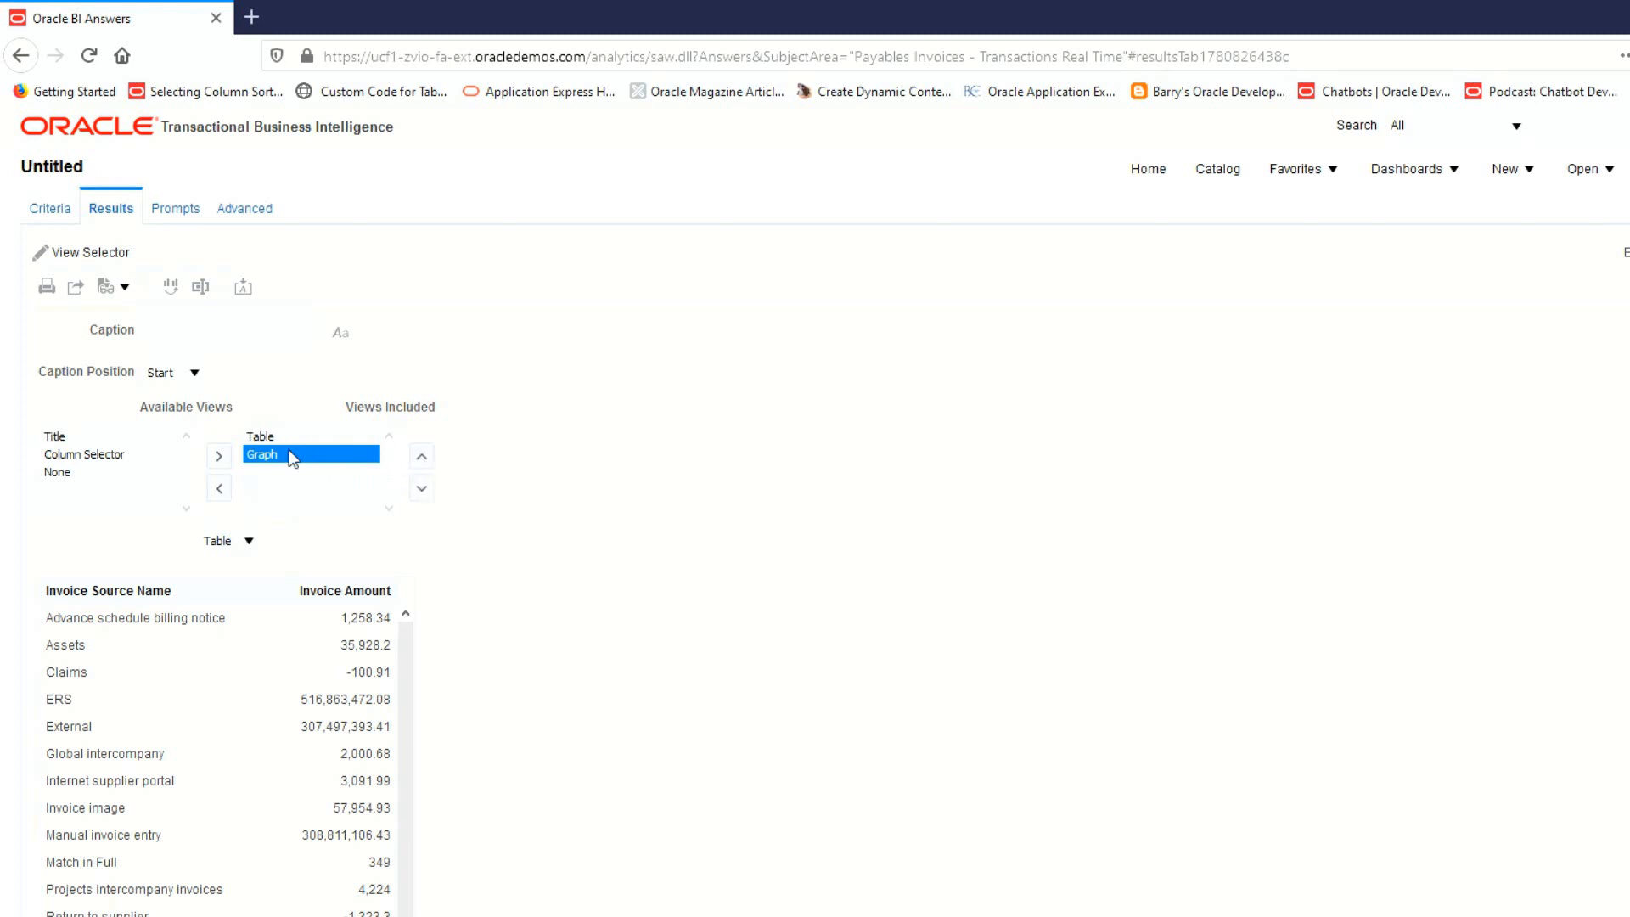
pyautogui.click(421, 455)
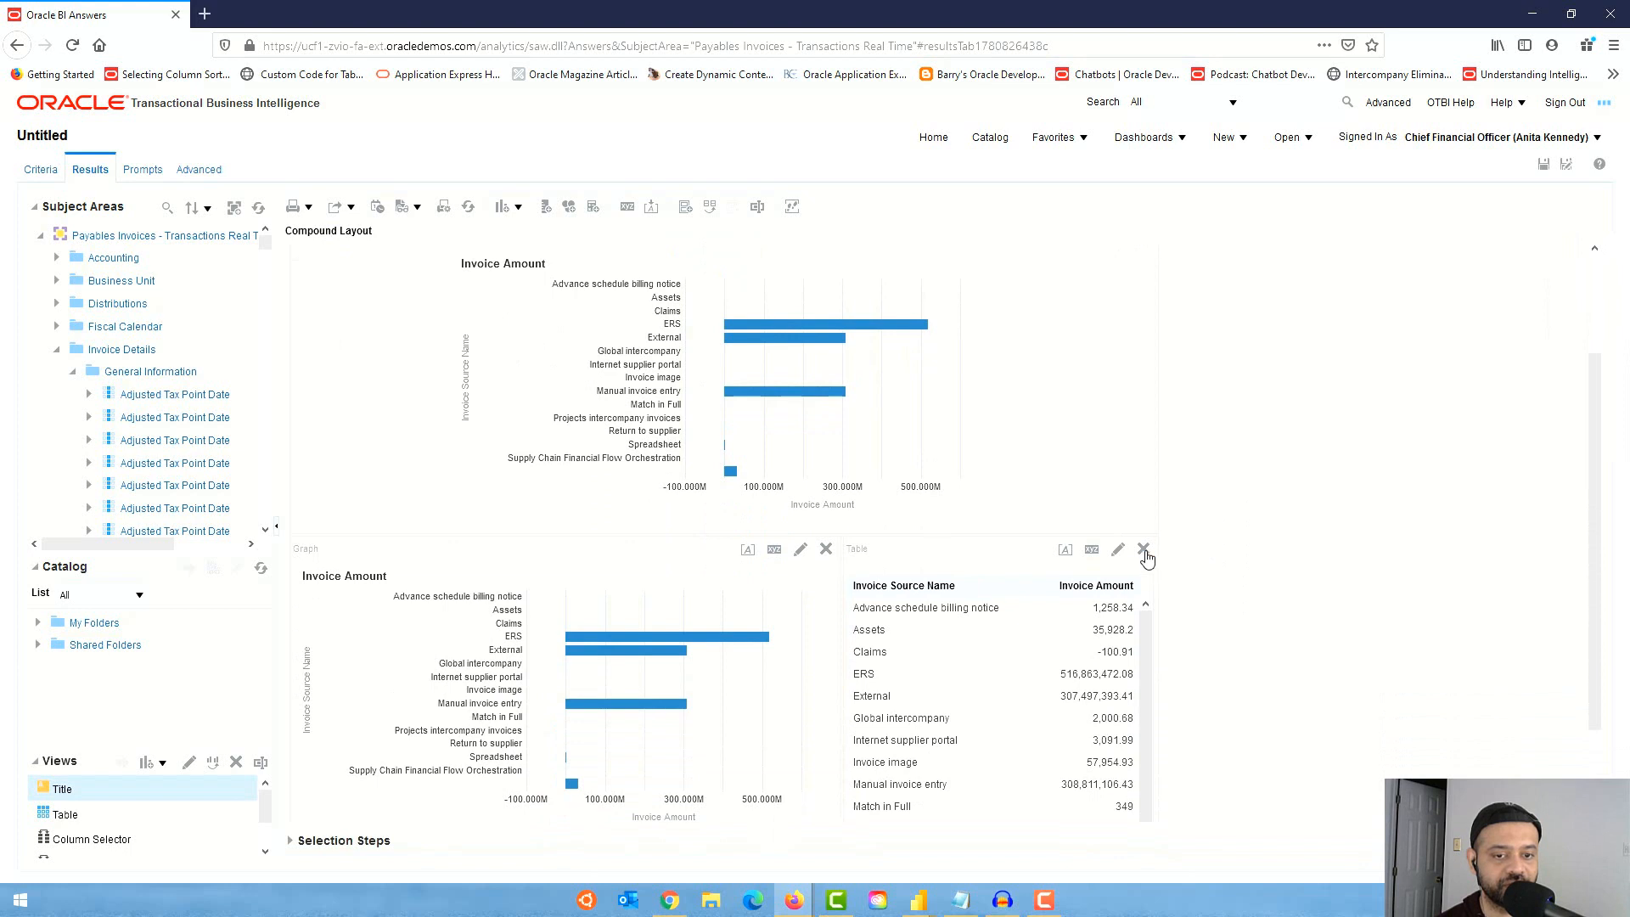
# Remove the standalone graph and table, then switch the view selector to the table
pyautogui.click(1147, 549)
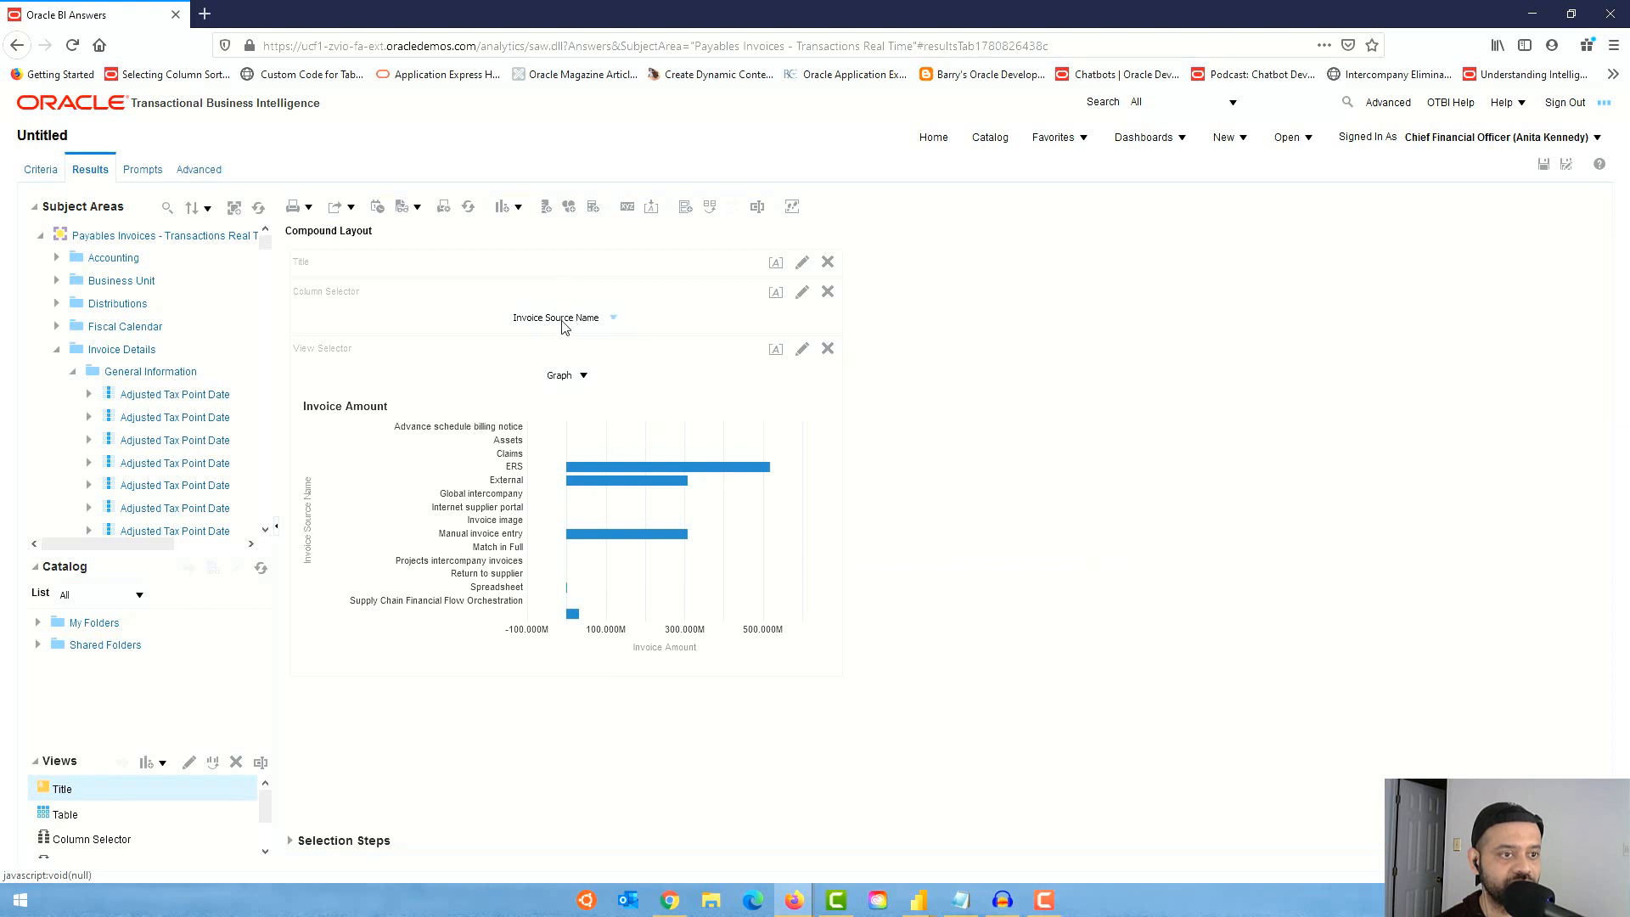
pyautogui.click(567, 375)
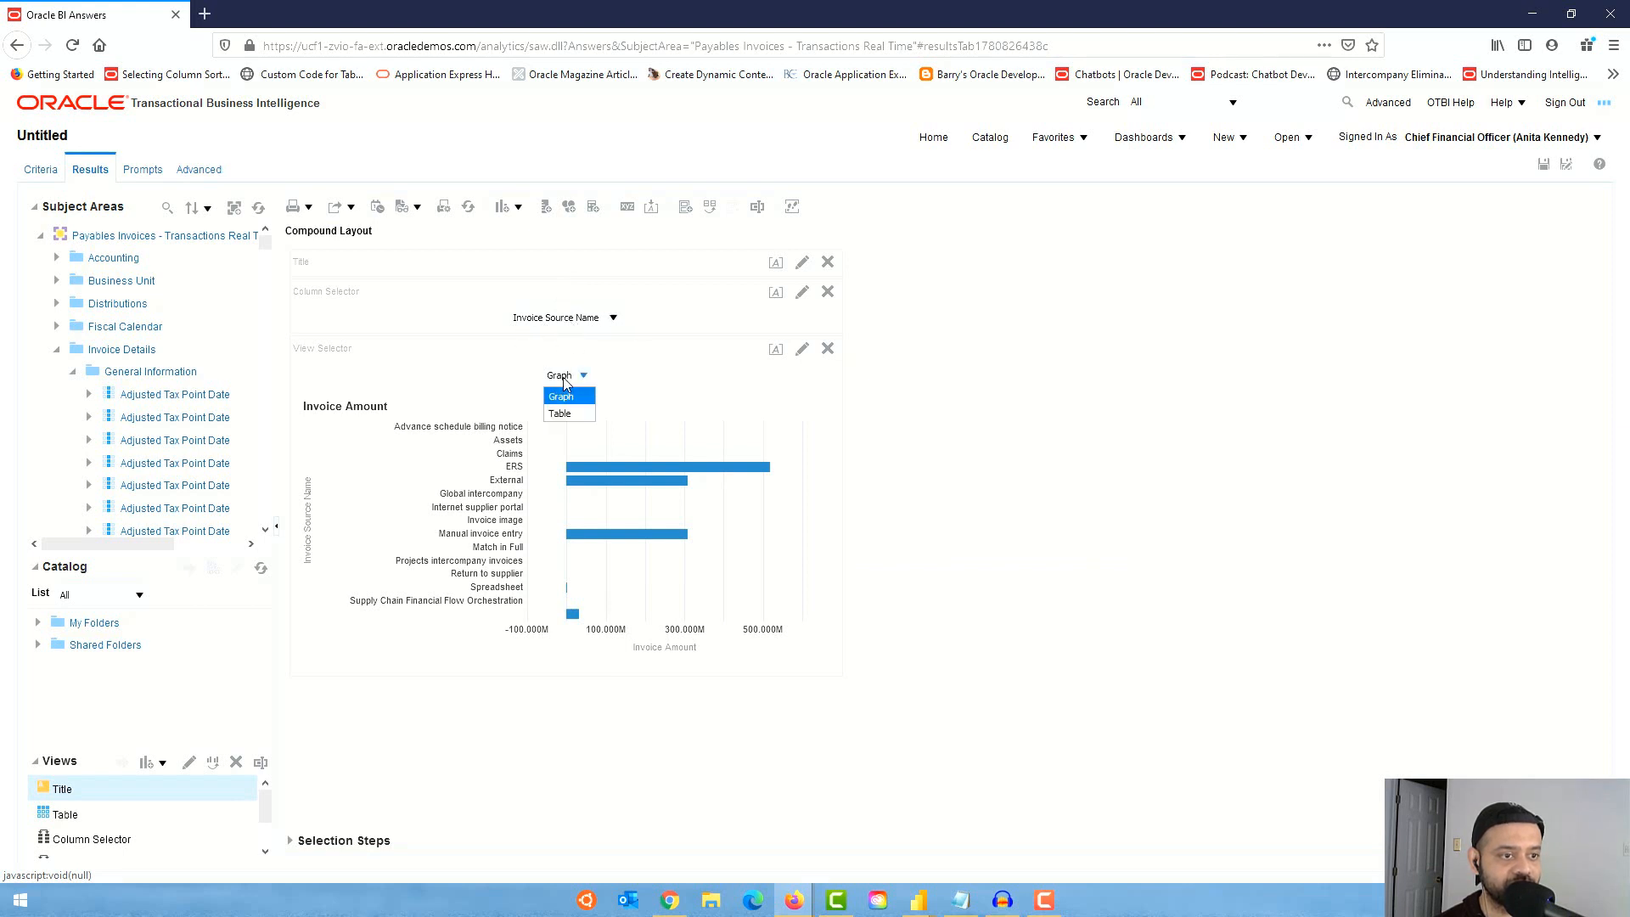
pyautogui.click(558, 412)
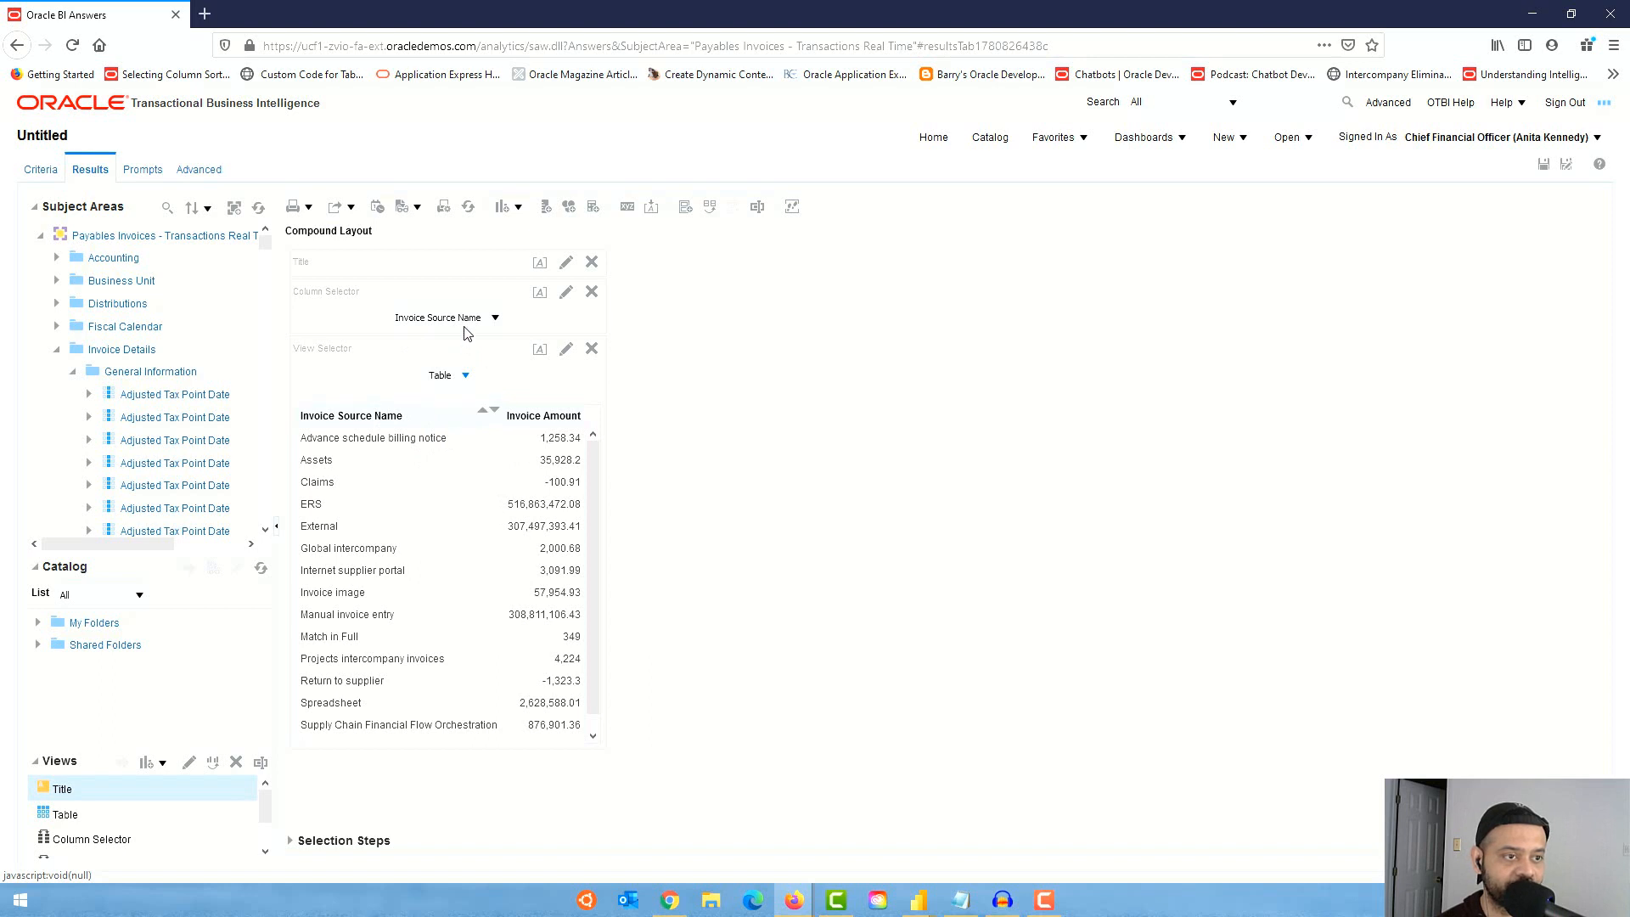
# Test the column selector with Payment Terms Name, then Invoice Type Name
pyautogui.click(489, 317)
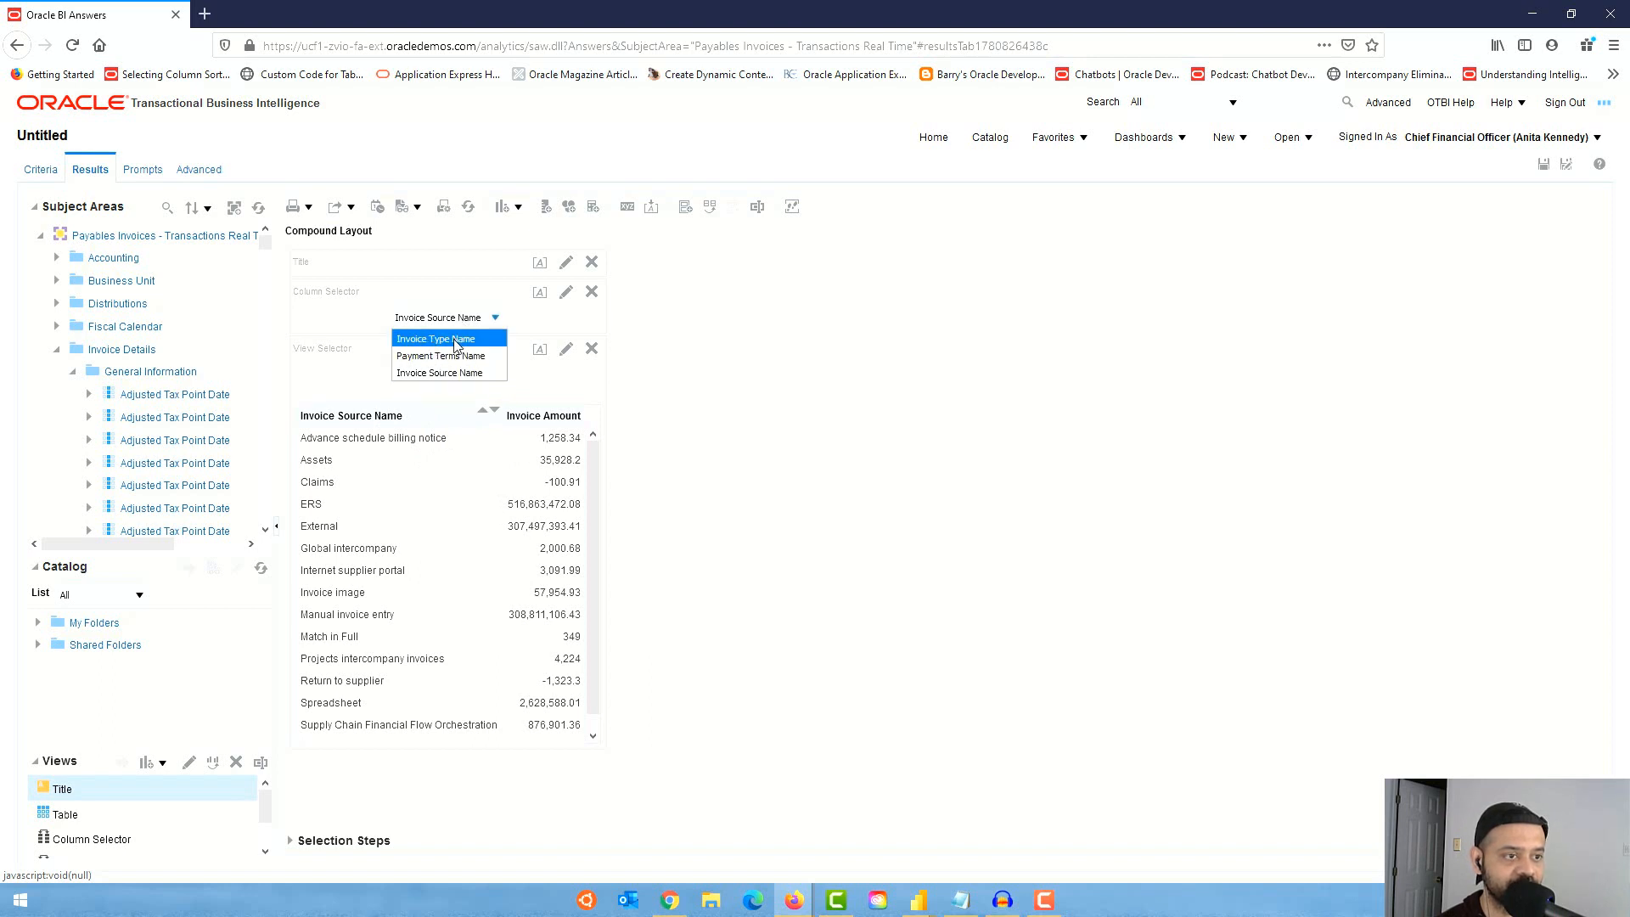
pyautogui.click(440, 355)
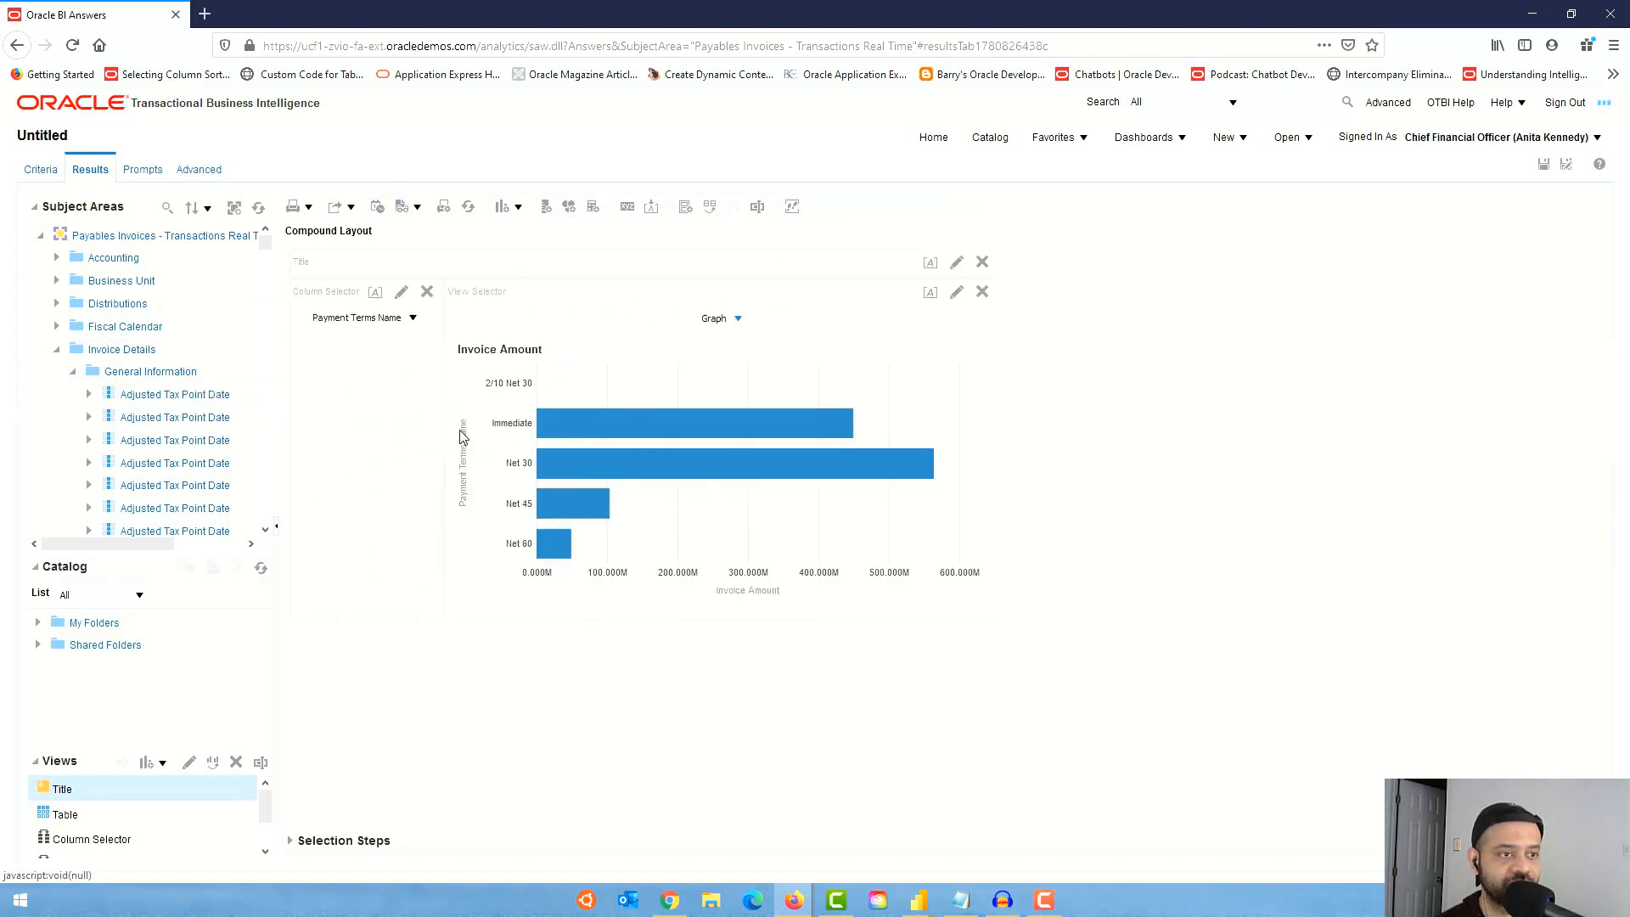
pyautogui.moveTo(728, 431)
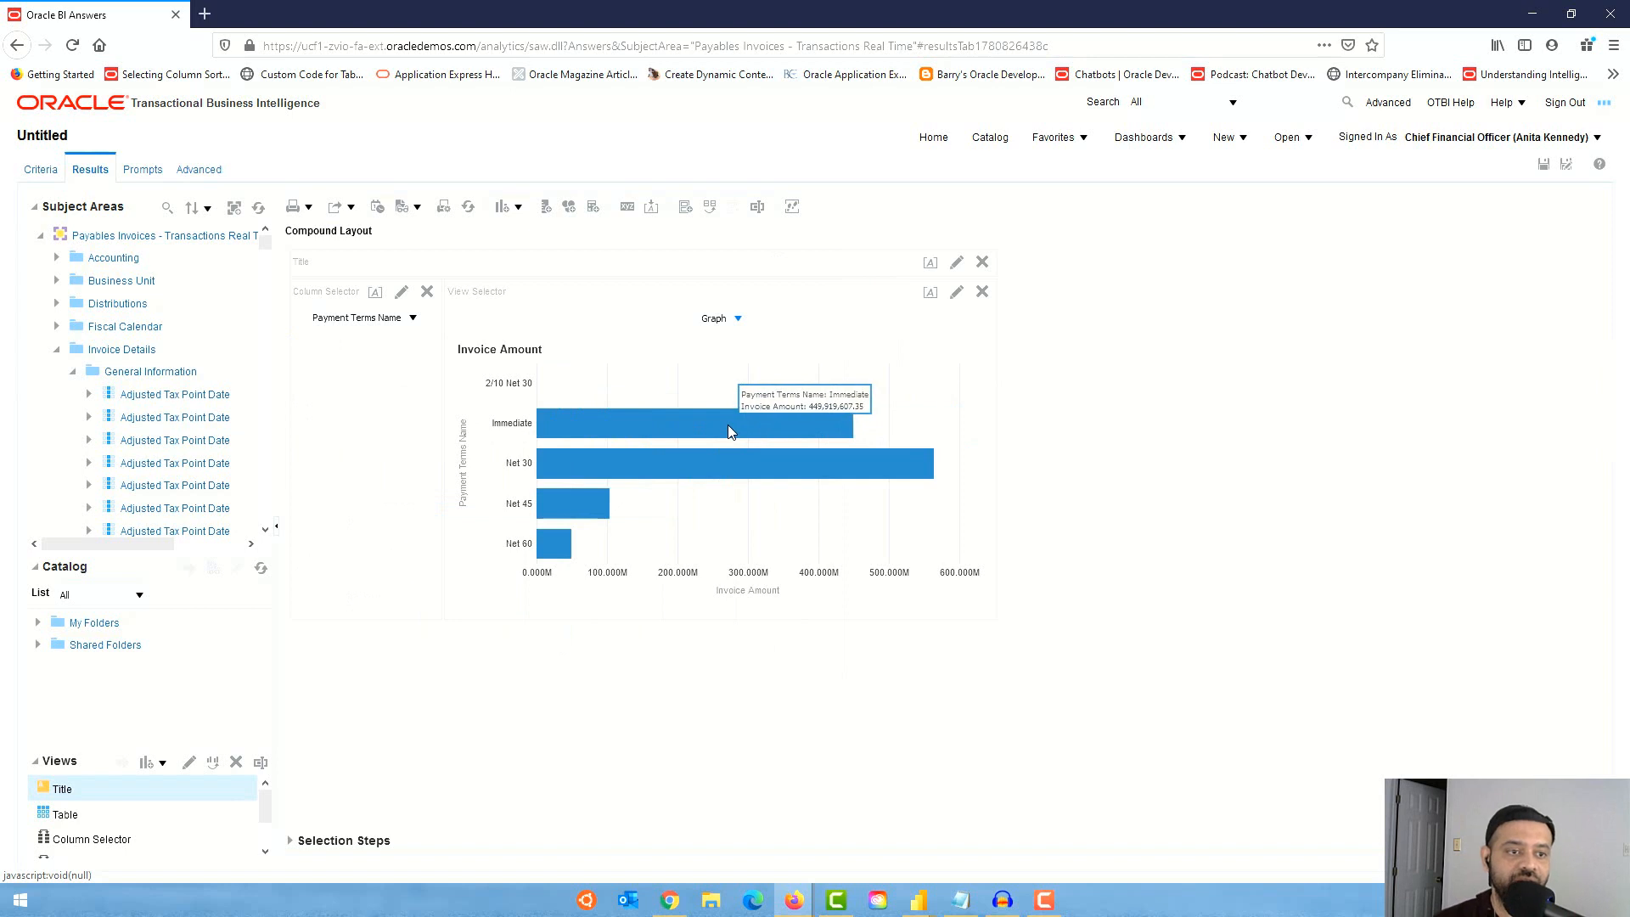
pyautogui.click(411, 317)
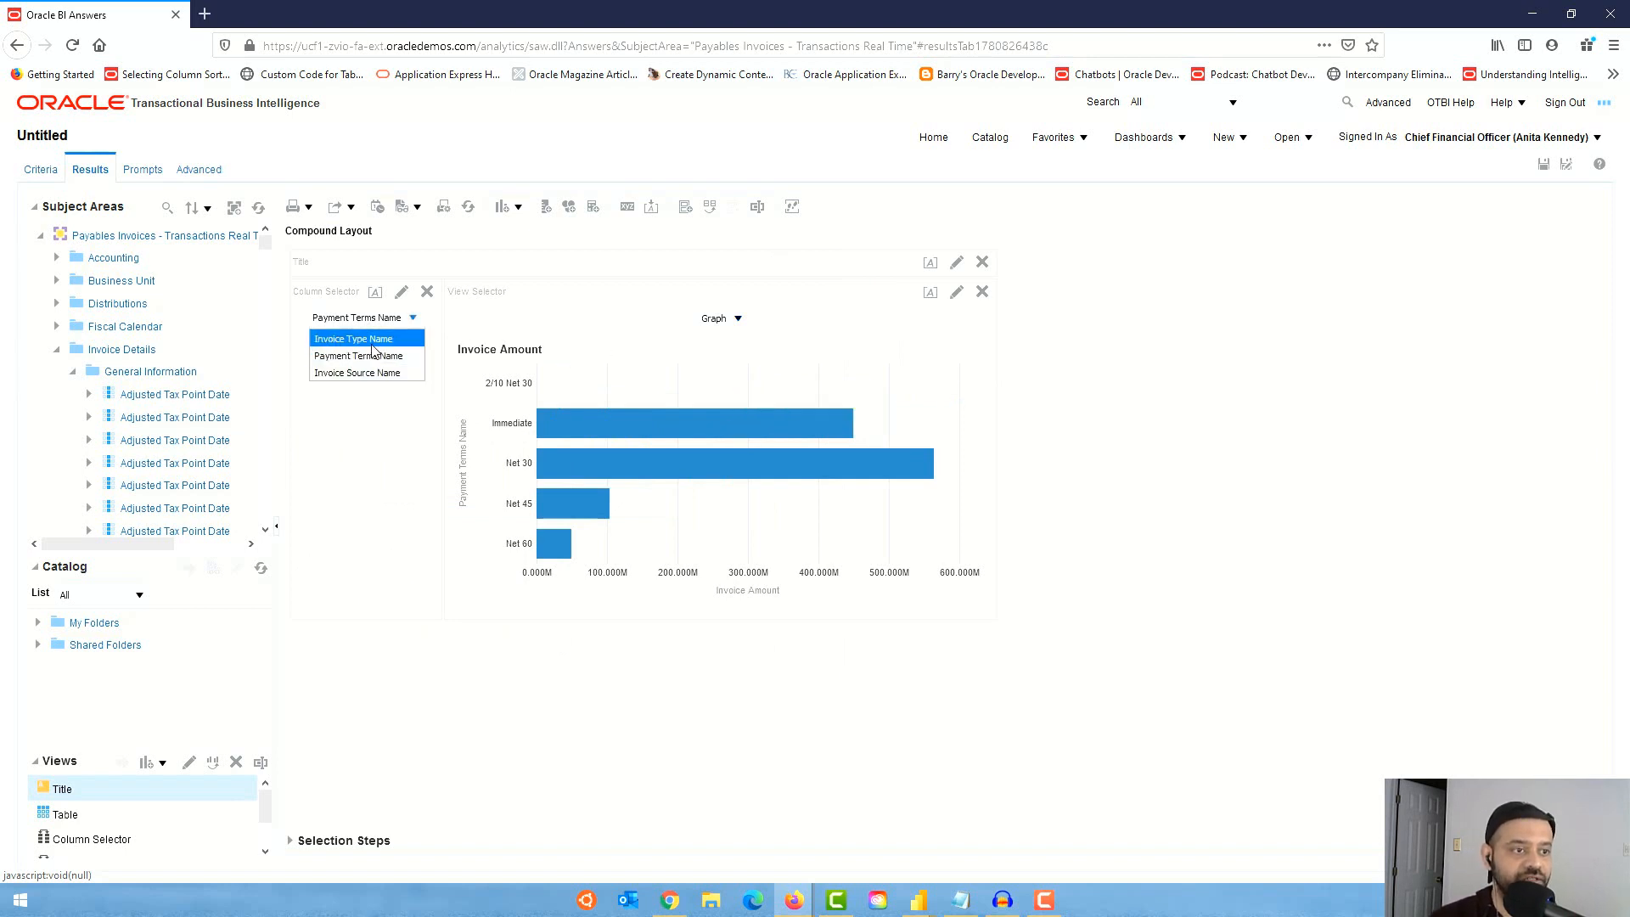
pyautogui.click(354, 338)
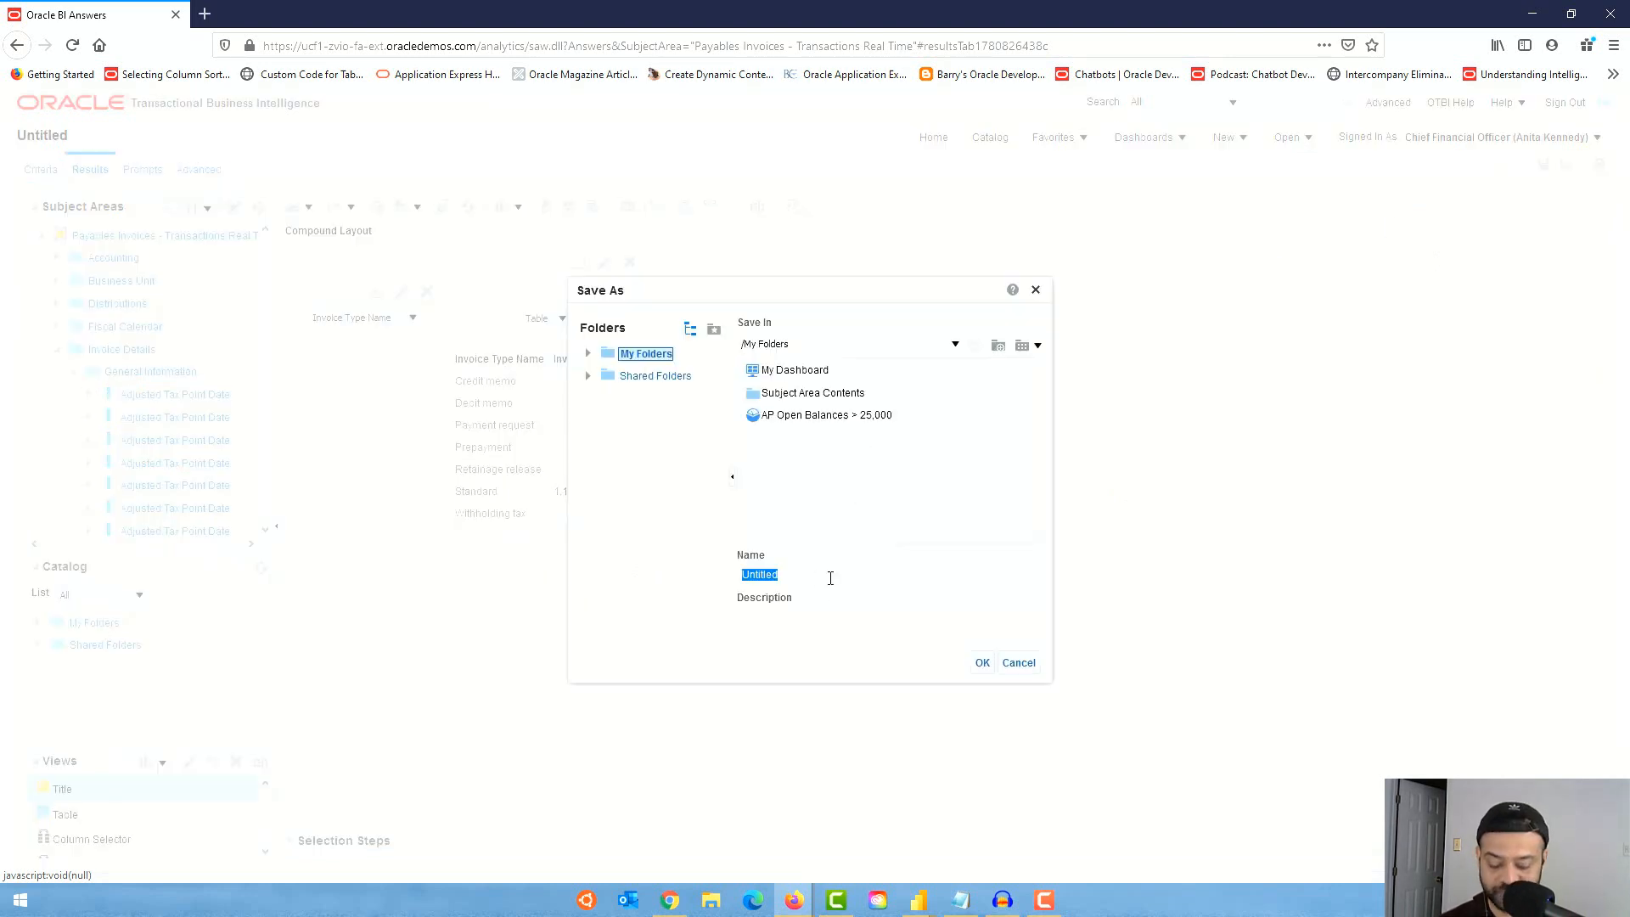
# Save the analysis as 'CV Selector' in My Folders and go to the catalog
pyautogui.write('CV Selector')
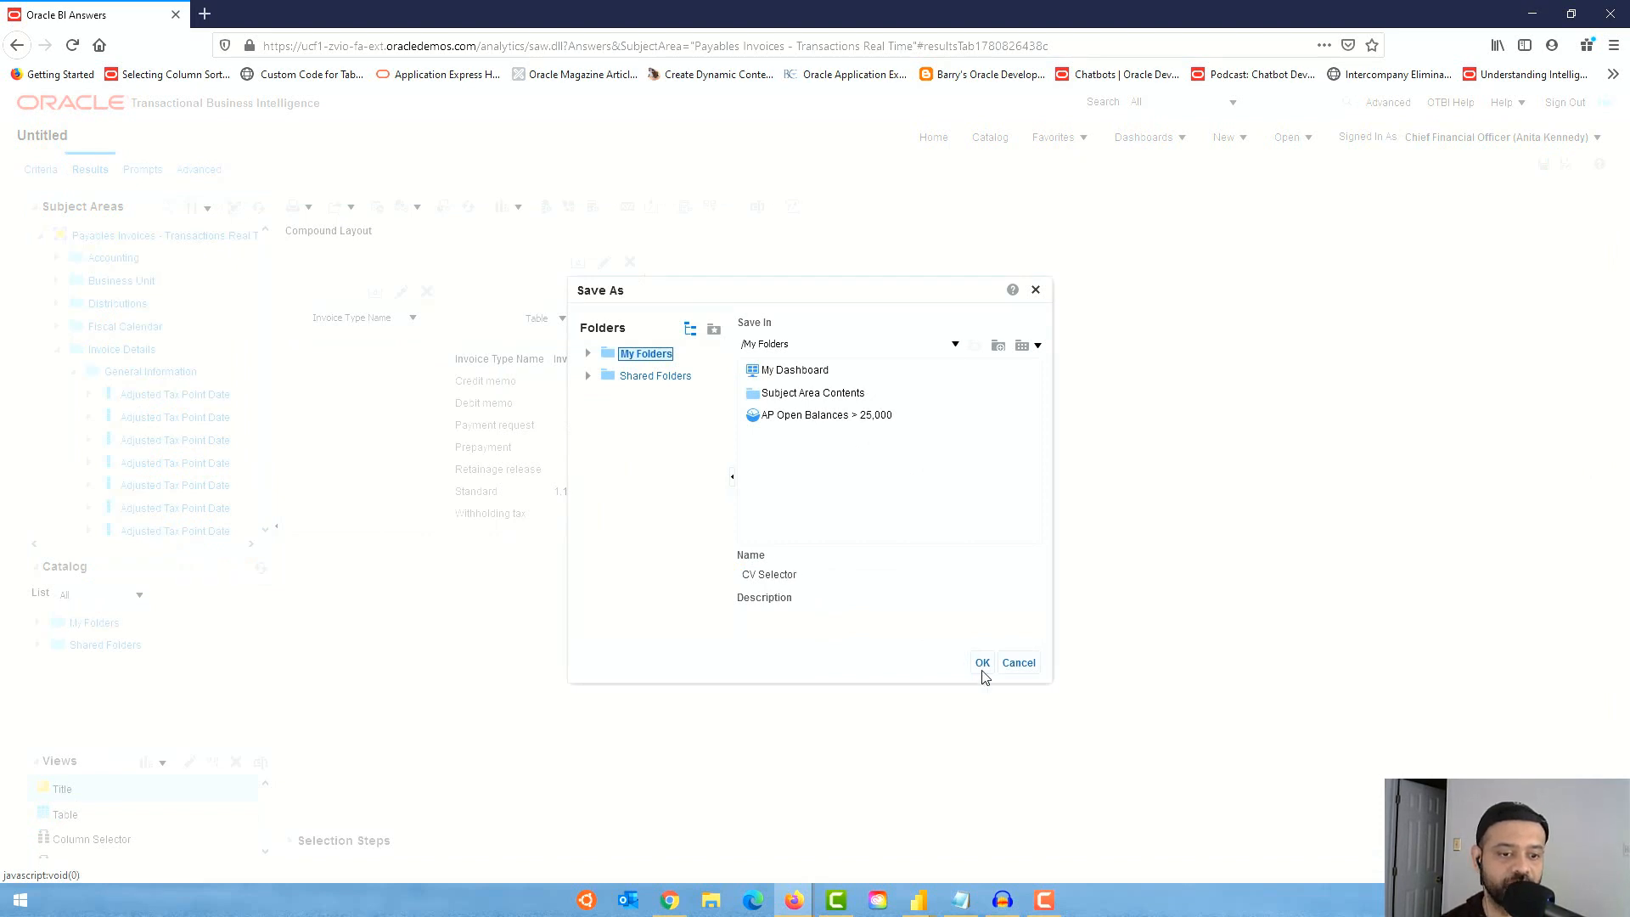
pyautogui.click(980, 662)
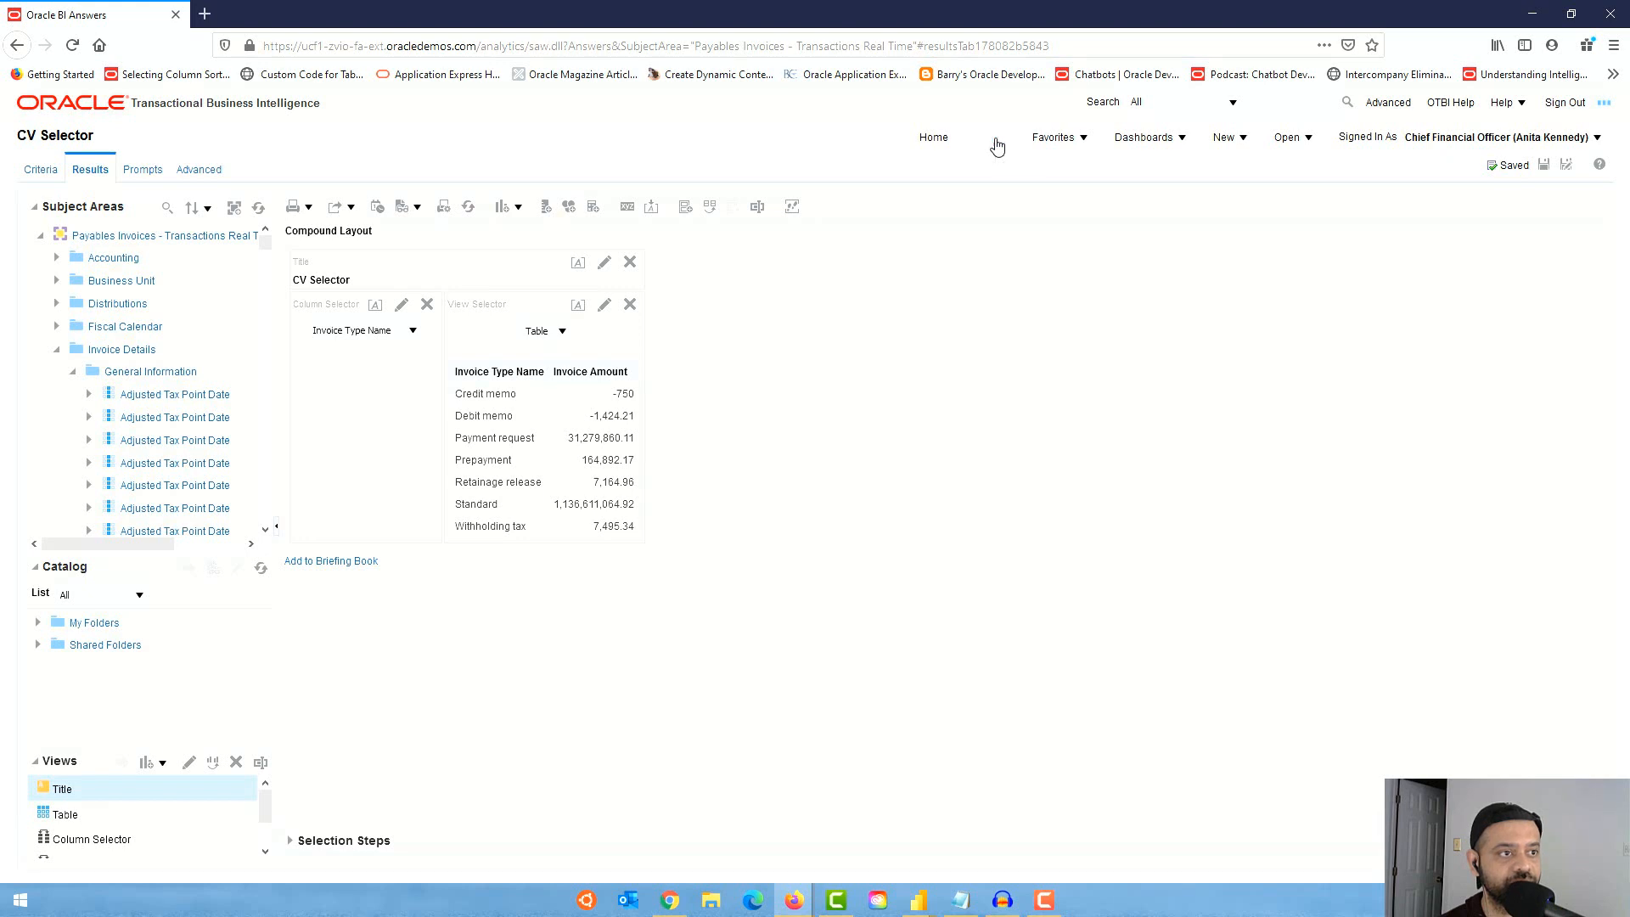
pyautogui.click(993, 136)
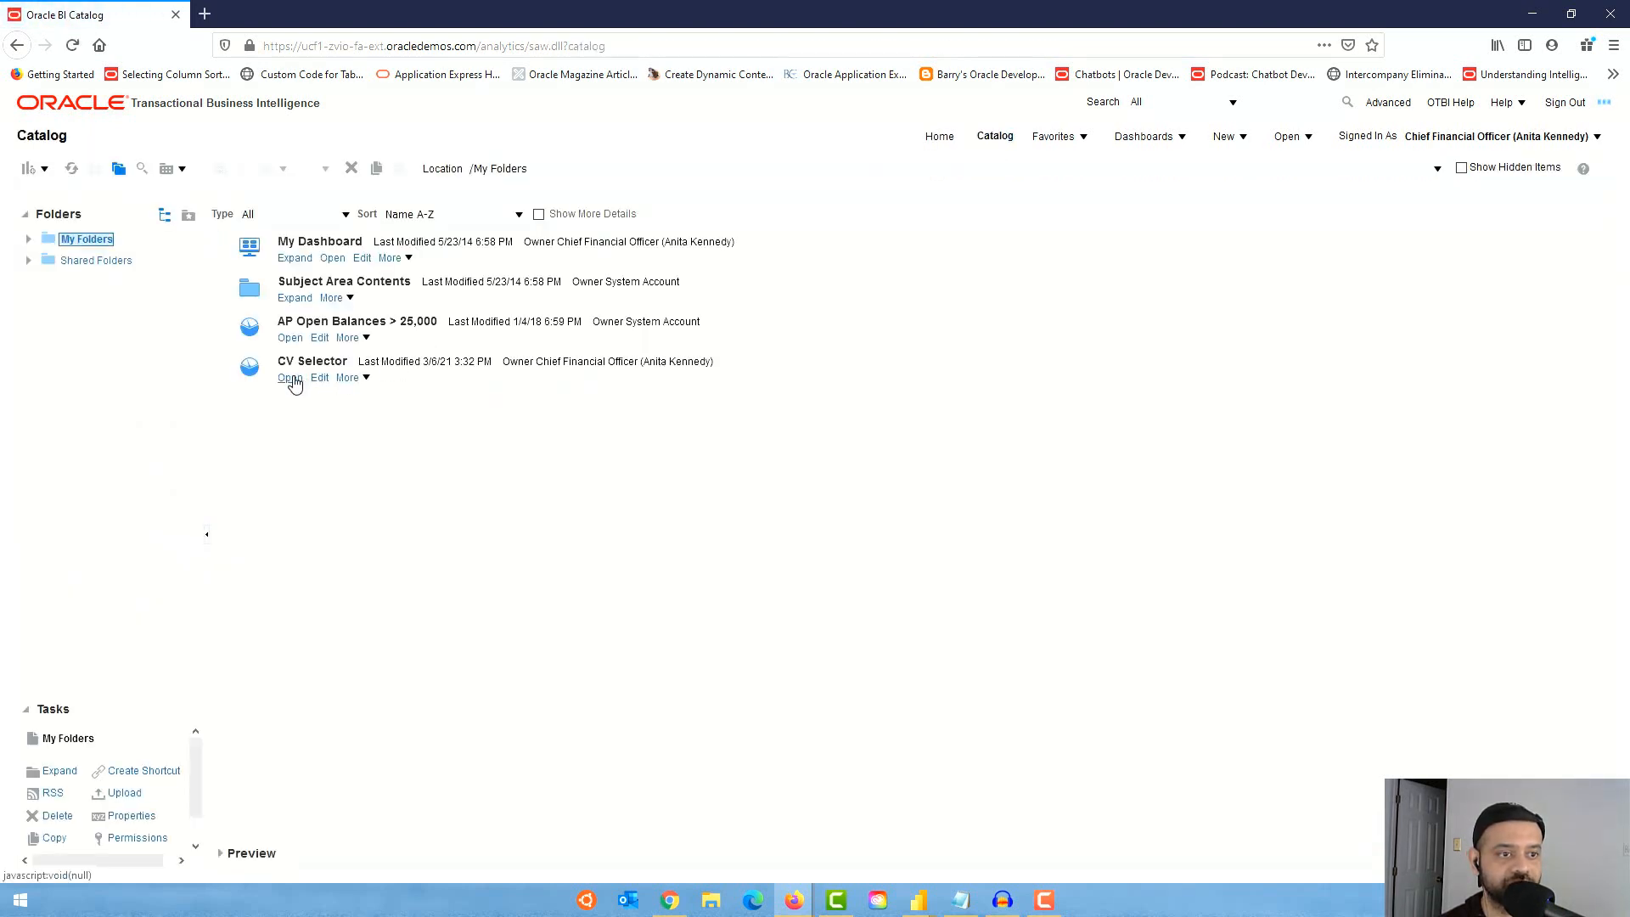
# From the catalog, show CV Selector's invoice amounts by Payment Terms Name in the Table view
pyautogui.click(290, 377)
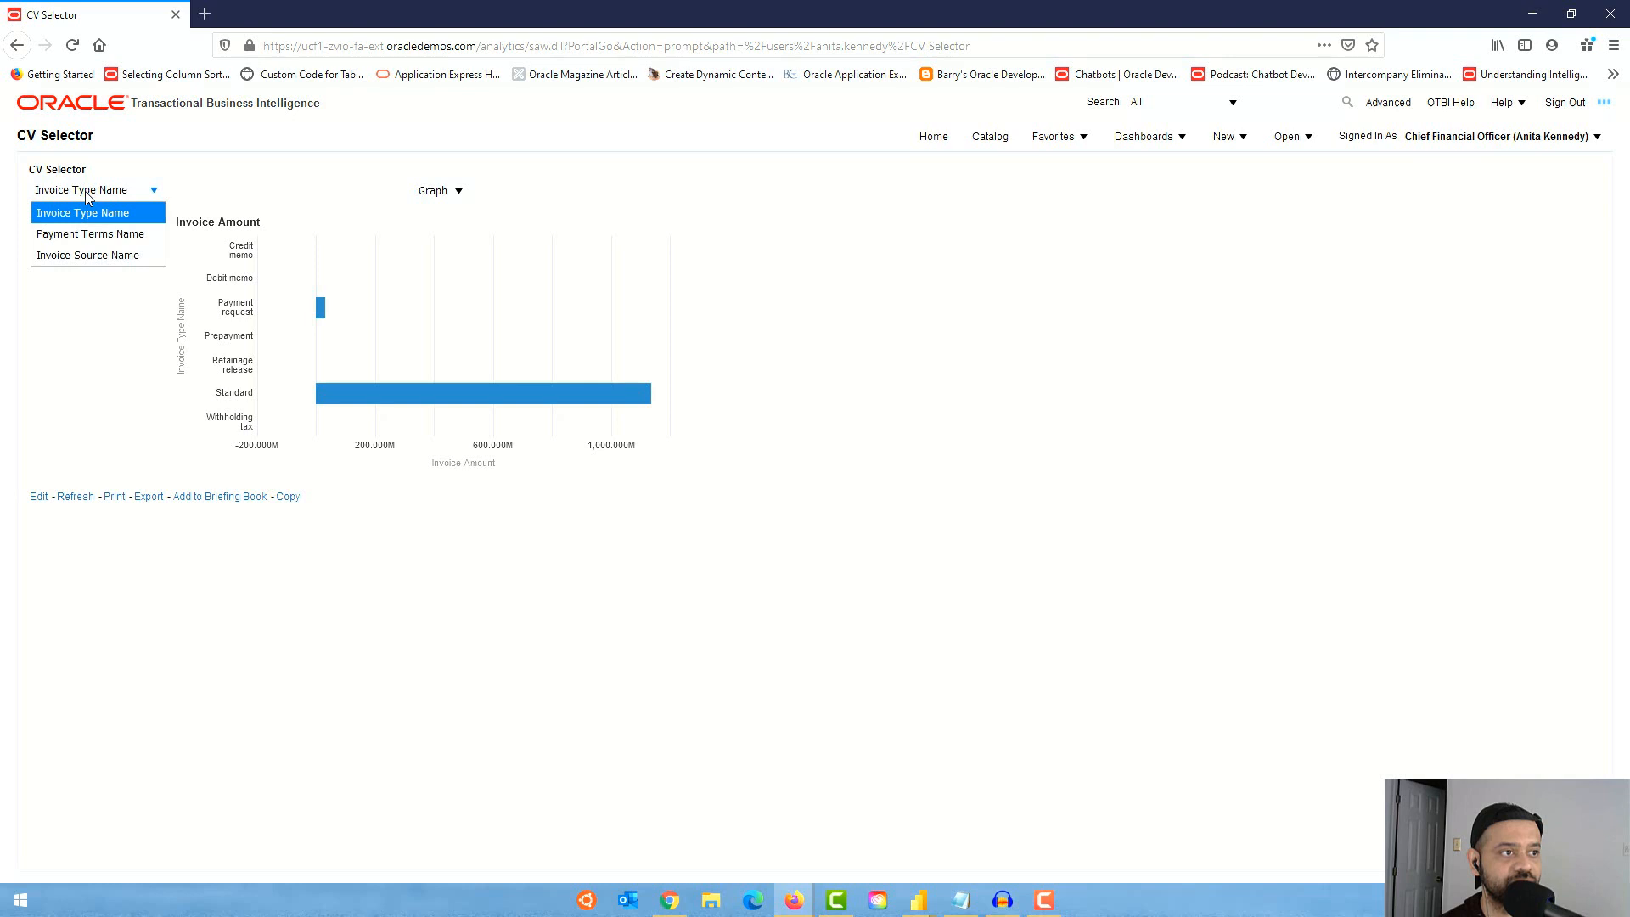
pyautogui.moveTo(90, 234)
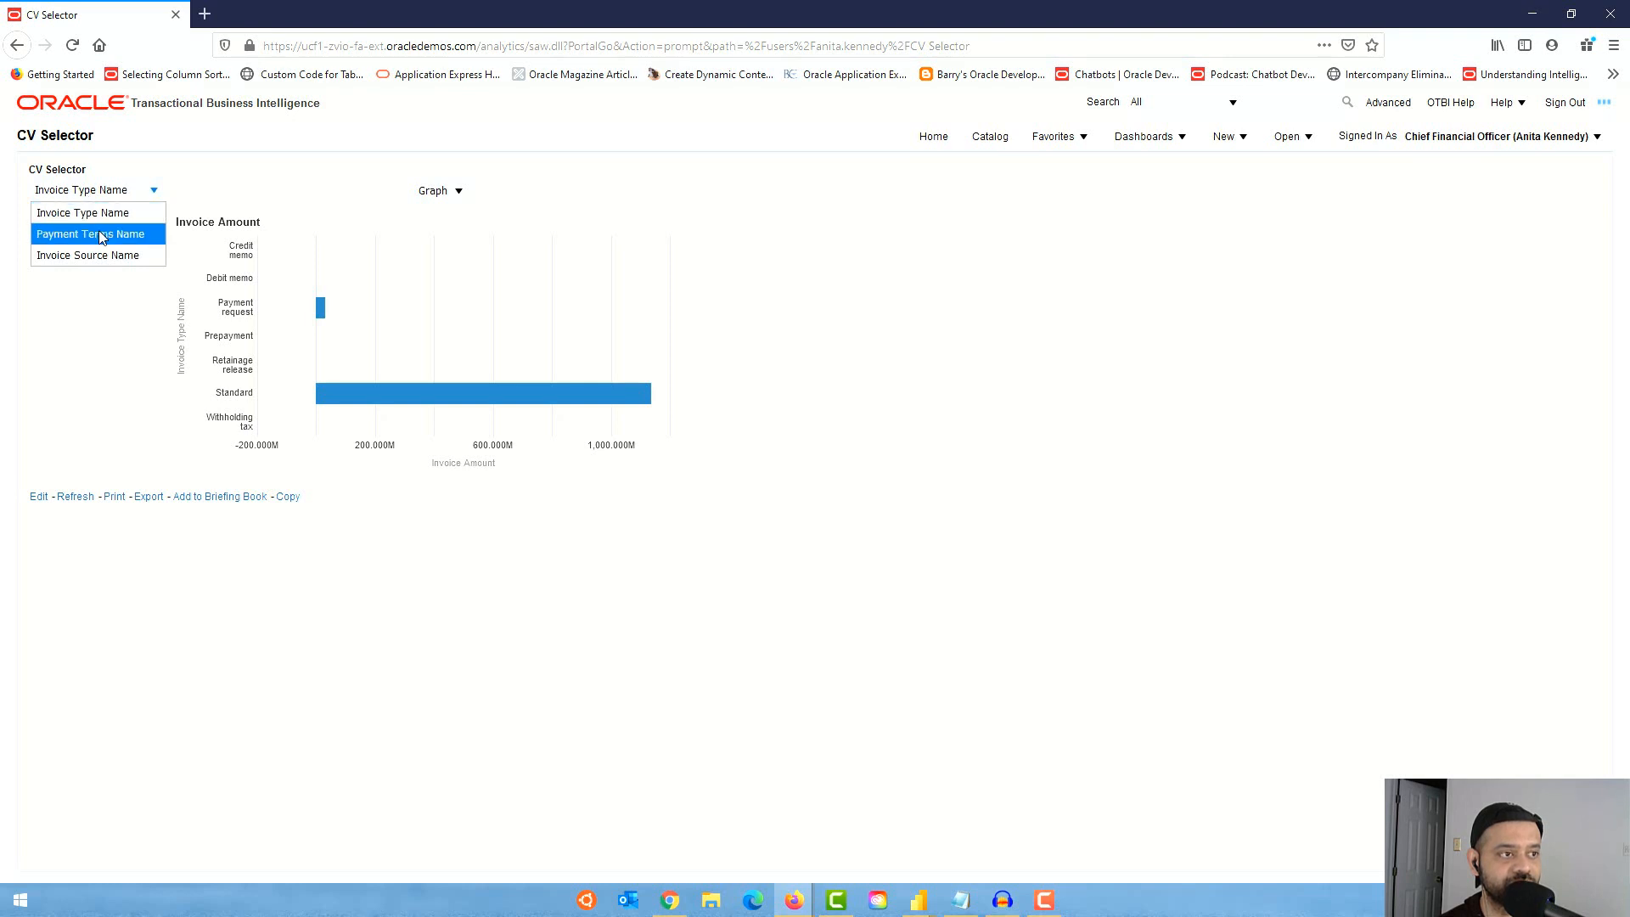
pyautogui.click(90, 233)
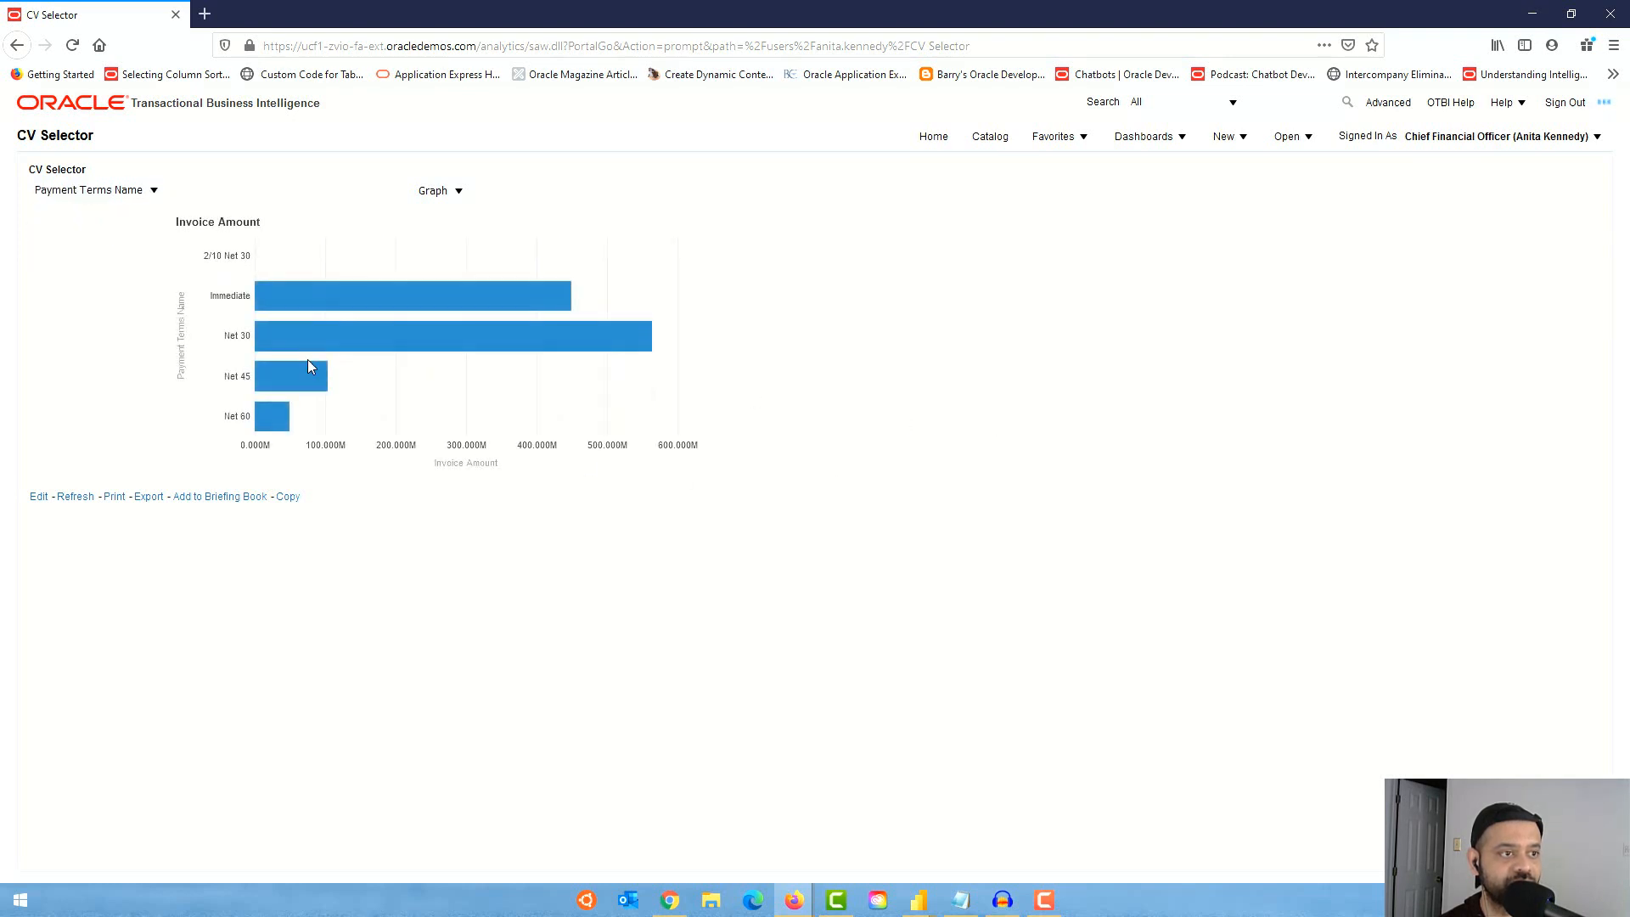
pyautogui.moveTo(278, 324)
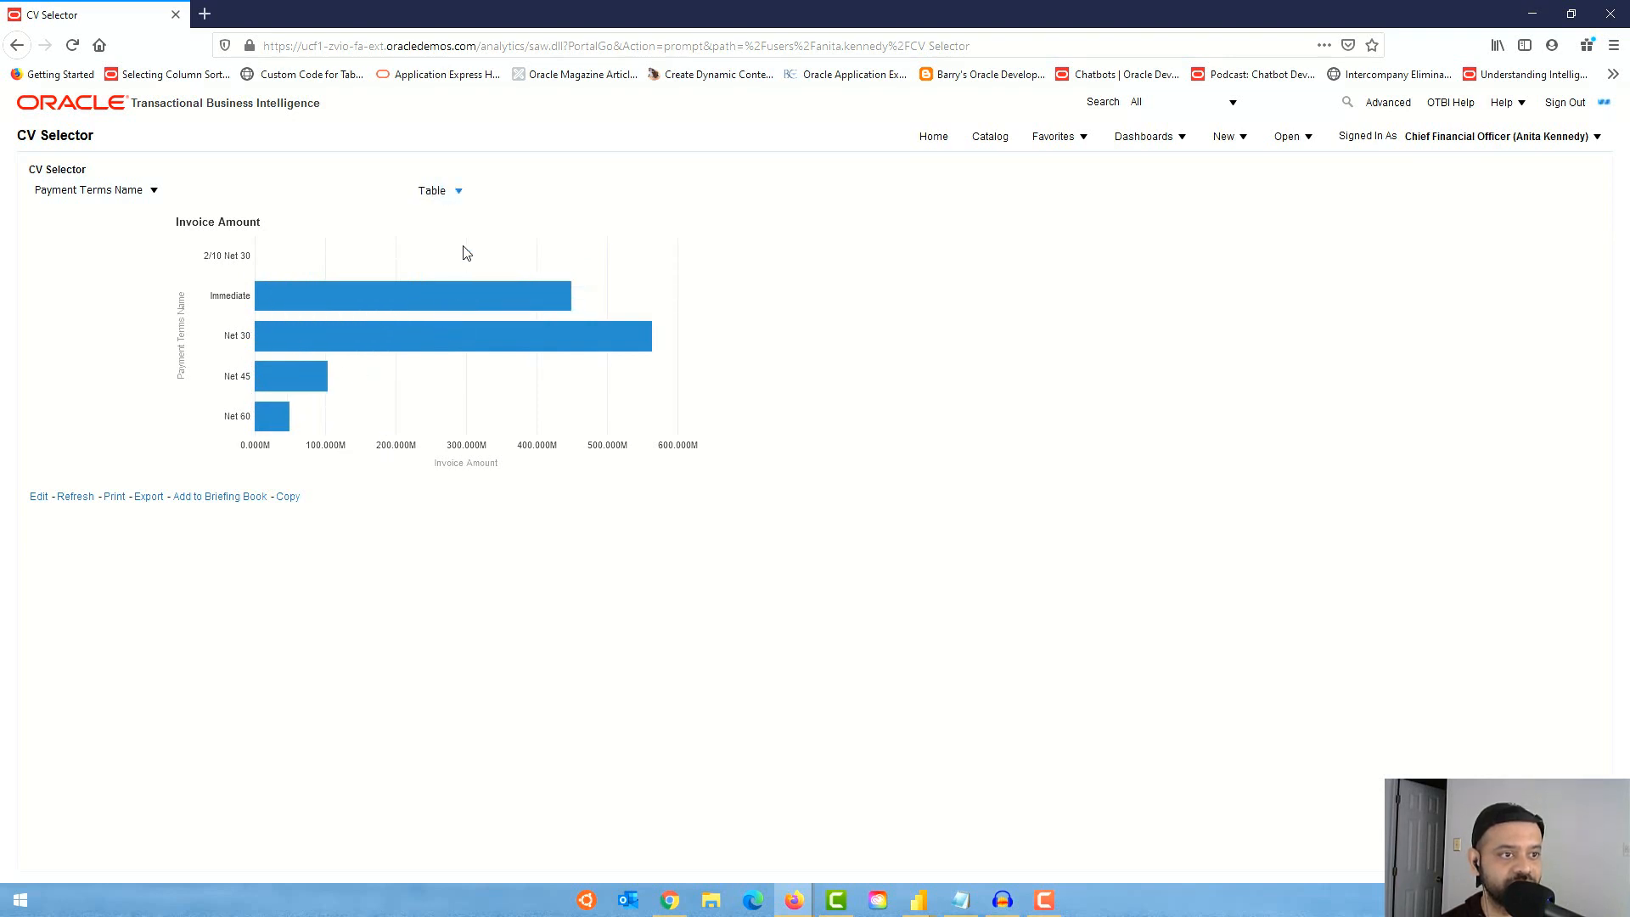
pyautogui.click(431, 190)
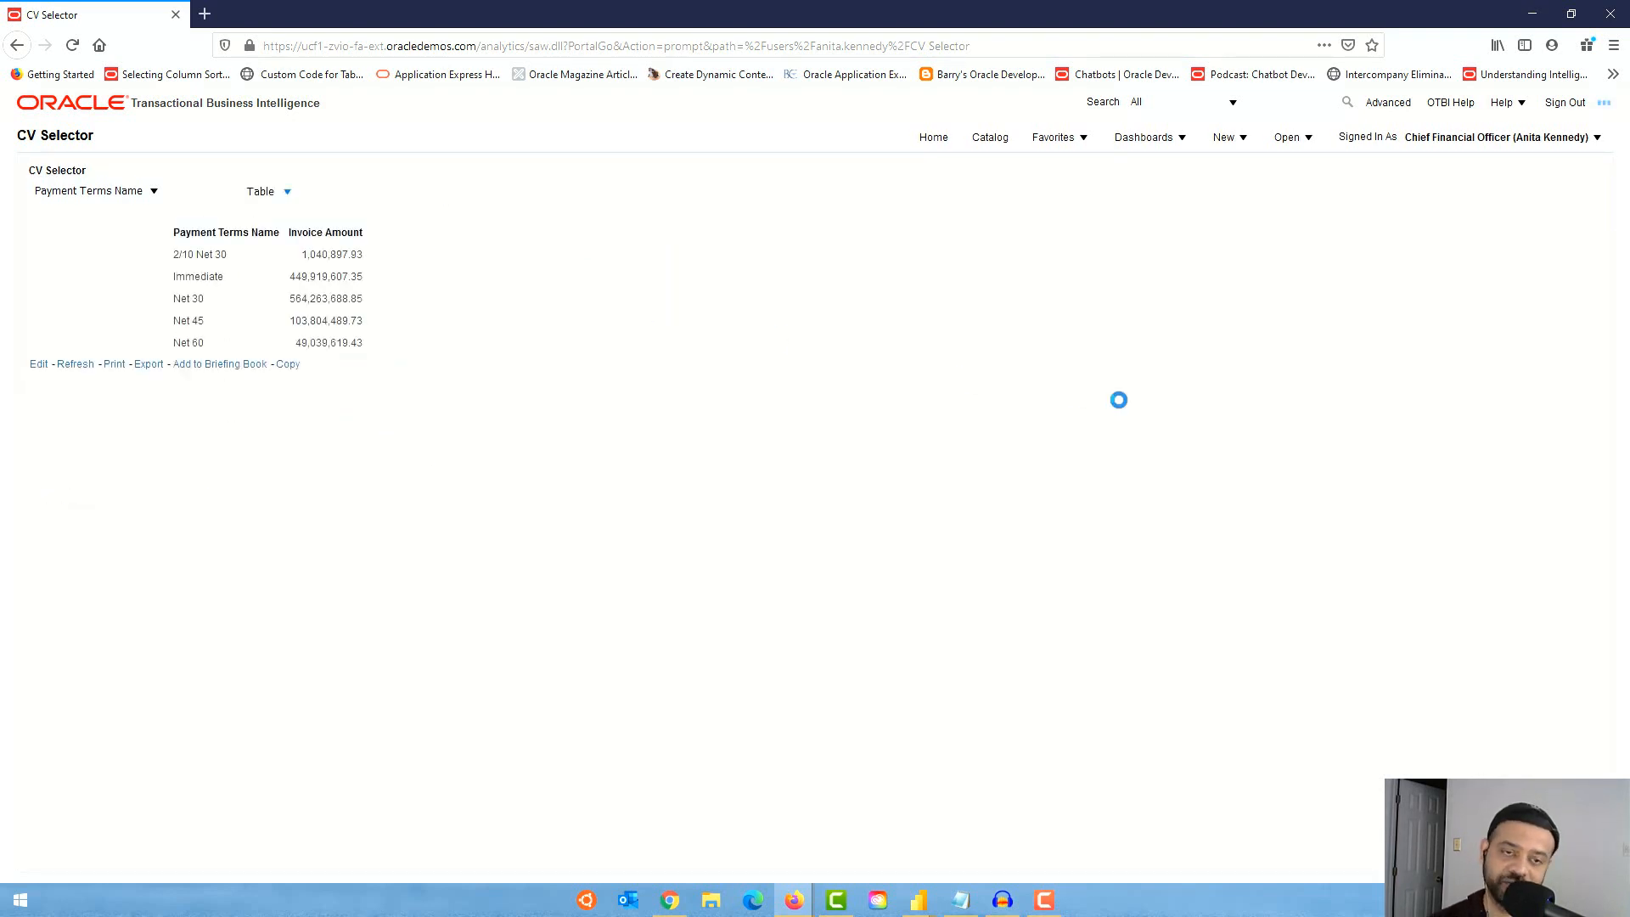